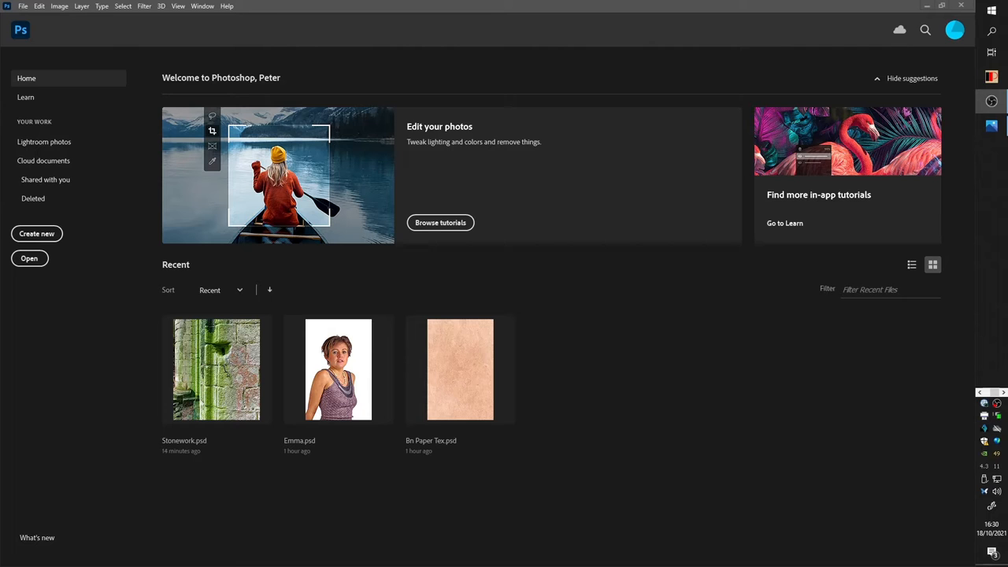
mouse_move(992, 126)
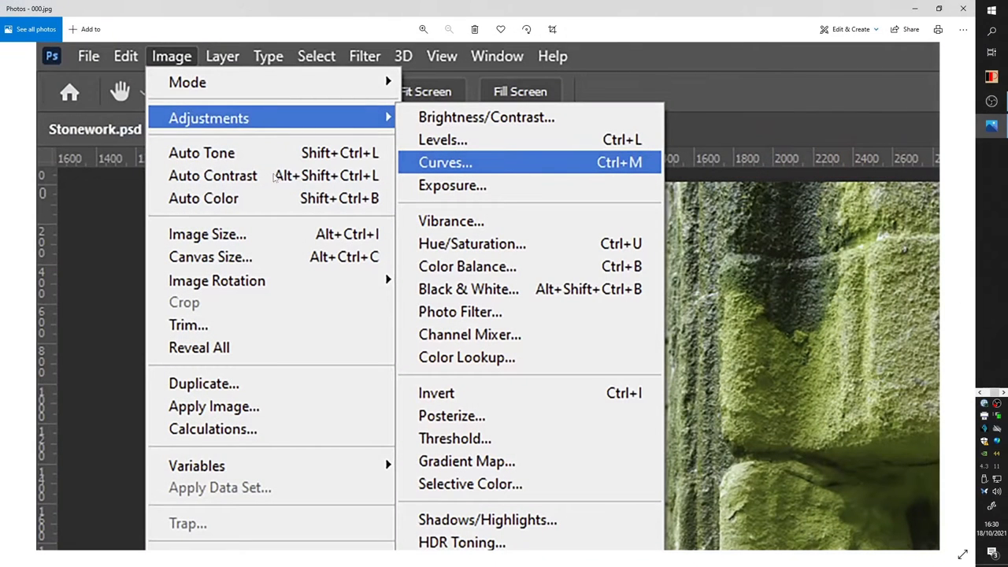
mouse_move(187, 11)
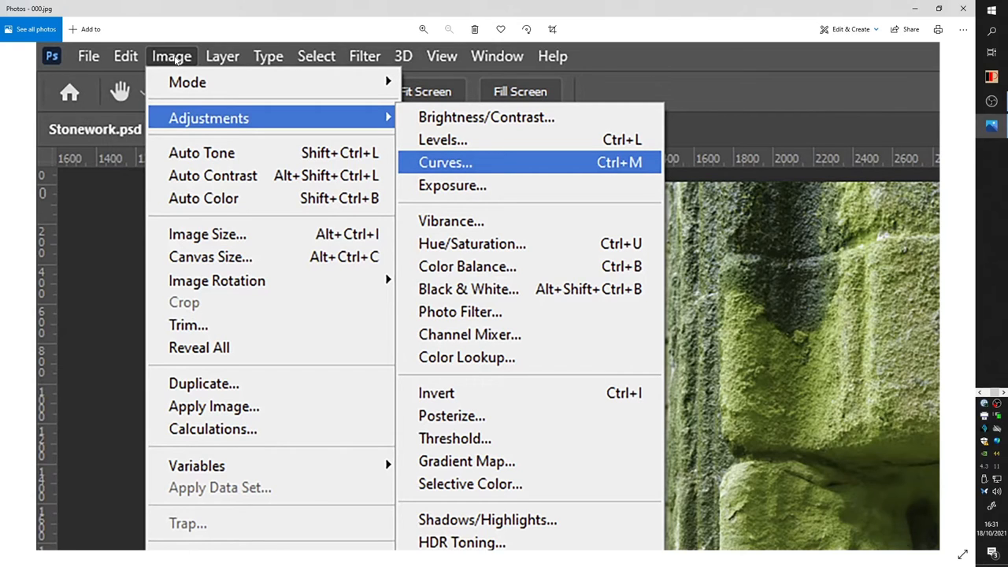
mouse_move(560, 164)
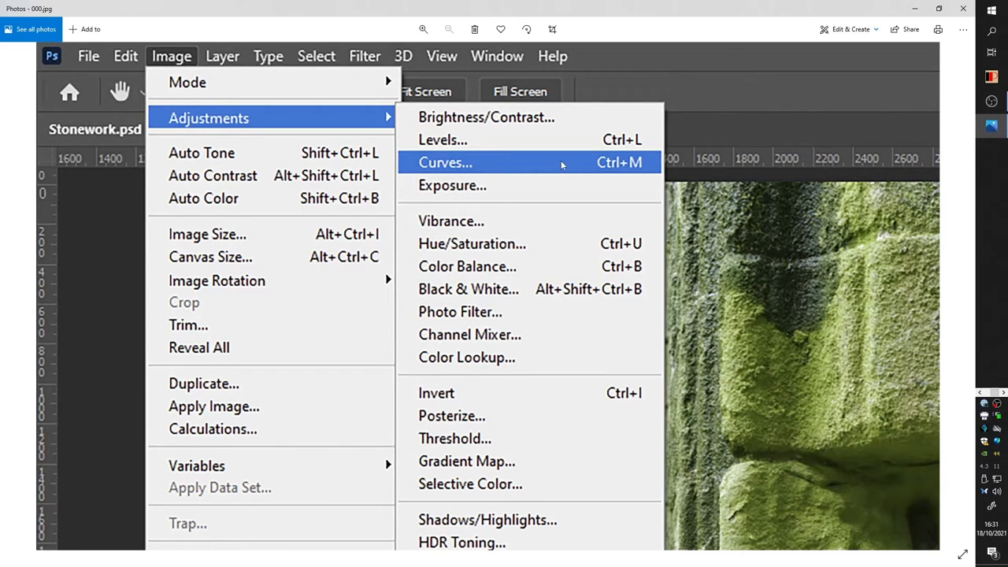
mouse_move(585, 139)
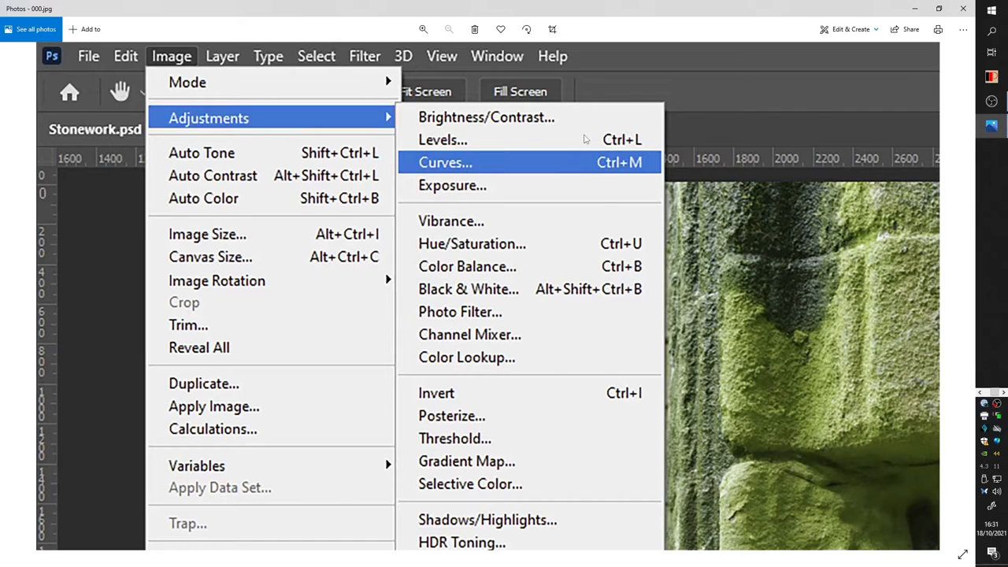
mouse_move(592, 147)
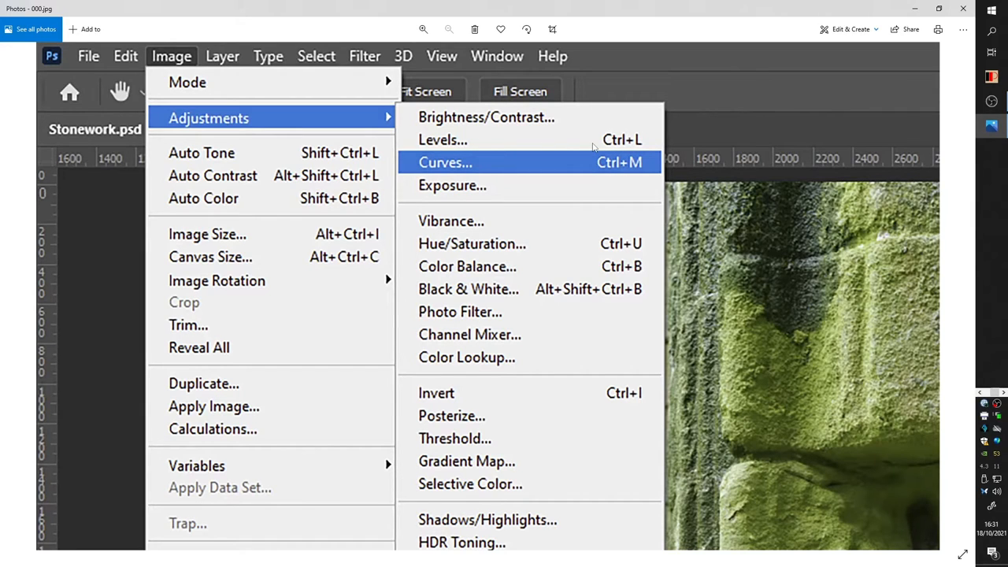
mouse_move(586, 165)
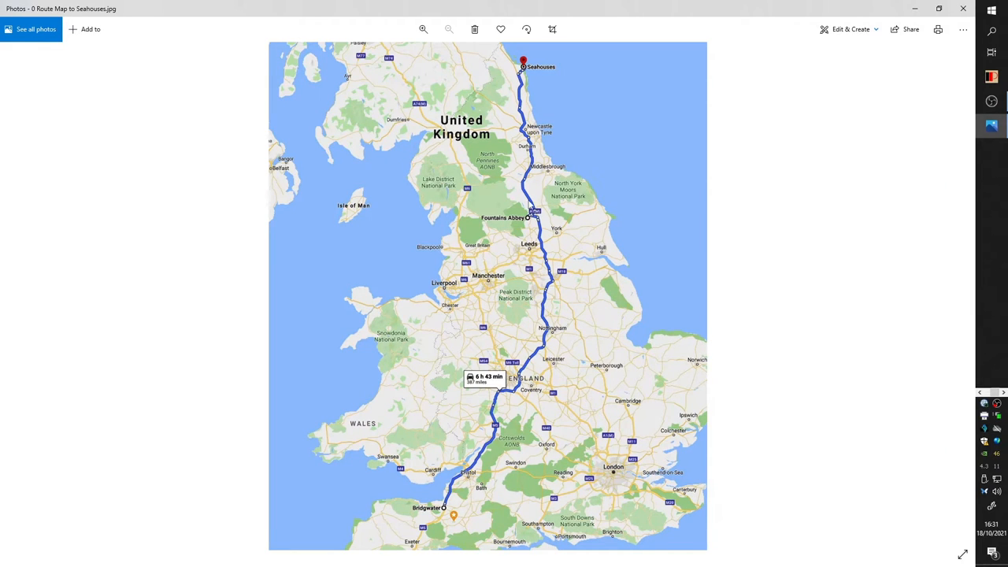
mouse_move(482, 224)
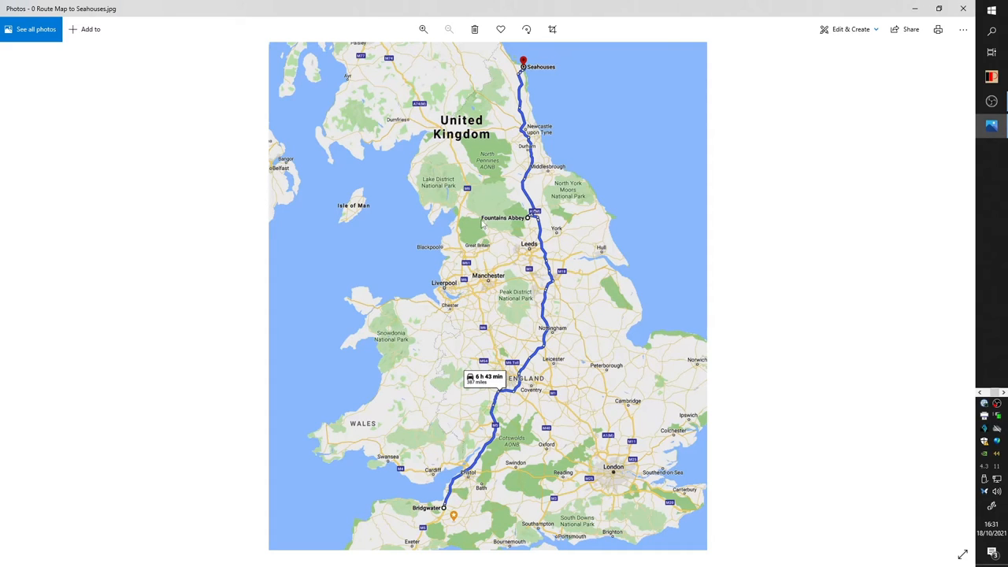
mouse_move(542, 226)
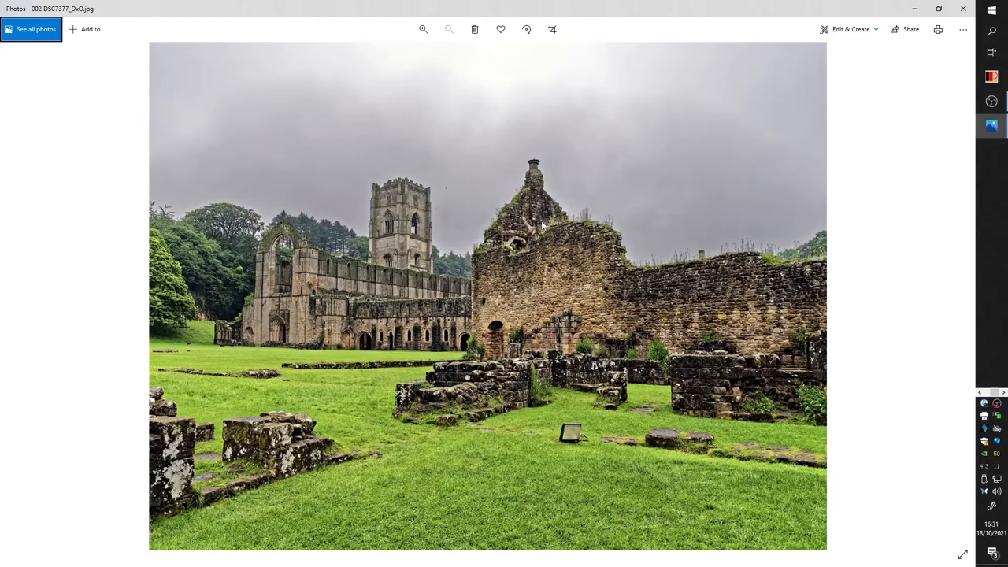
mouse_move(529, 196)
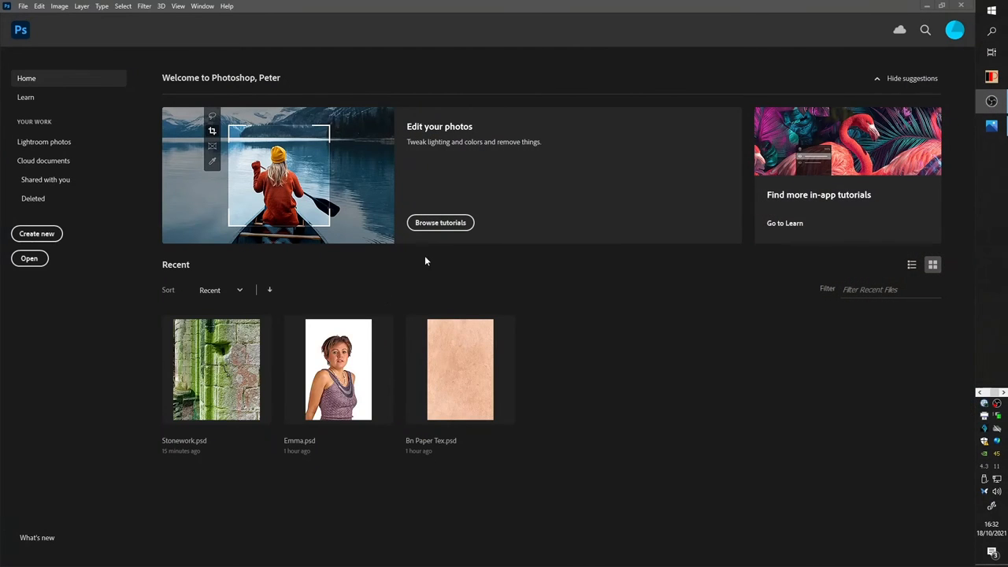
Open Stonework.psd from the Recent thumbnails on the Home screen
double_click(216, 368)
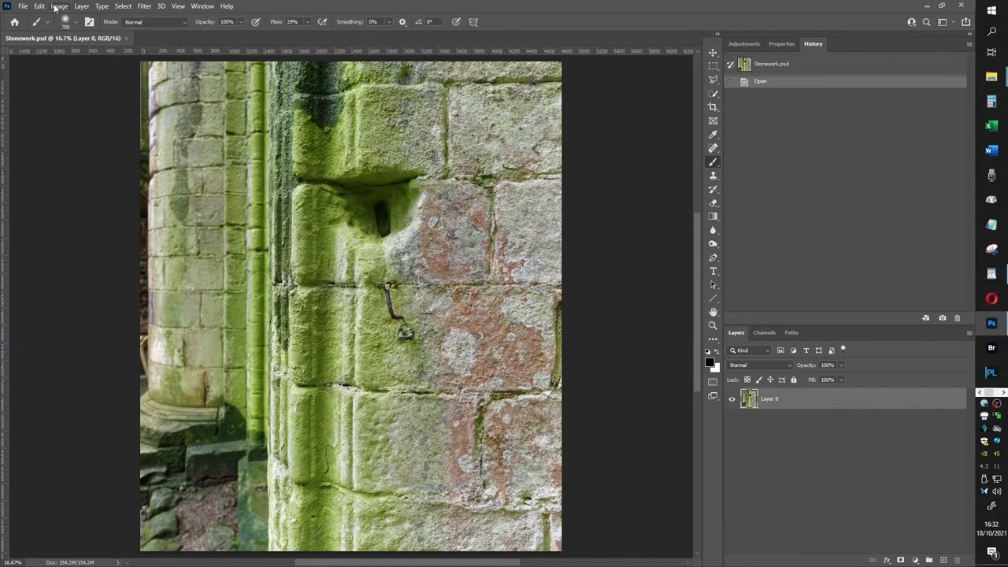
Apply Image > Adjustments > Curves with auto colour correction and a slight midtone bend
left_click(60, 6)
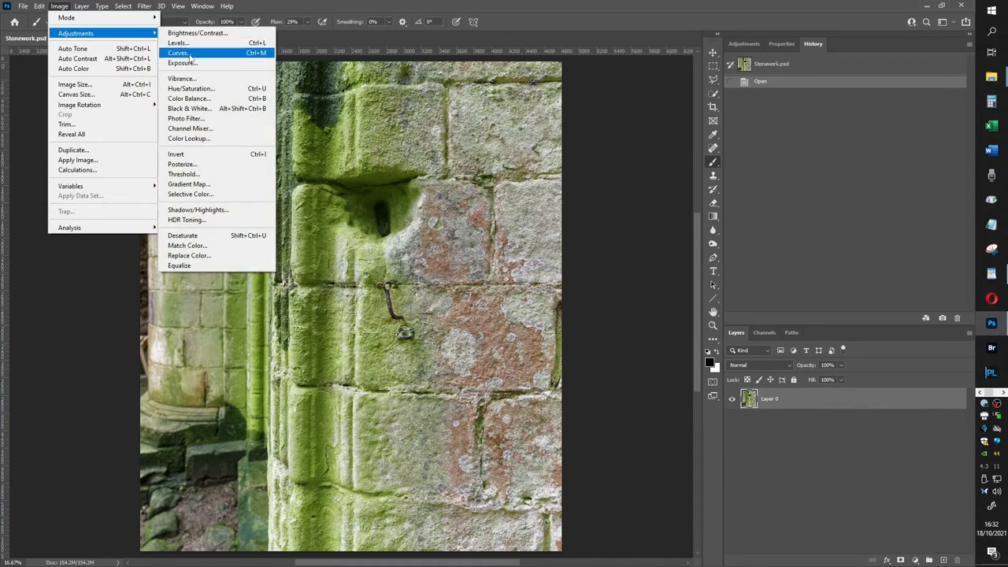
left_click(178, 53)
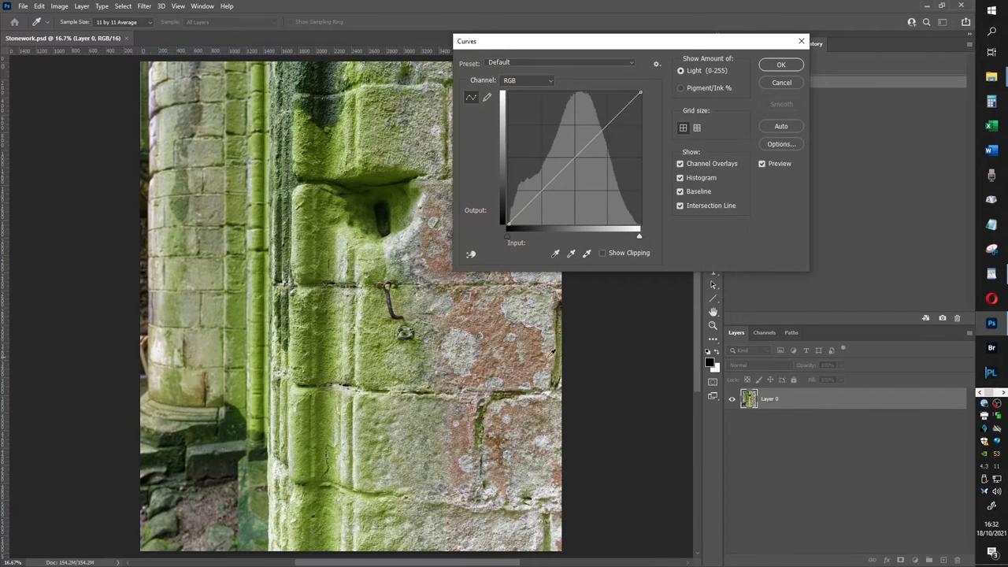
mouse_move(770, 198)
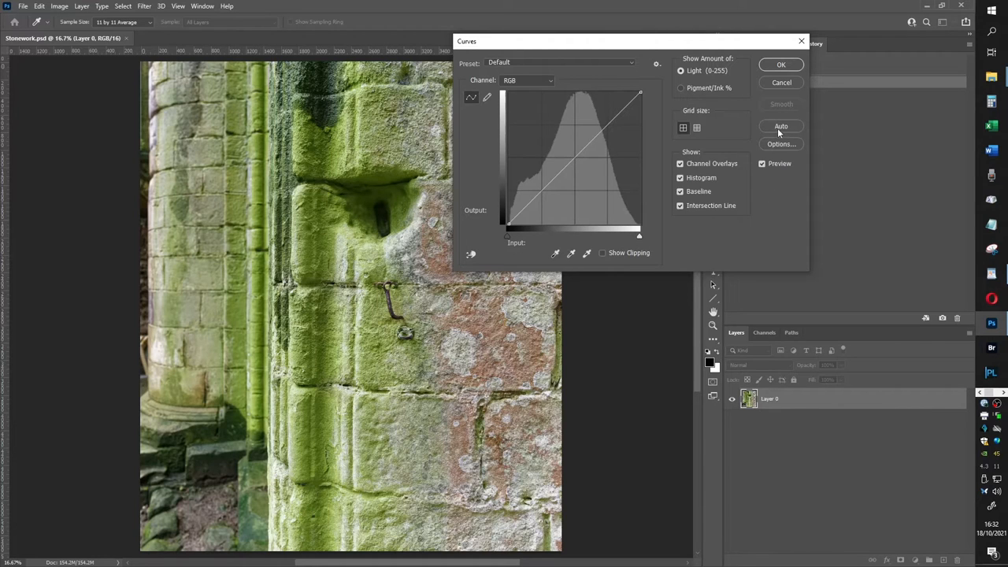
mouse_move(807, 125)
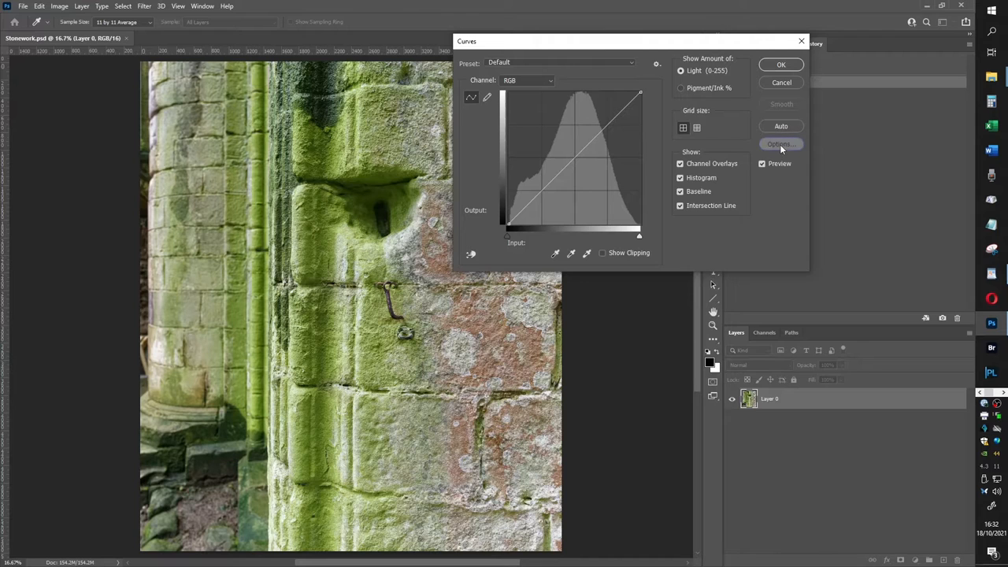
left_click(781, 143)
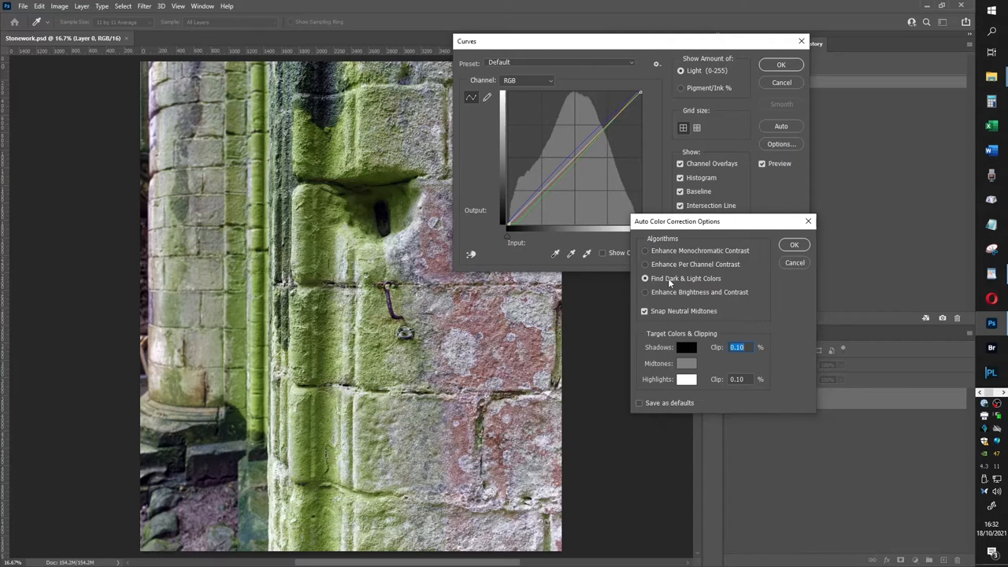
mouse_move(644, 311)
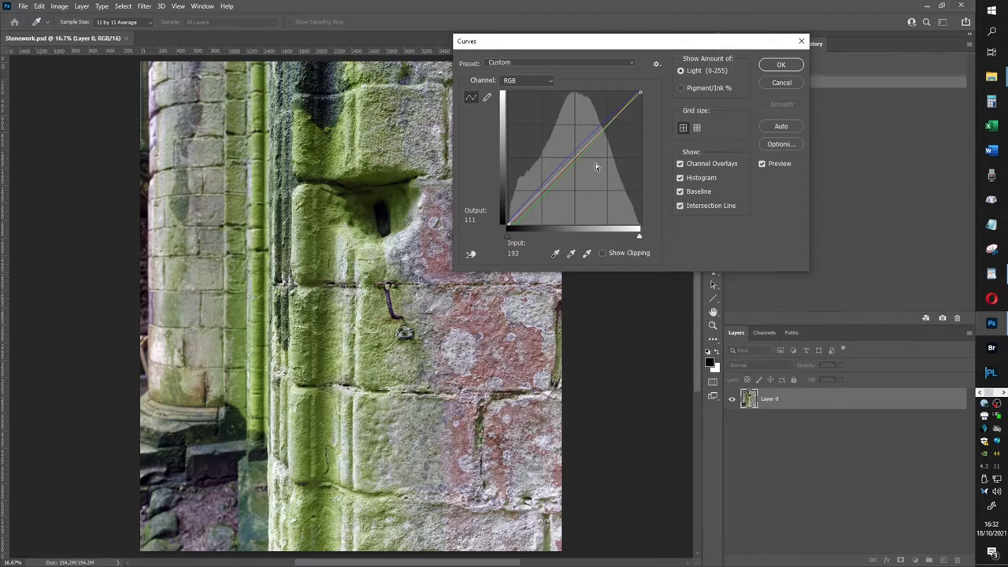
left_click_drag(597, 166, 586, 151)
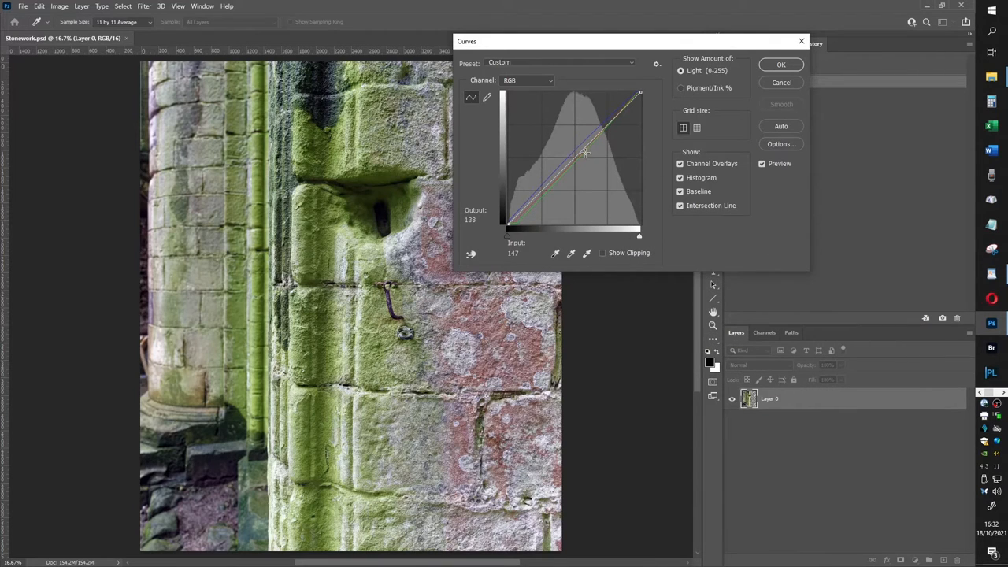
left_click_drag(586, 153, 581, 155)
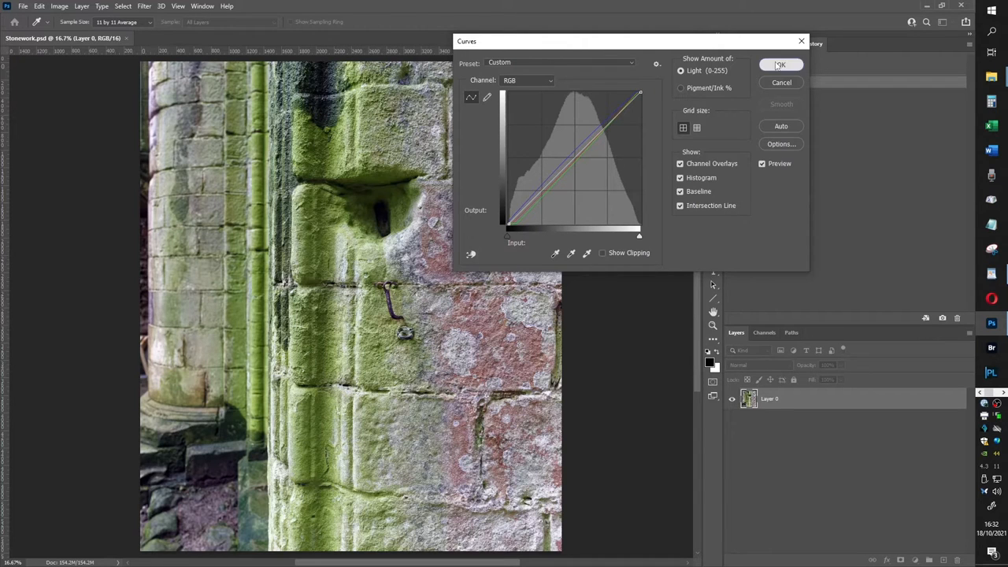
left_click(781, 65)
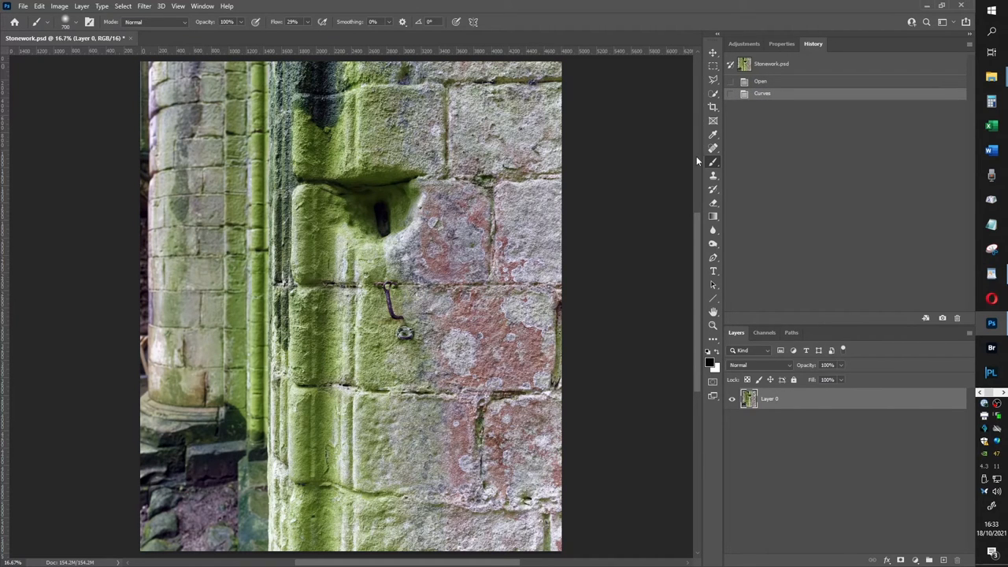
mouse_move(674, 227)
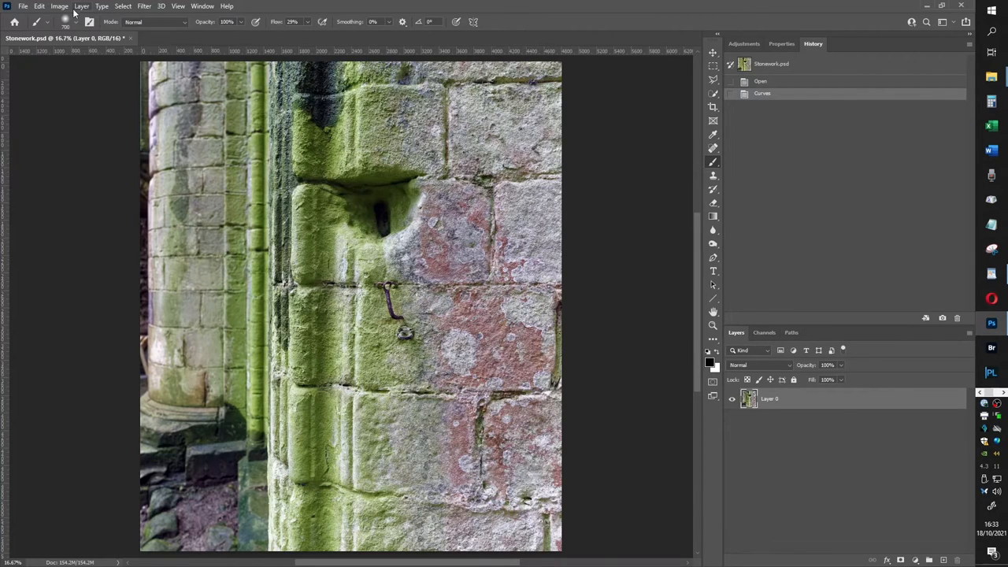
Apply a second direct Curves adjustment using the Strong Contrast (RGB) preset
left_click(60, 7)
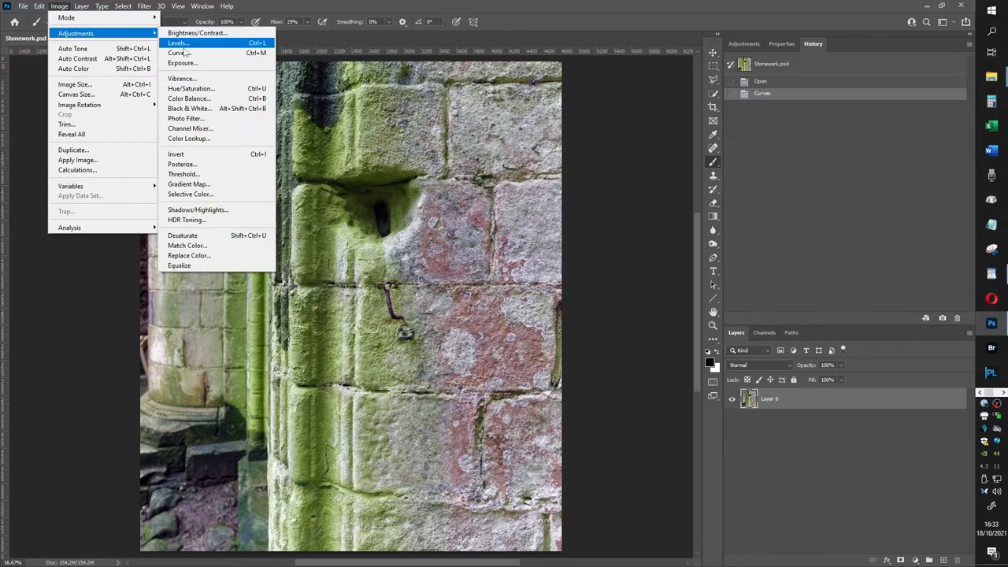
left_click(180, 53)
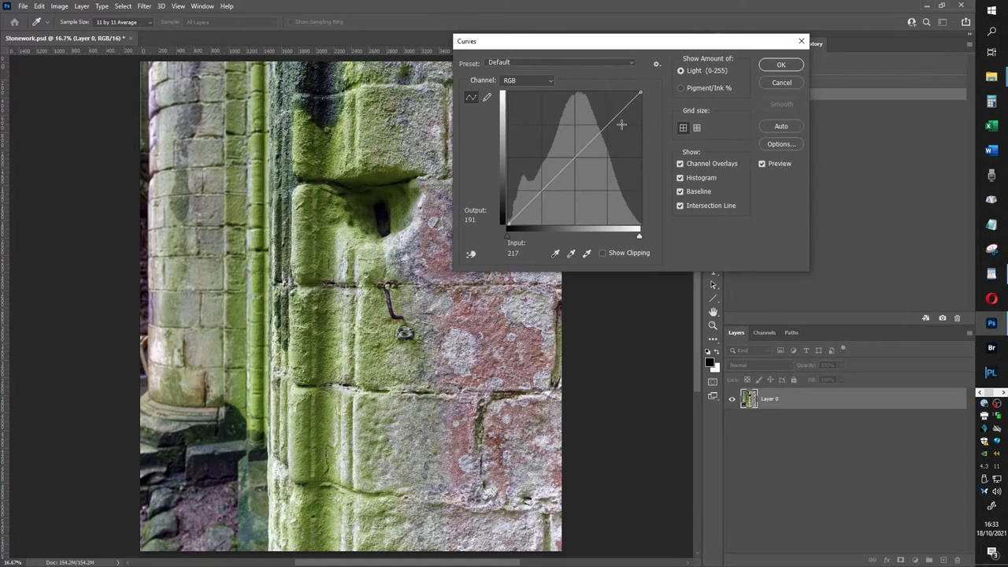
left_click_drag(620, 125, 627, 93)
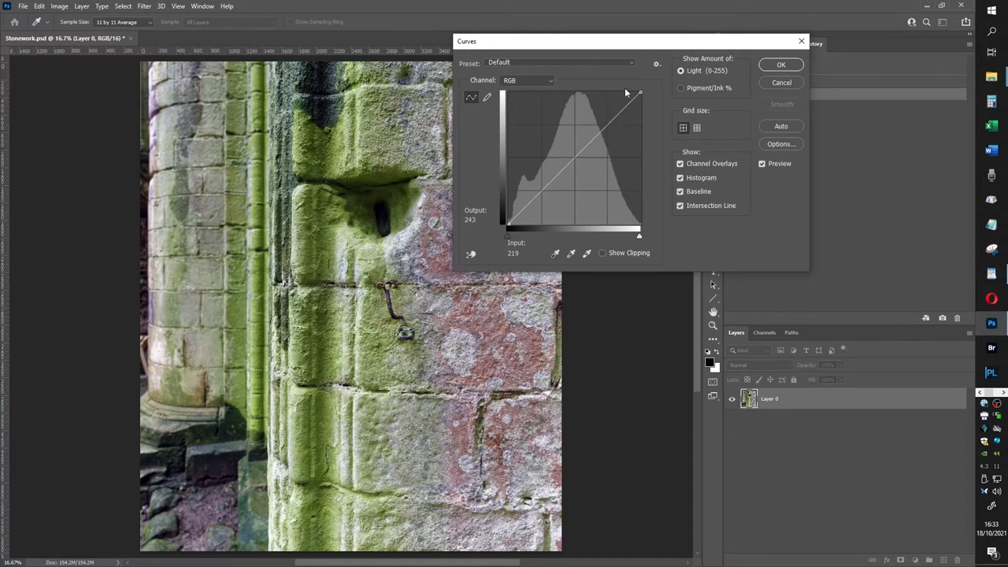
left_click(559, 63)
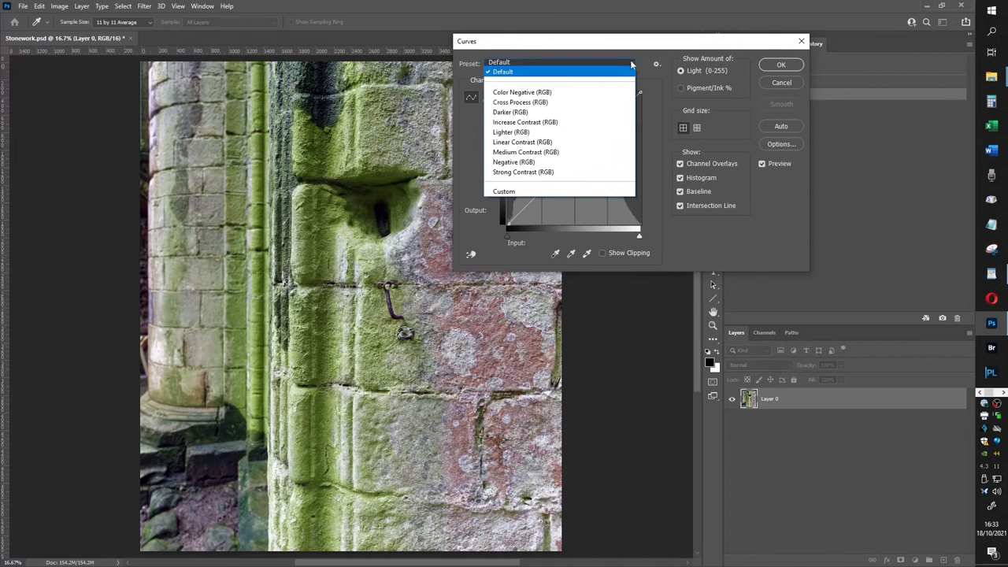
mouse_move(510, 112)
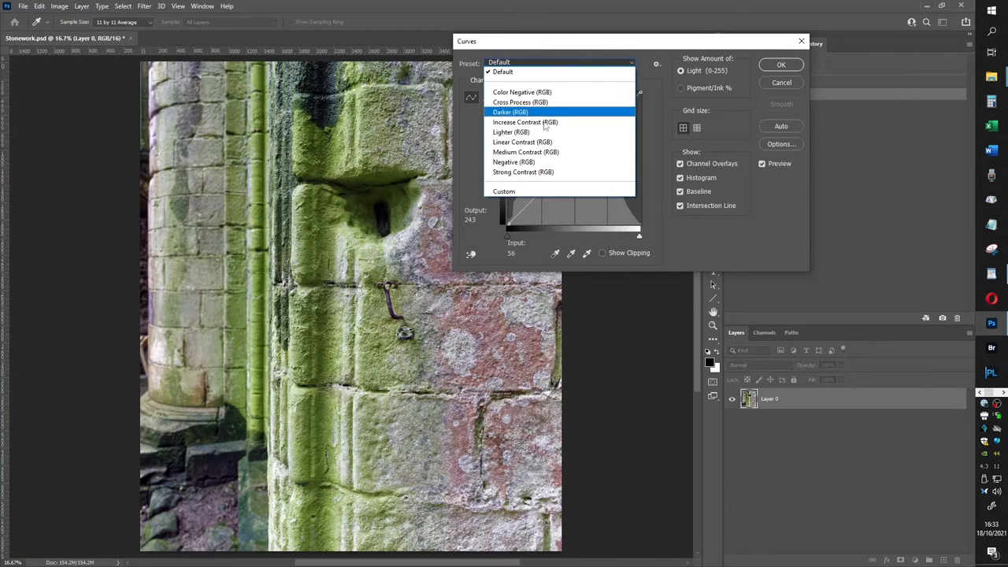
mouse_move(526, 123)
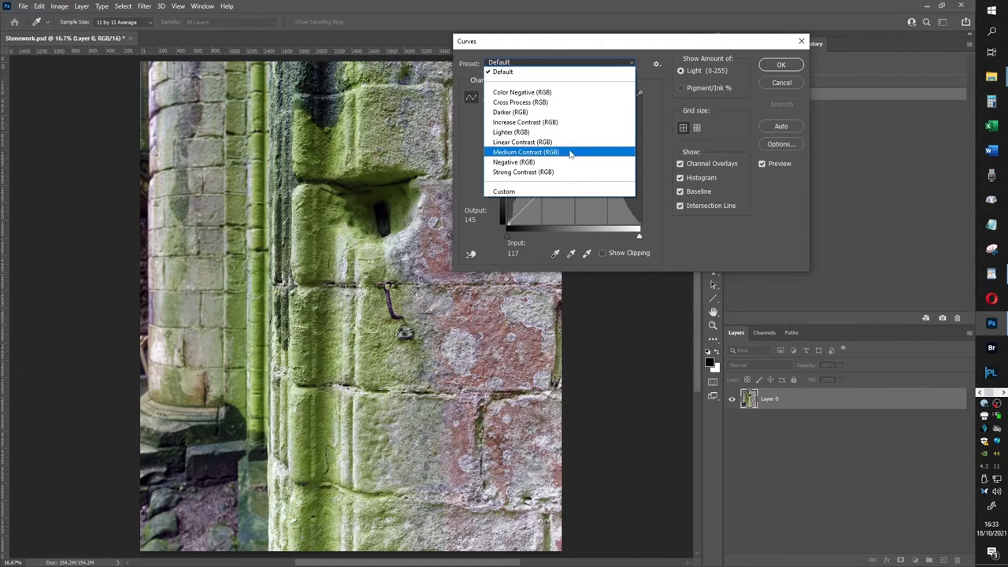
mouse_move(523, 172)
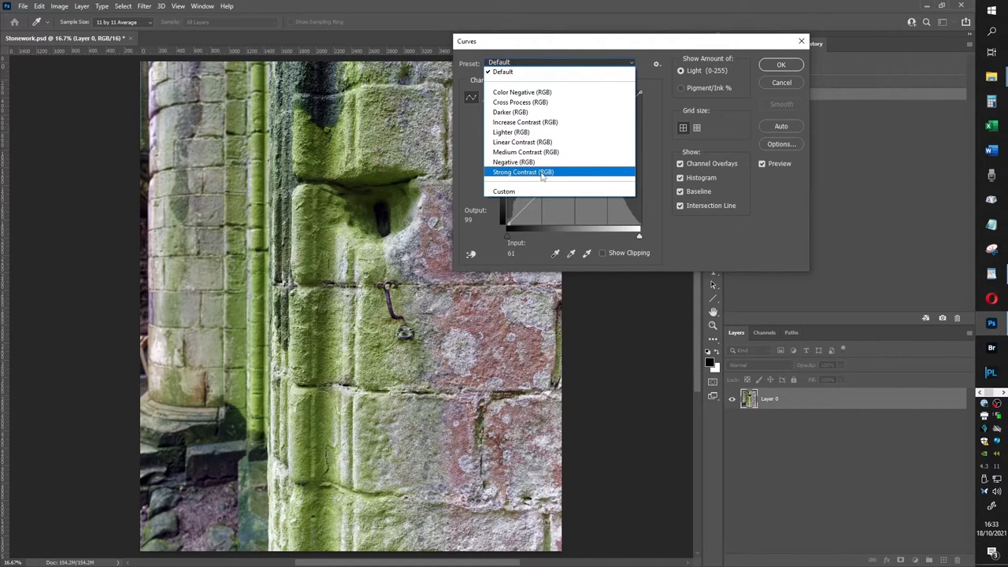
left_click(522, 172)
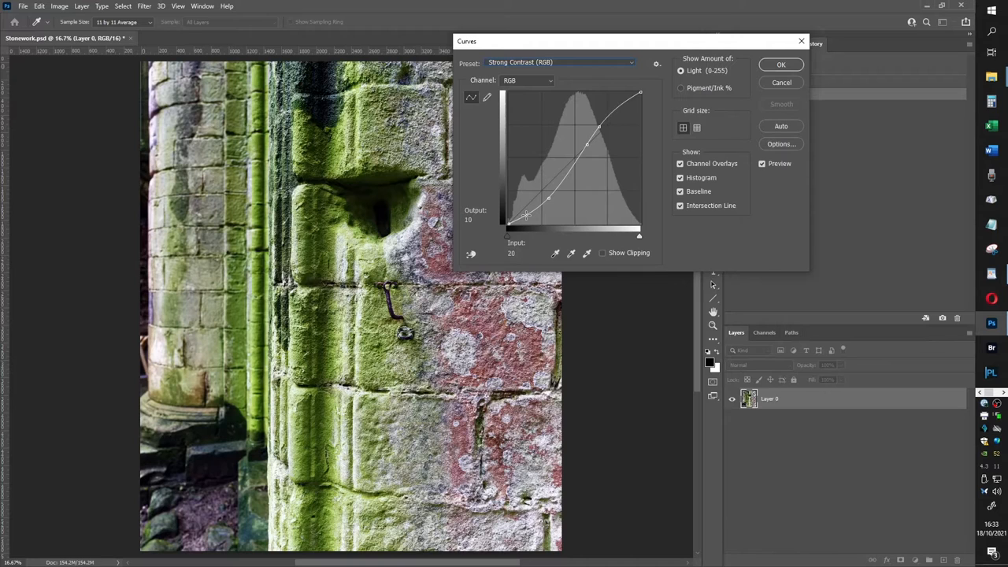
left_click_drag(538, 217, 538, 214)
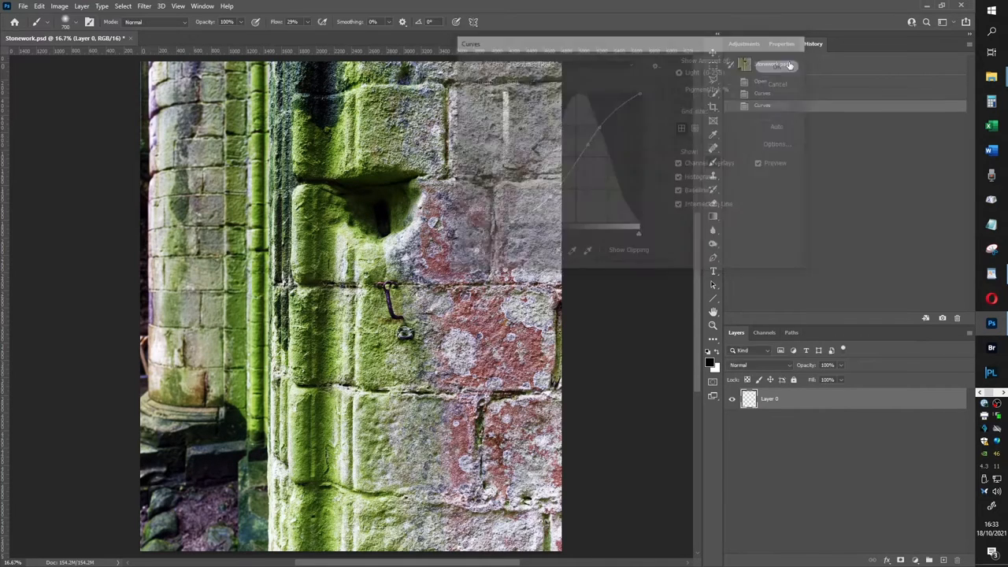
left_click(777, 65)
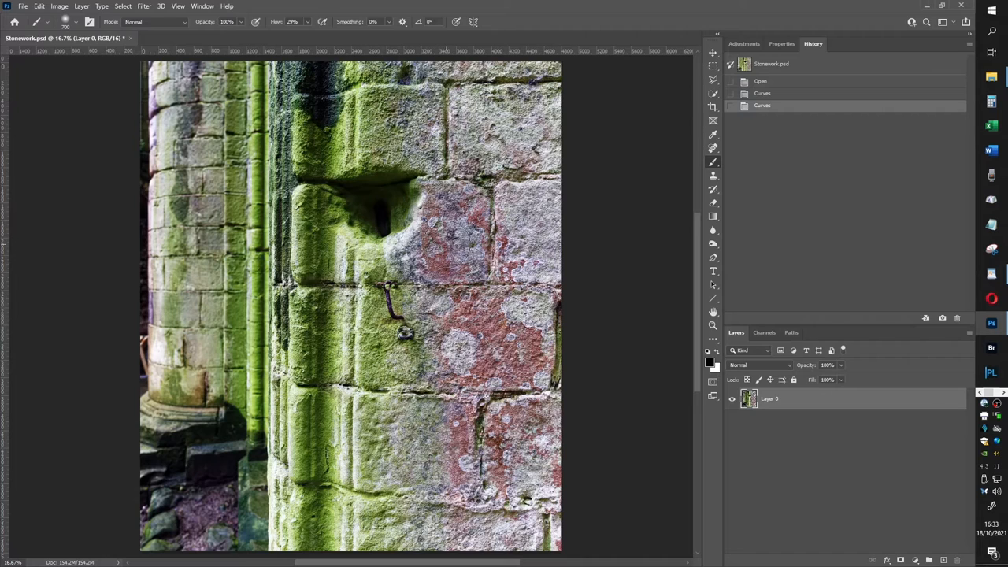
mouse_move(583, 217)
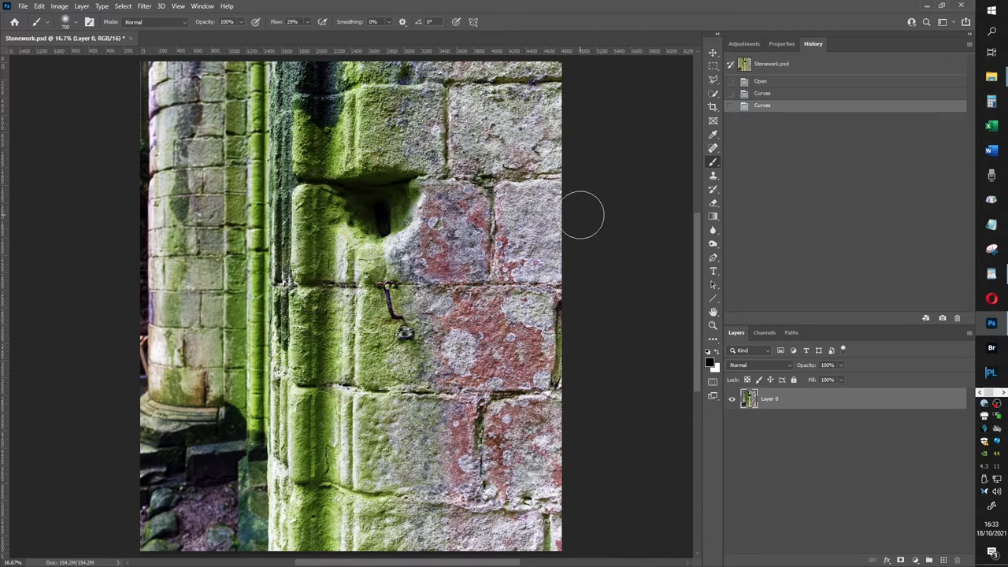
mouse_move(701, 134)
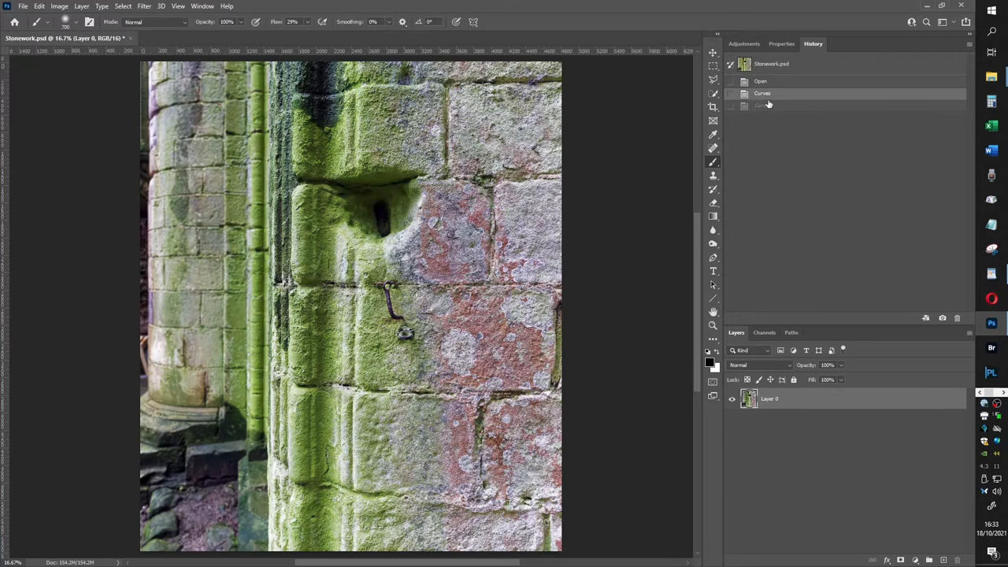
Step back in History to the earlier Curves state and add a Curves adjustment layer
left_click(763, 106)
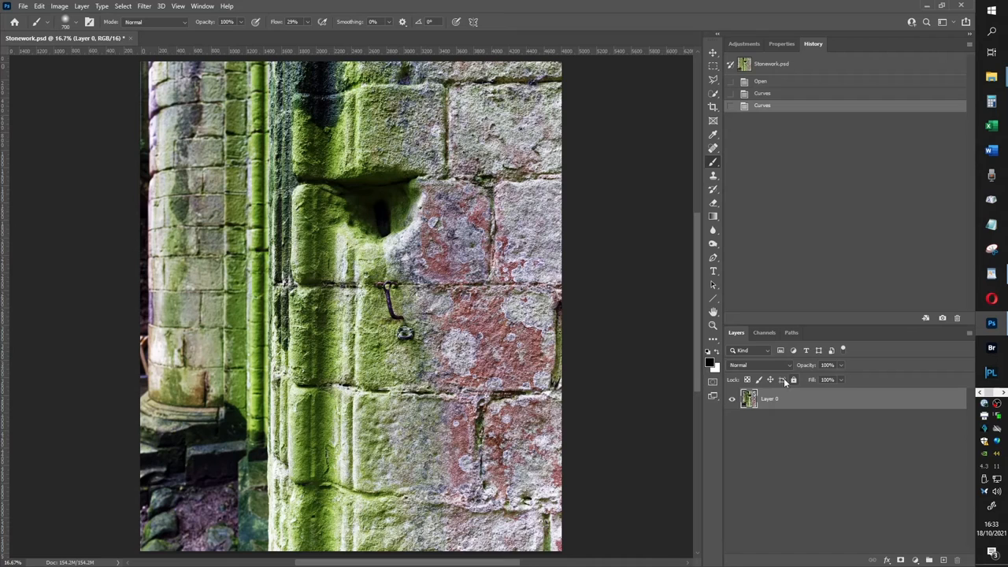
mouse_move(726, 391)
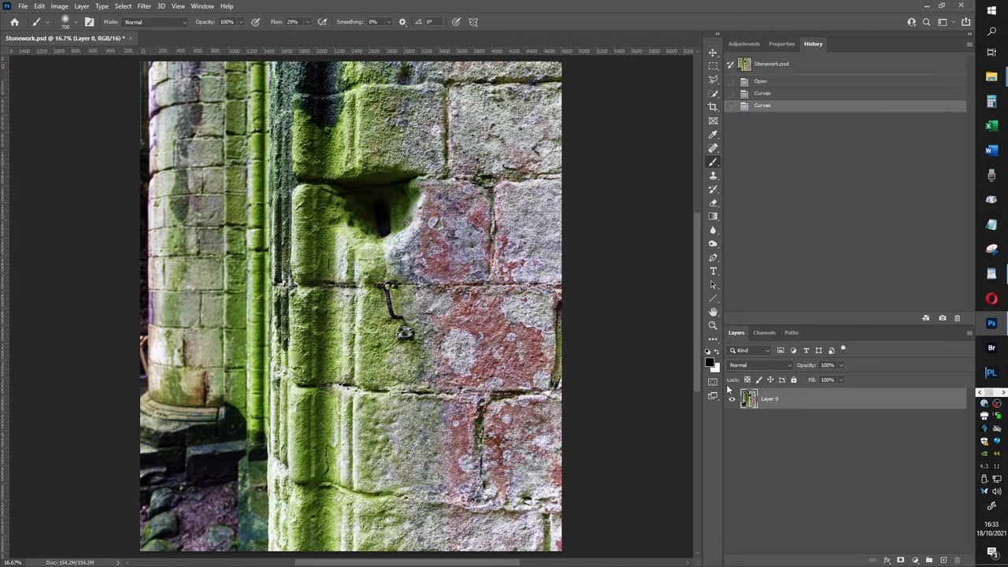
mouse_move(750, 397)
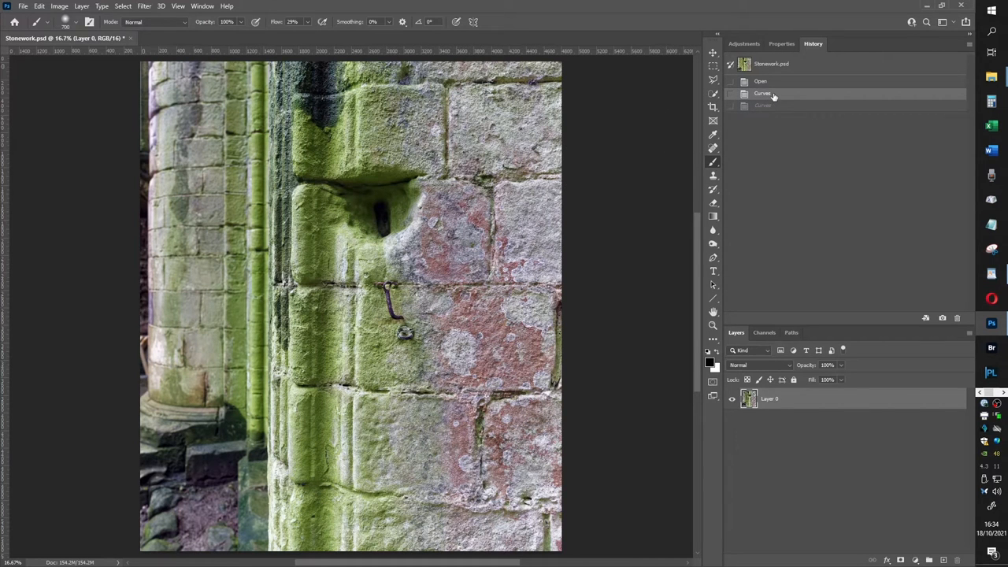
mouse_move(778, 165)
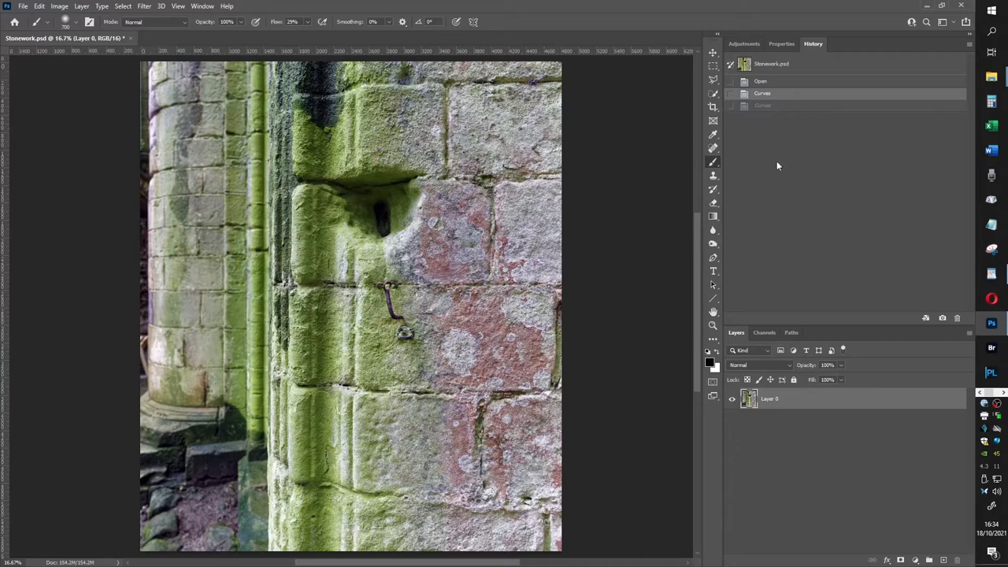
mouse_move(768, 384)
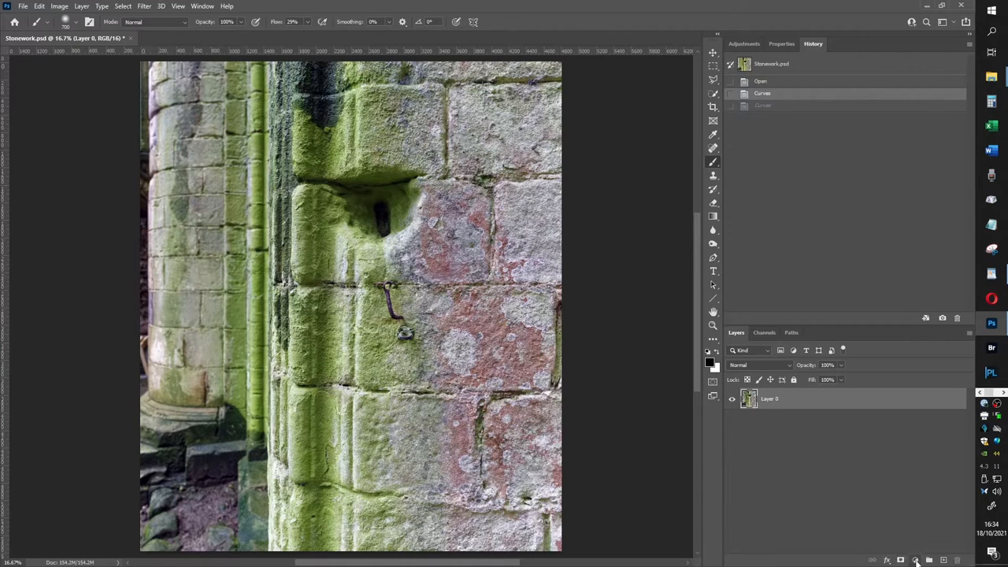
left_click(915, 559)
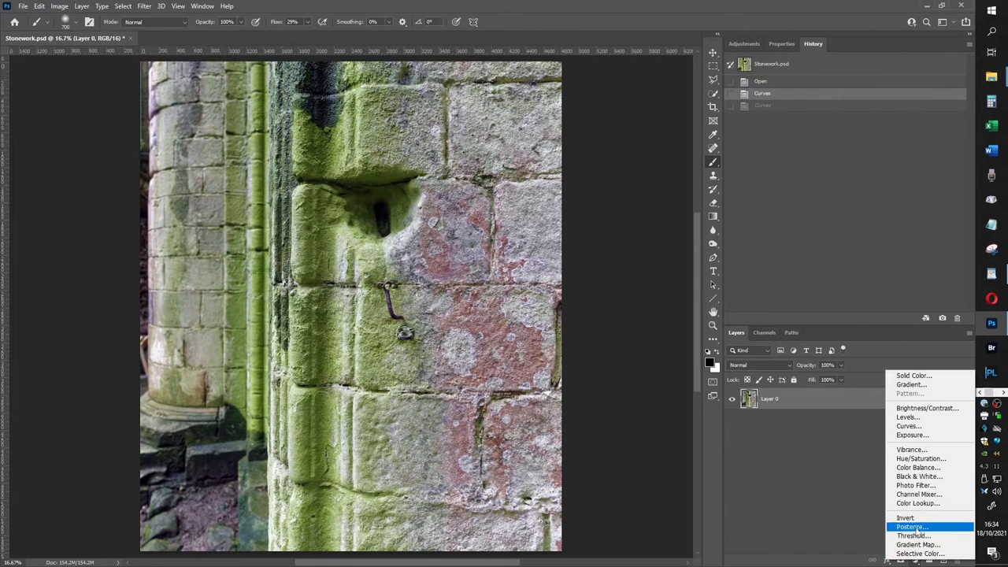
mouse_move(911, 450)
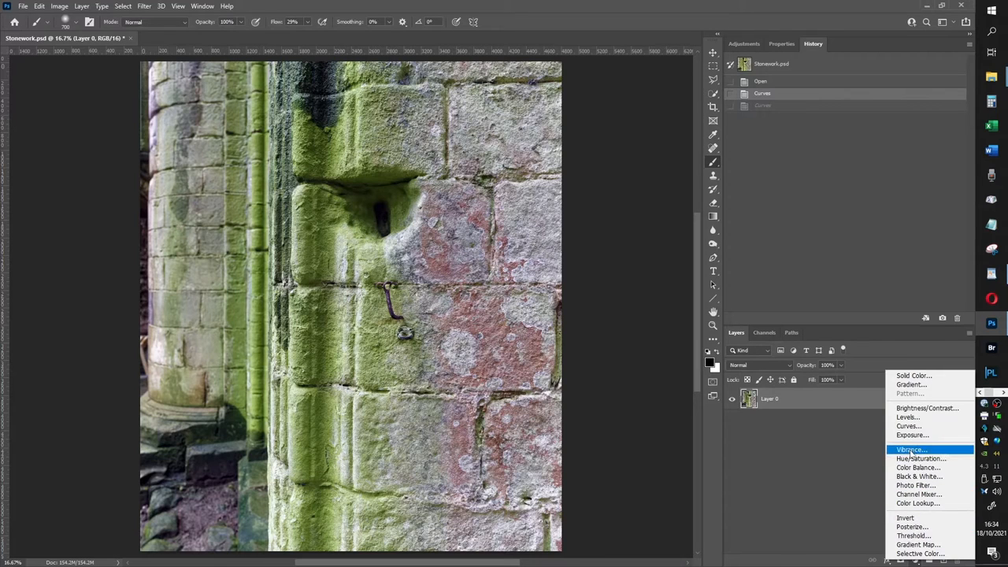
mouse_move(910, 435)
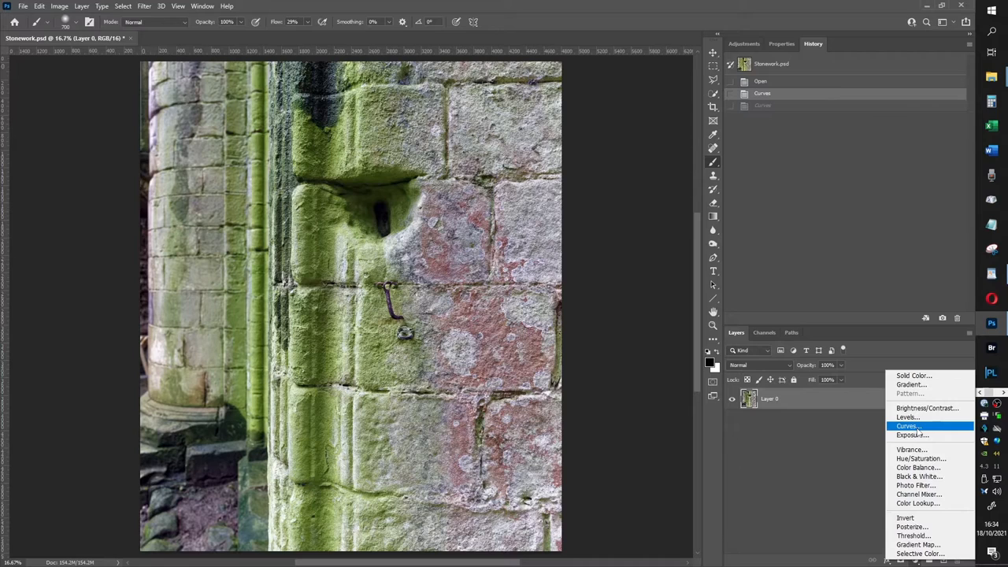
mouse_move(907, 417)
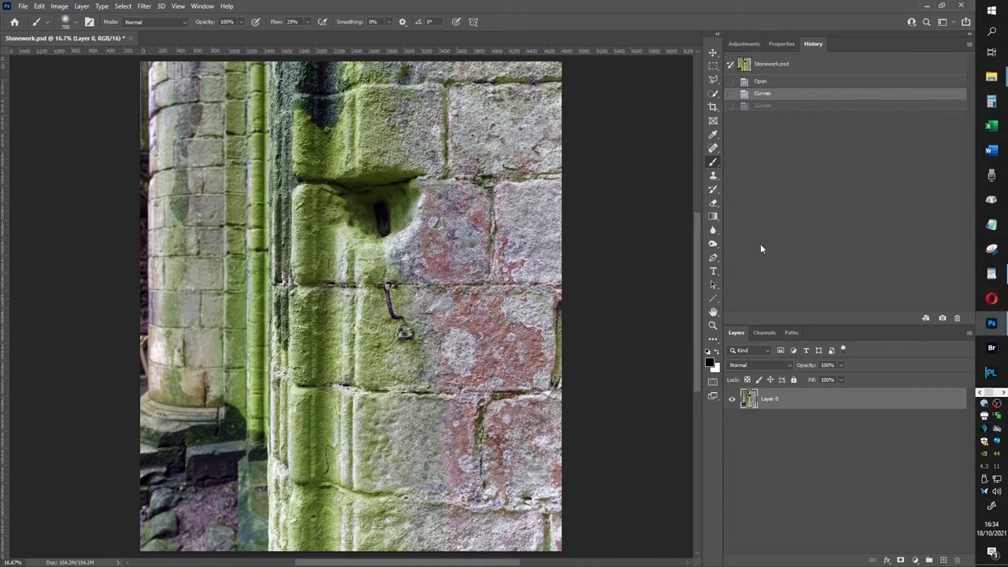
left_click(744, 44)
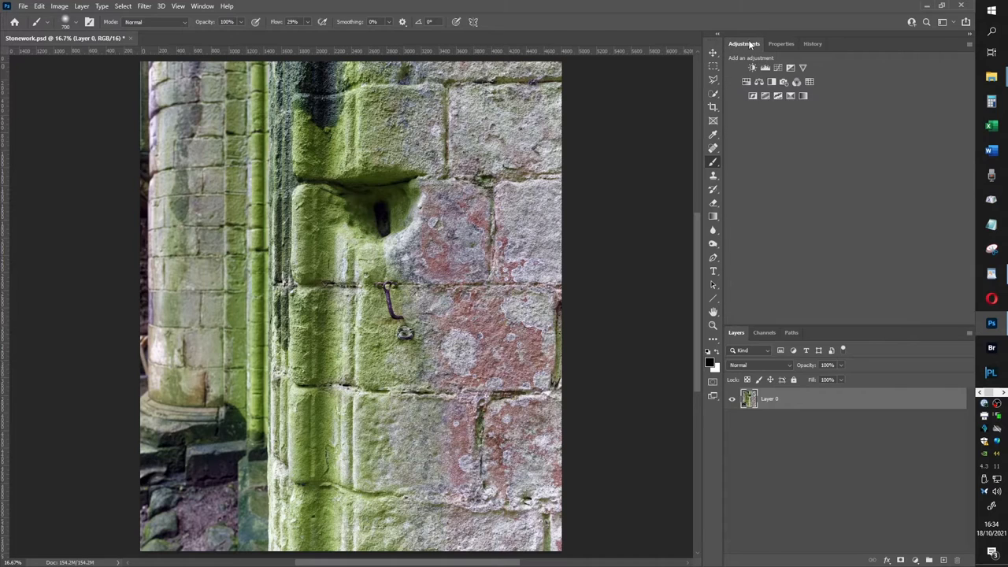
mouse_move(831, 217)
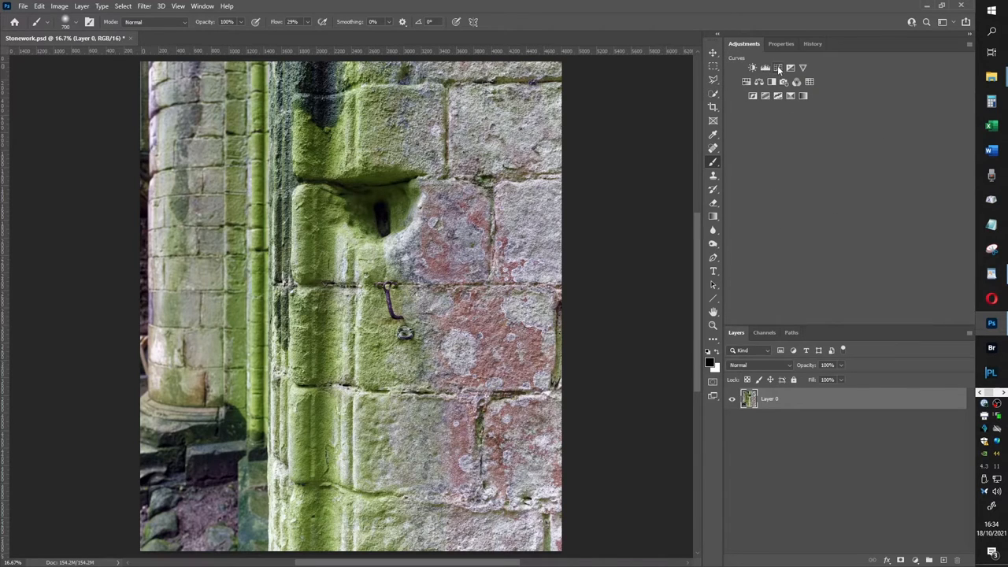
left_click(765, 66)
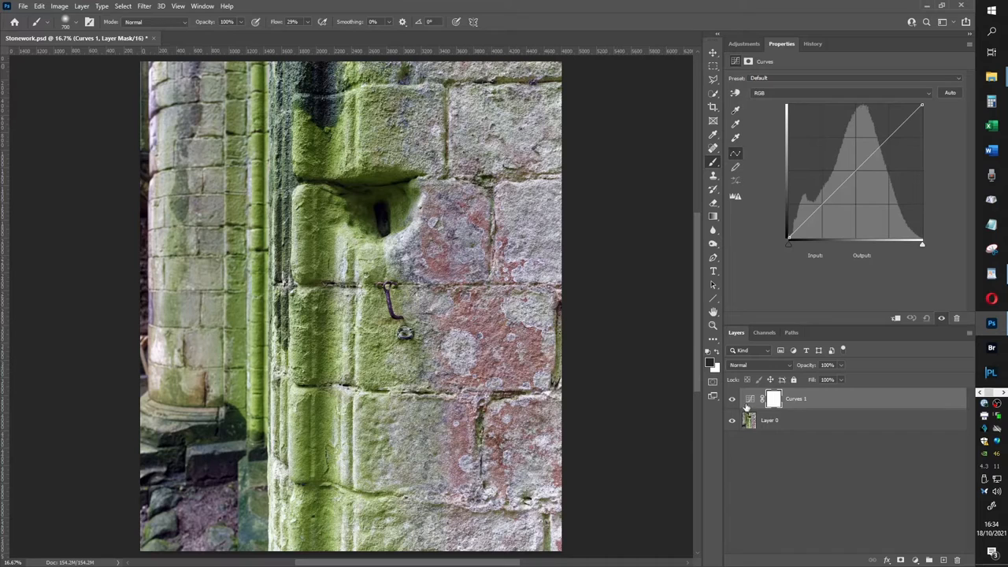
Set the Curves 1 layer to the Strong Contrast (RGB) preset in Properties
left_click(773, 398)
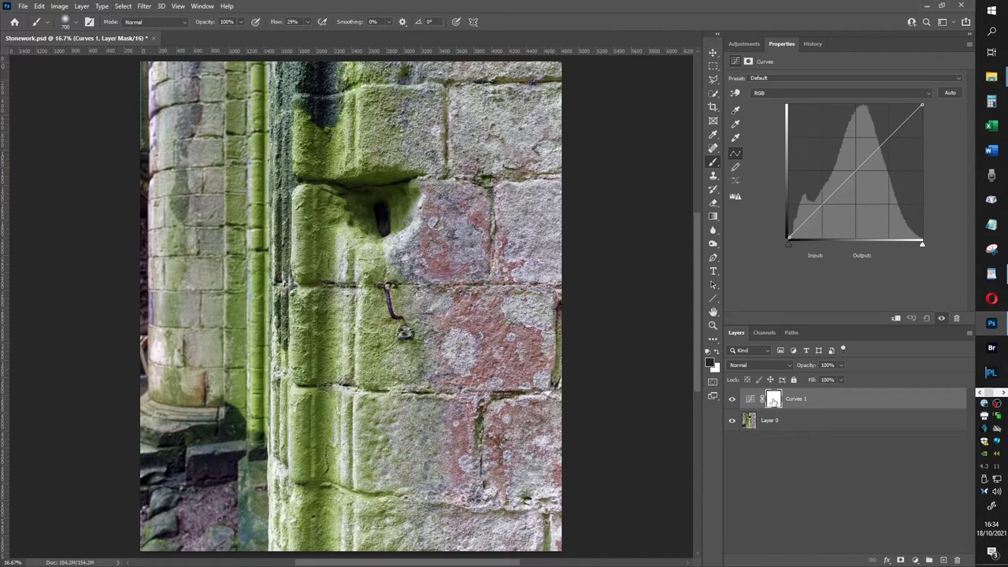
mouse_move(775, 398)
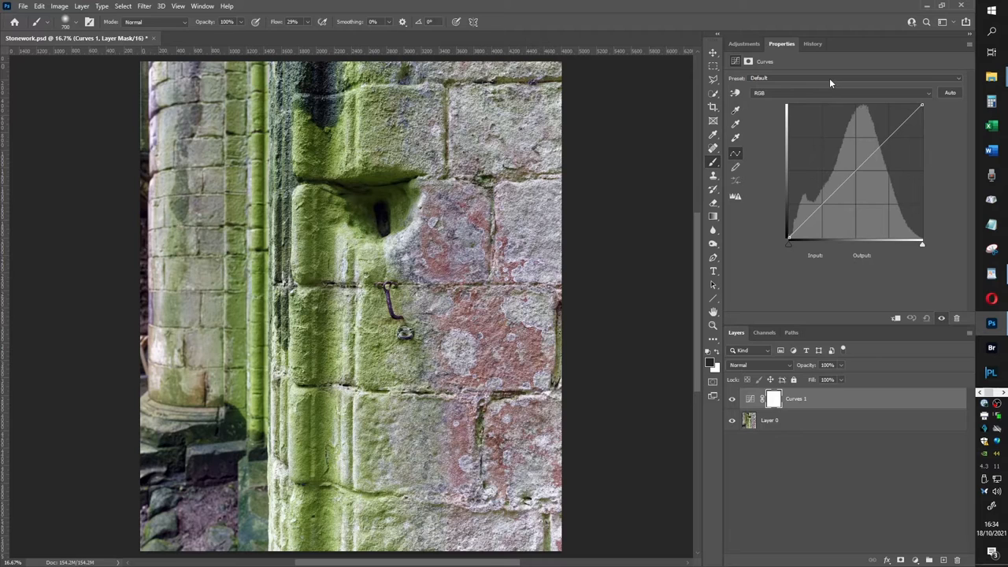
left_click(853, 78)
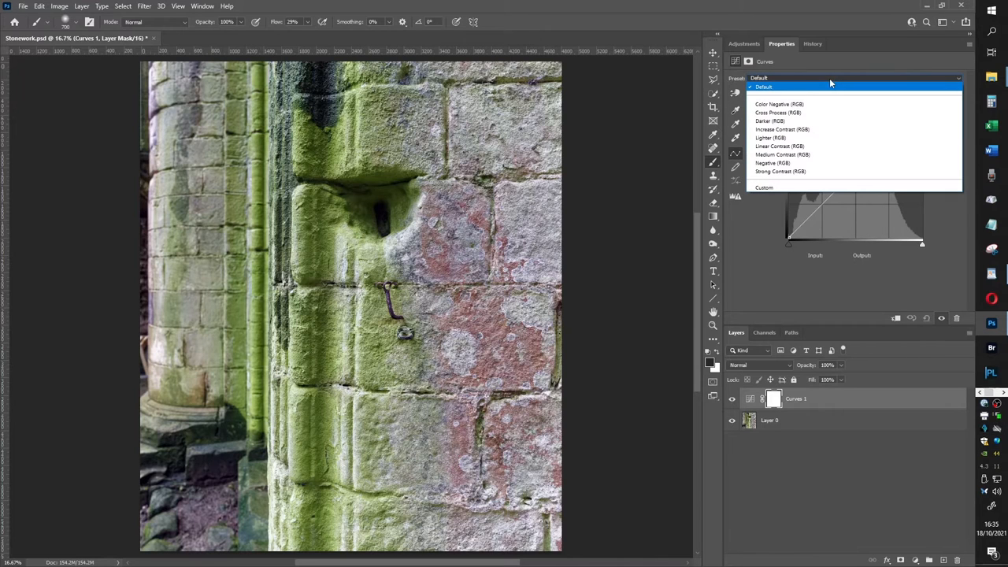
left_click(781, 170)
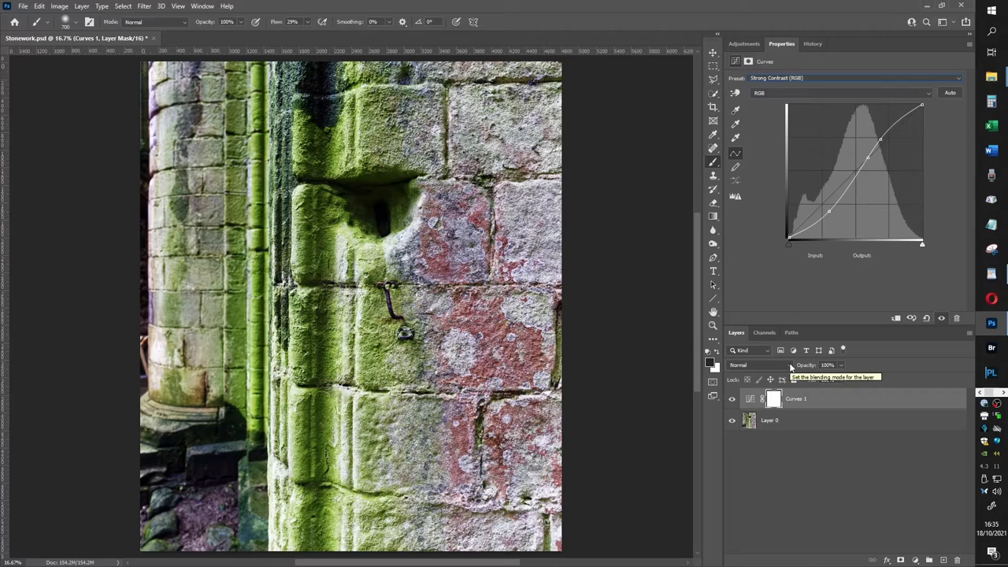
Change Curves 1 to Luminosity blend mode and compare before/after in History
left_click(737, 365)
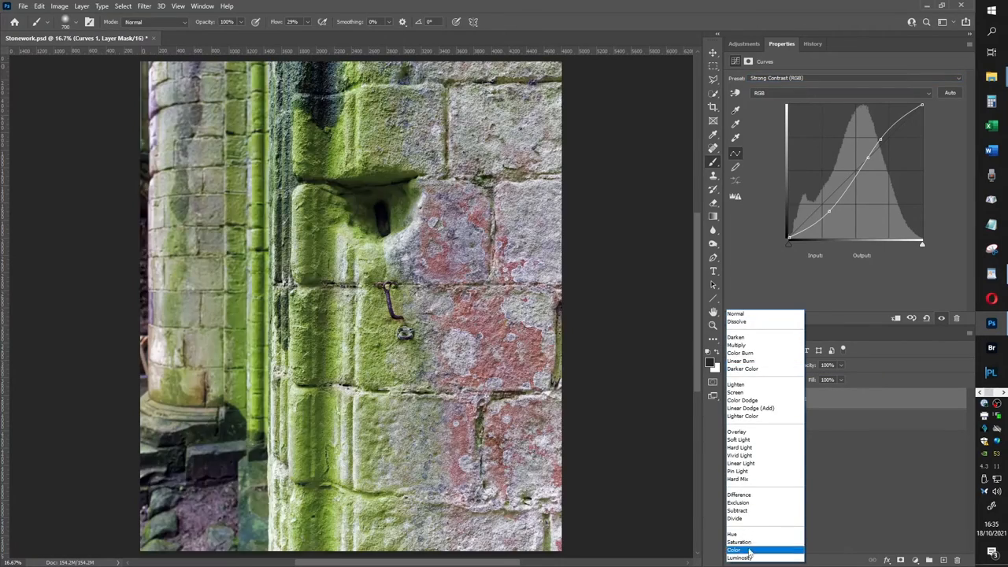
left_click(740, 558)
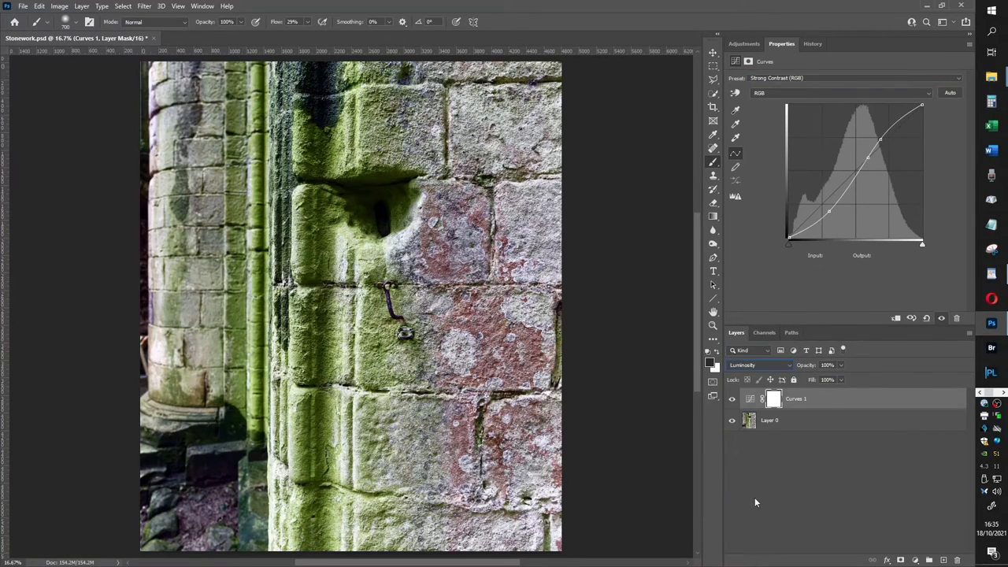
mouse_move(584, 283)
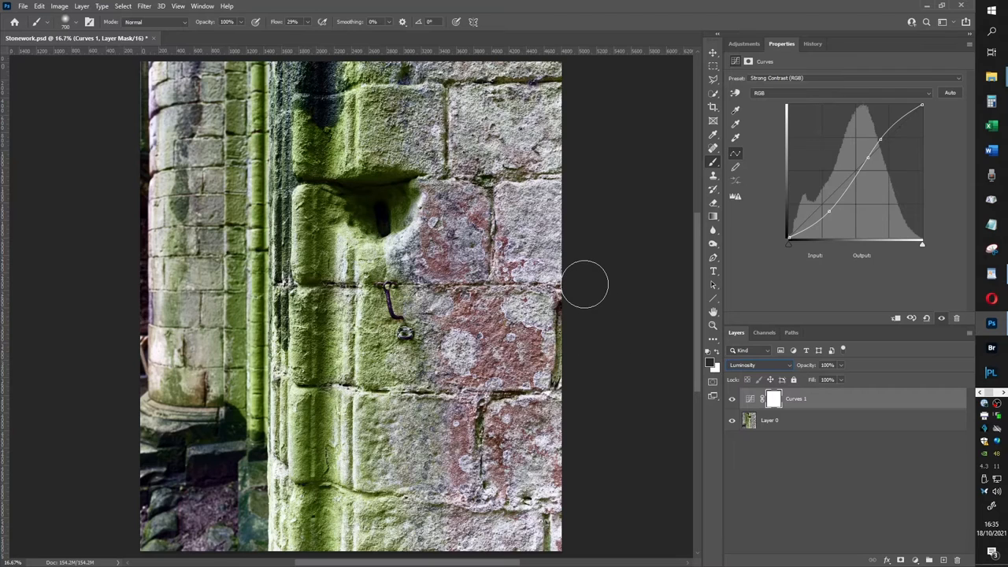
mouse_move(613, 264)
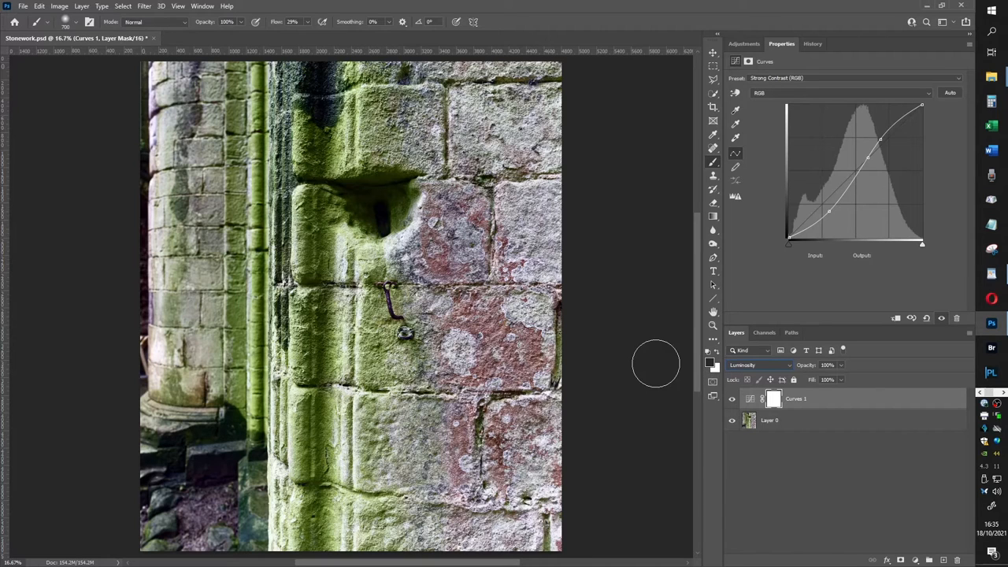
mouse_move(649, 350)
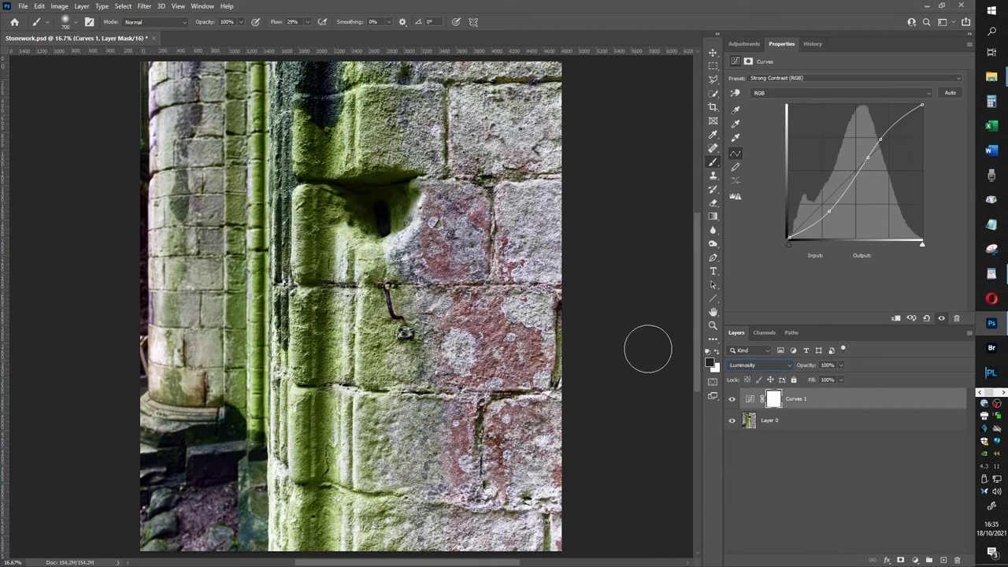
mouse_move(693, 92)
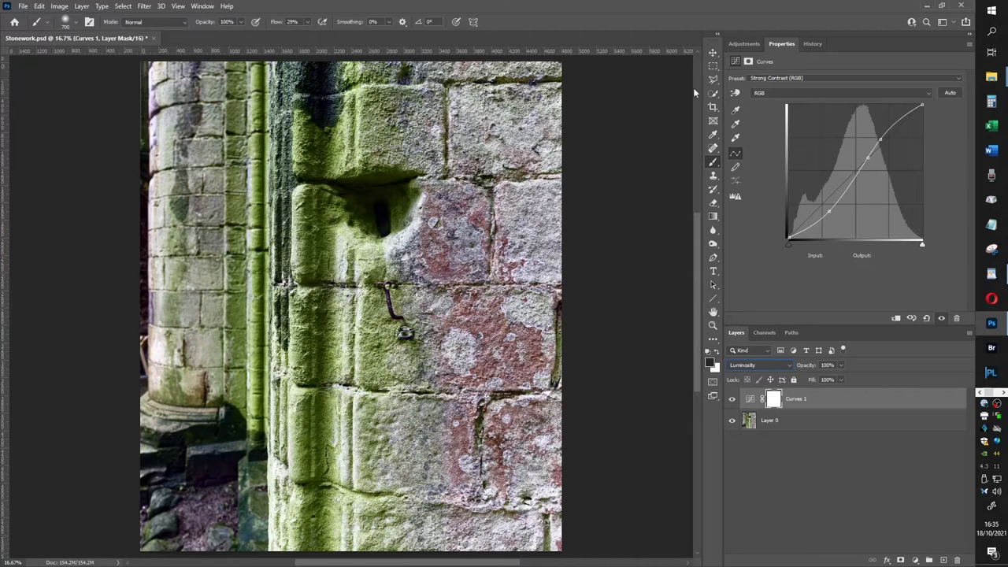
left_click(813, 45)
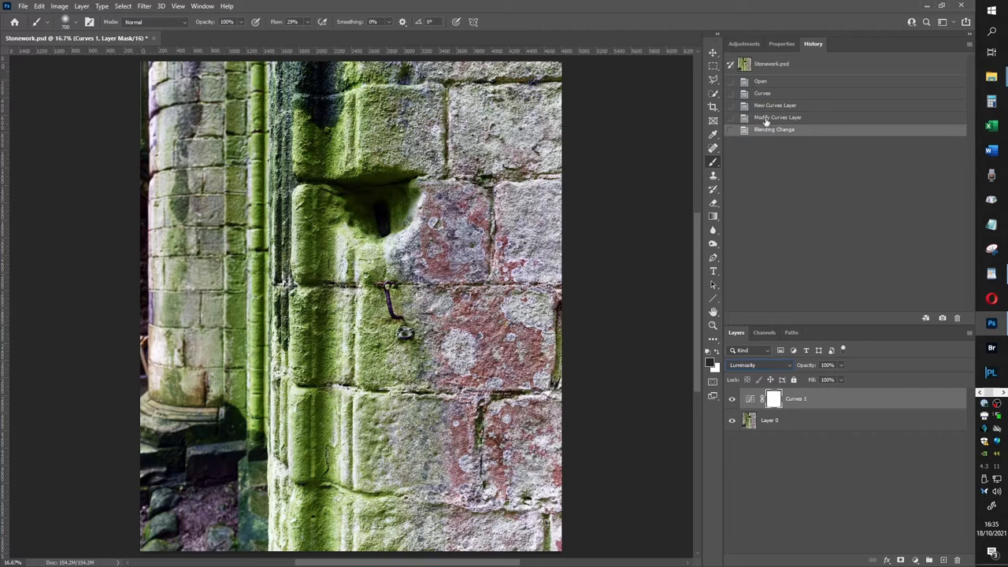
left_click(778, 117)
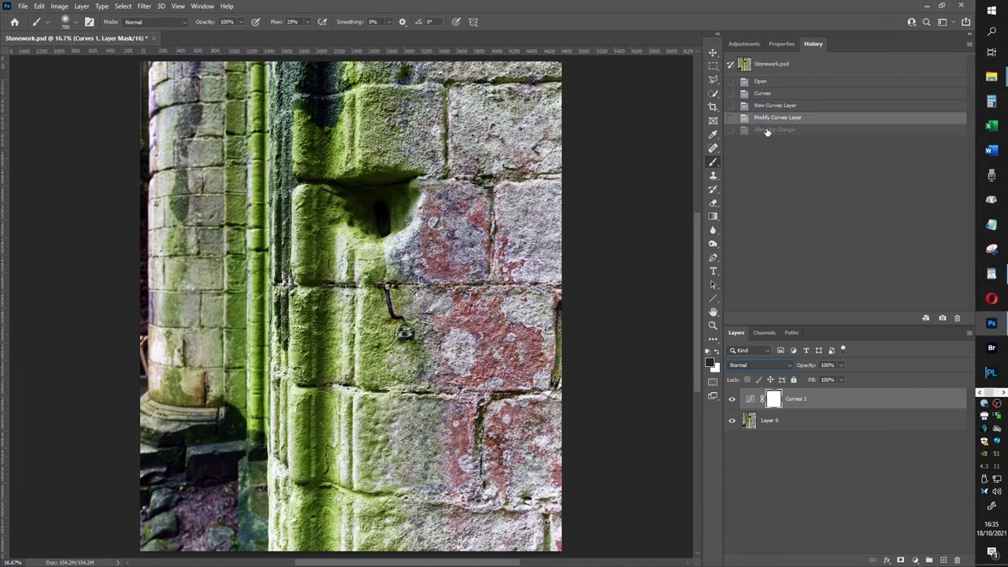
left_click(759, 366)
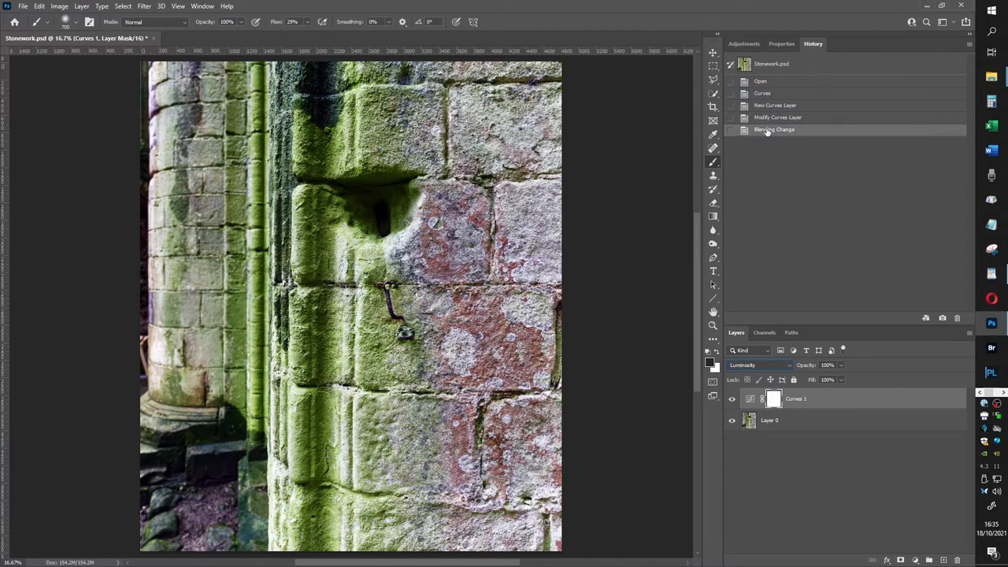
mouse_move(561, 422)
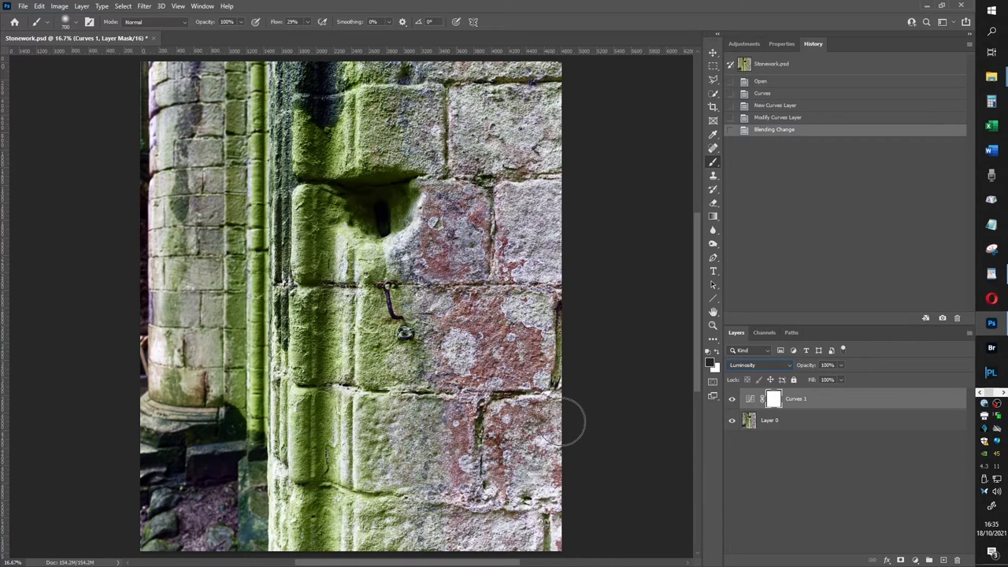
mouse_move(586, 402)
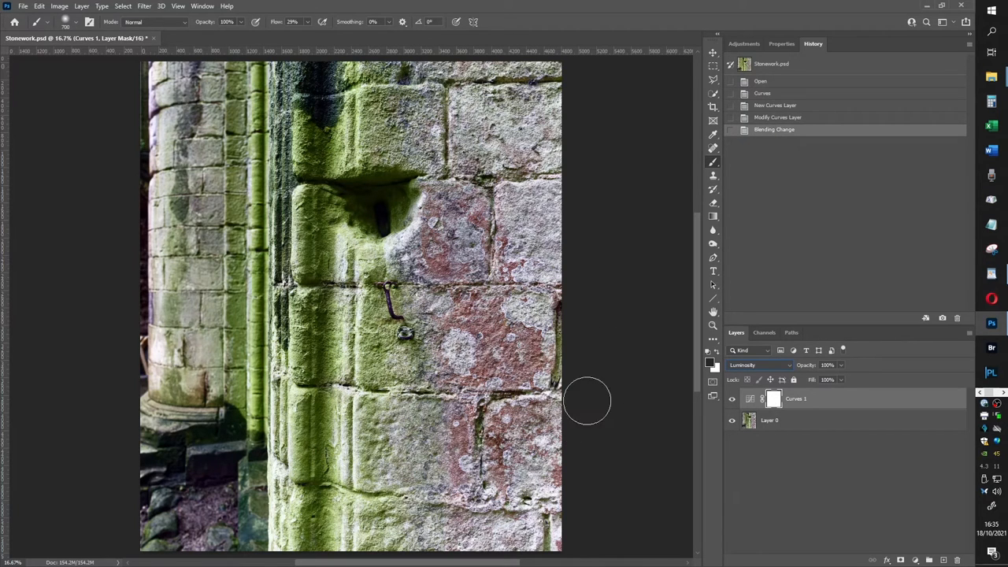
mouse_move(622, 332)
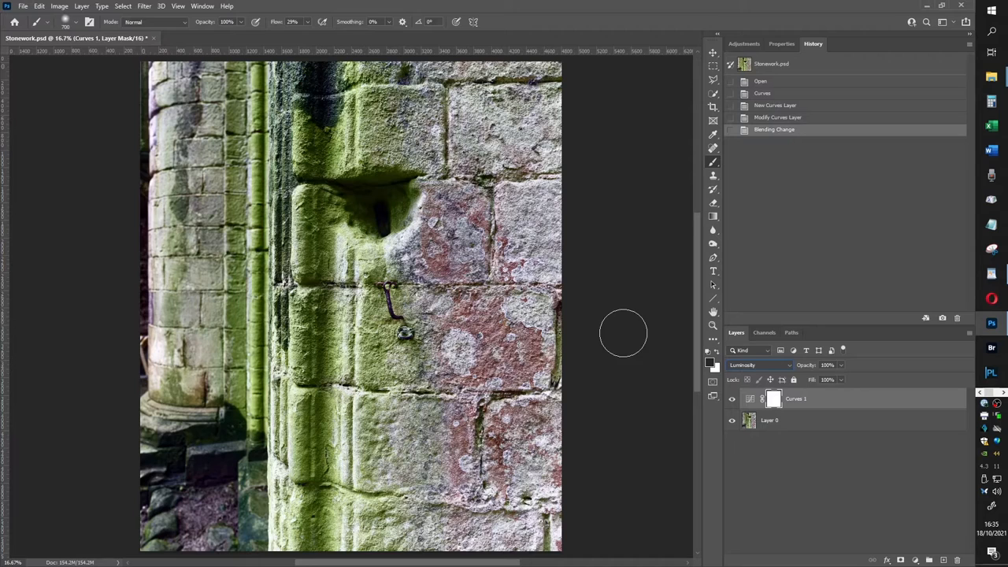
mouse_move(721, 412)
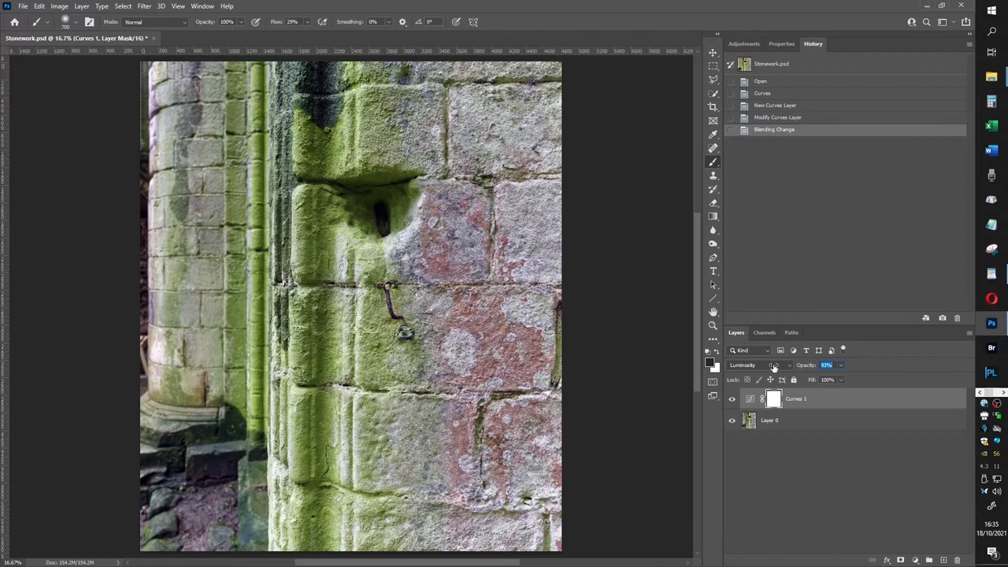
Lower the Curves 1 layer opacity to about 87%
left_click_drag(825, 366, 803, 365)
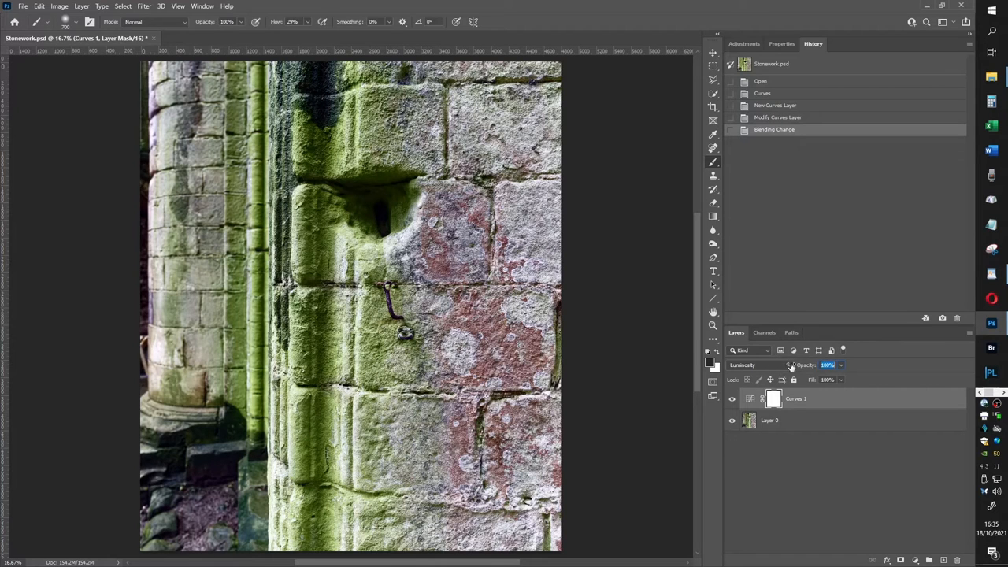
left_click(826, 366)
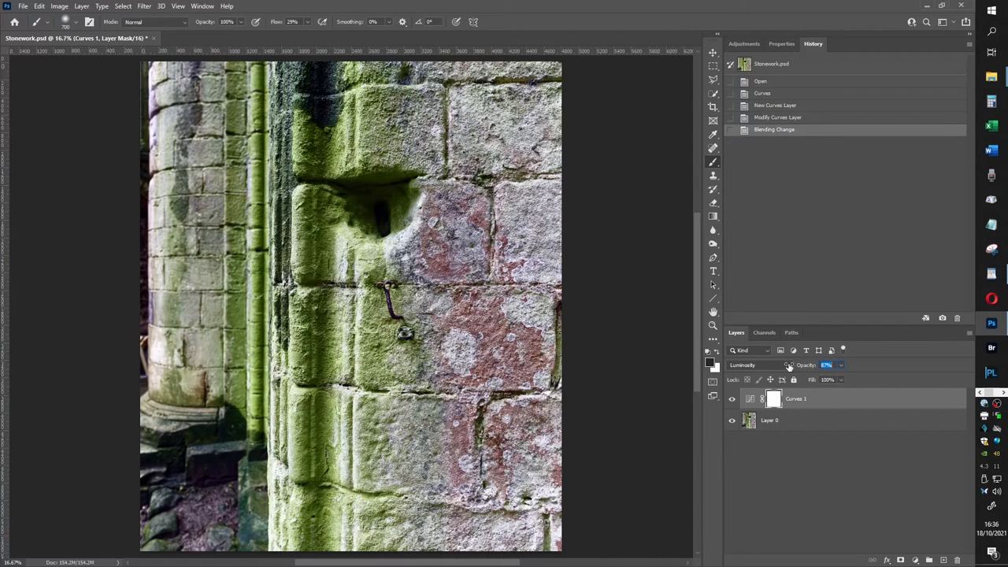
left_click(826, 365)
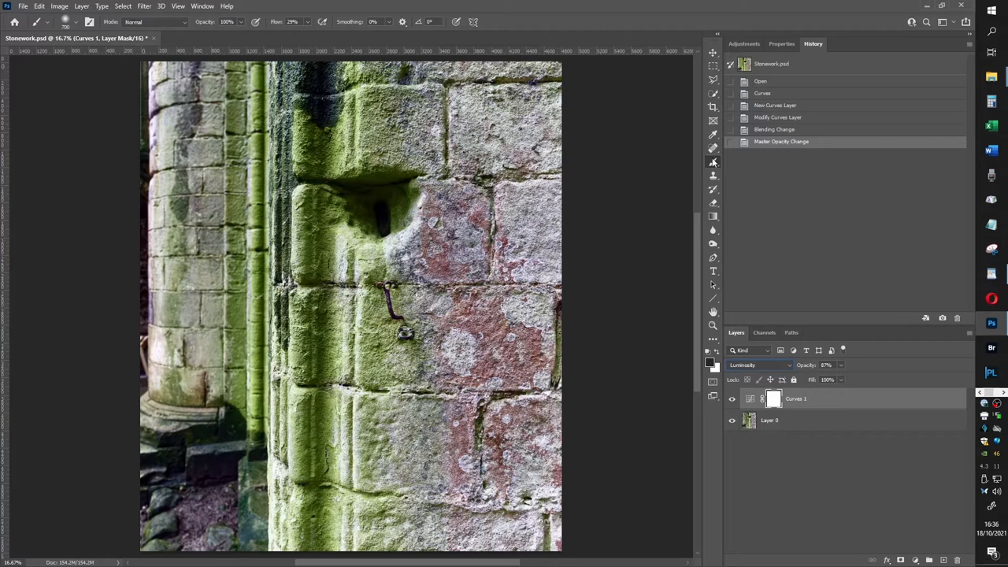
mouse_move(567, 190)
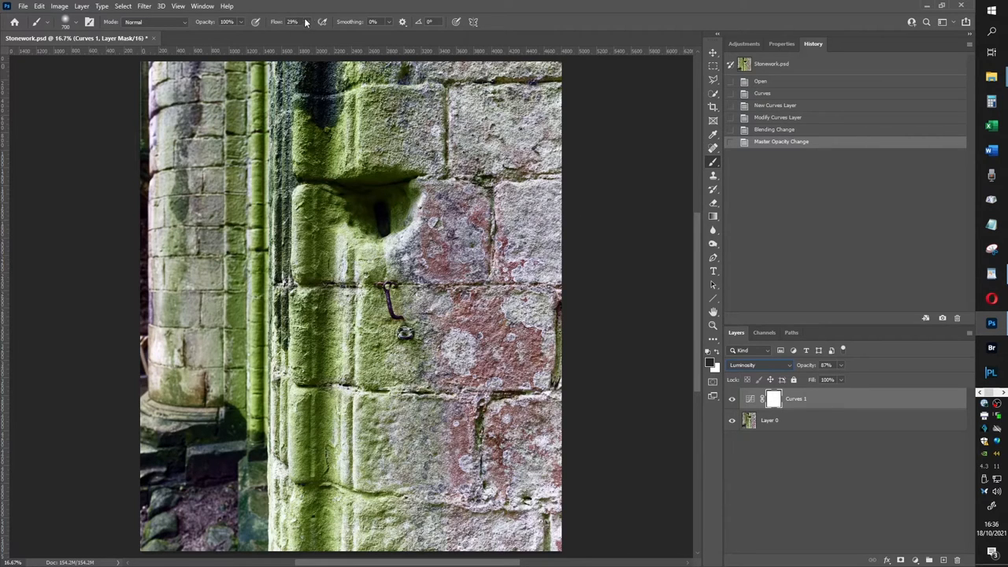
mouse_move(354, 186)
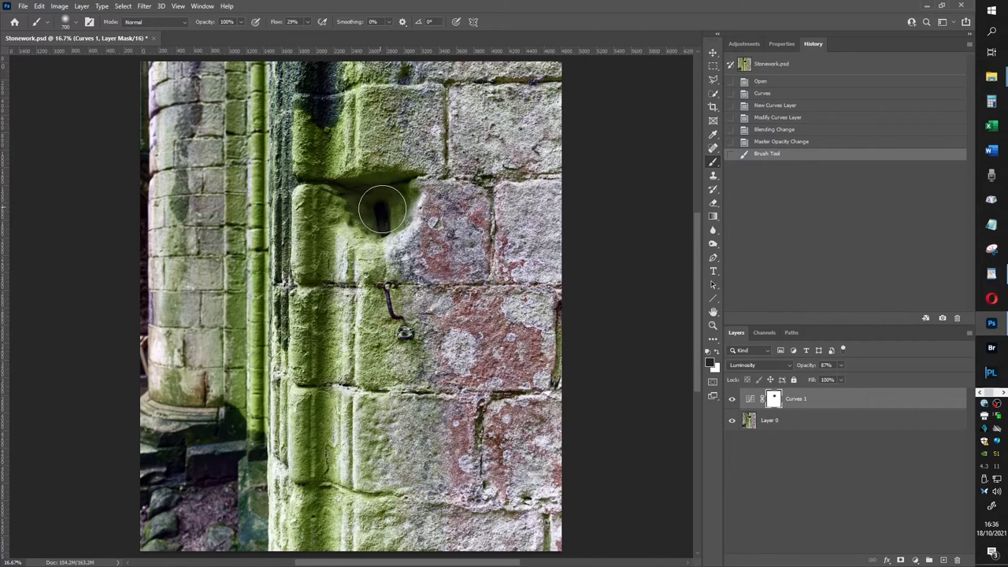
Paint black on the Curves 1 mask over the dark niche and the column top
left_click_drag(381, 208, 315, 118)
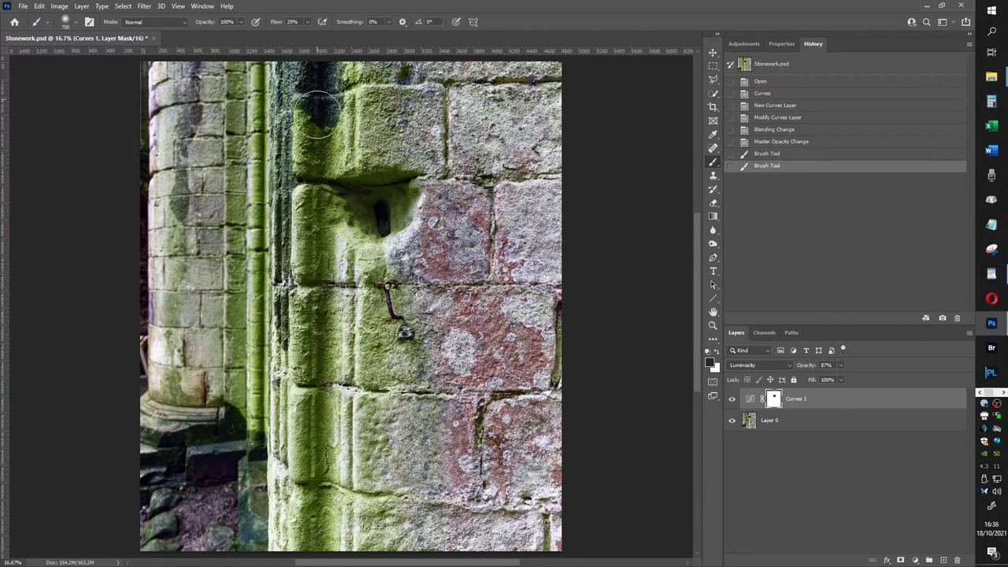
left_click_drag(318, 113, 300, 86)
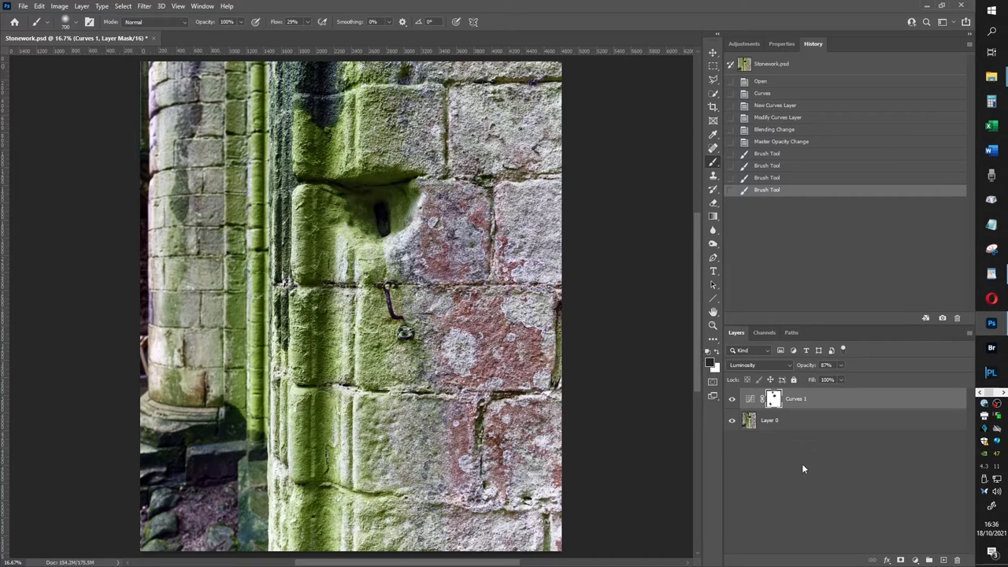
mouse_move(798, 469)
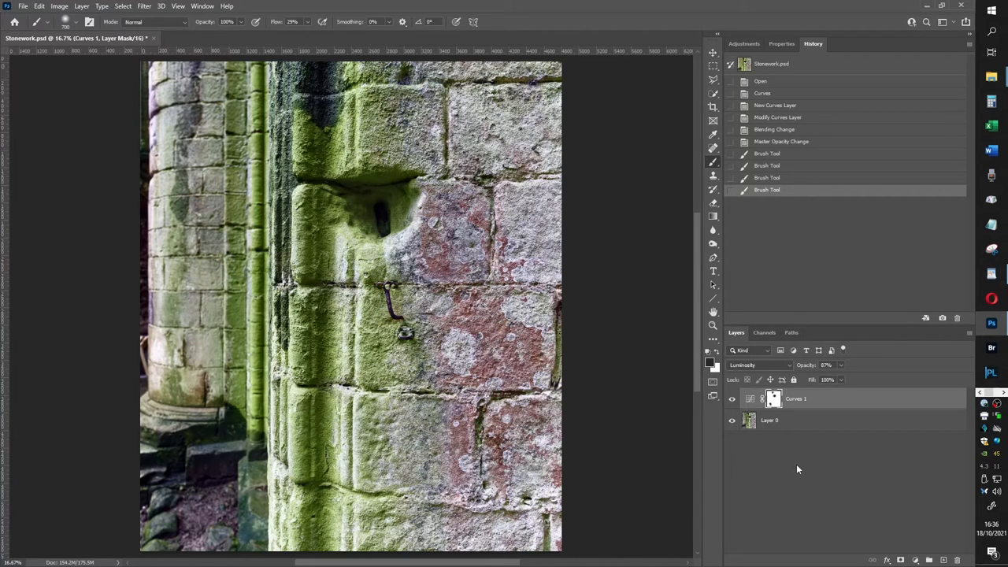
mouse_move(790, 466)
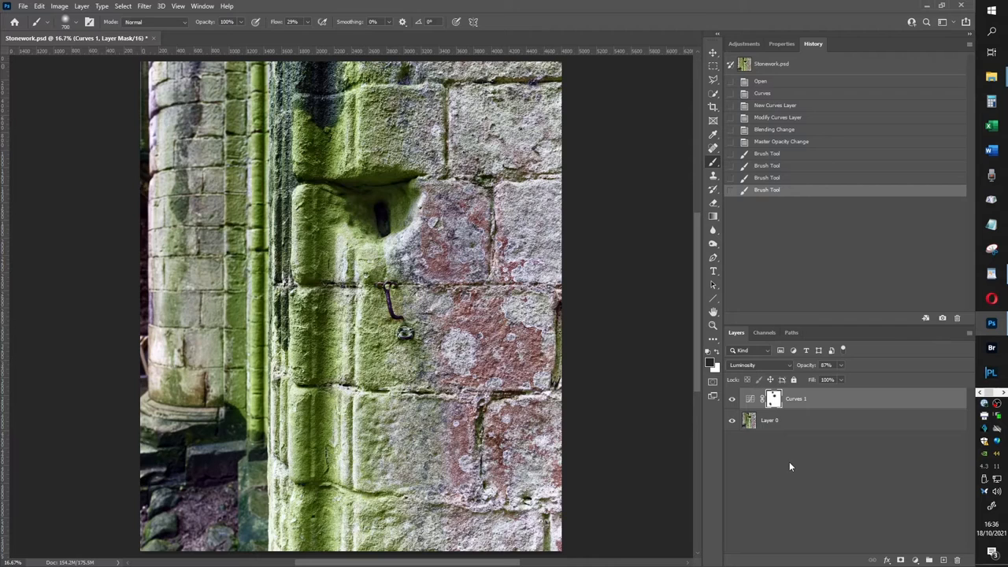
mouse_move(747, 456)
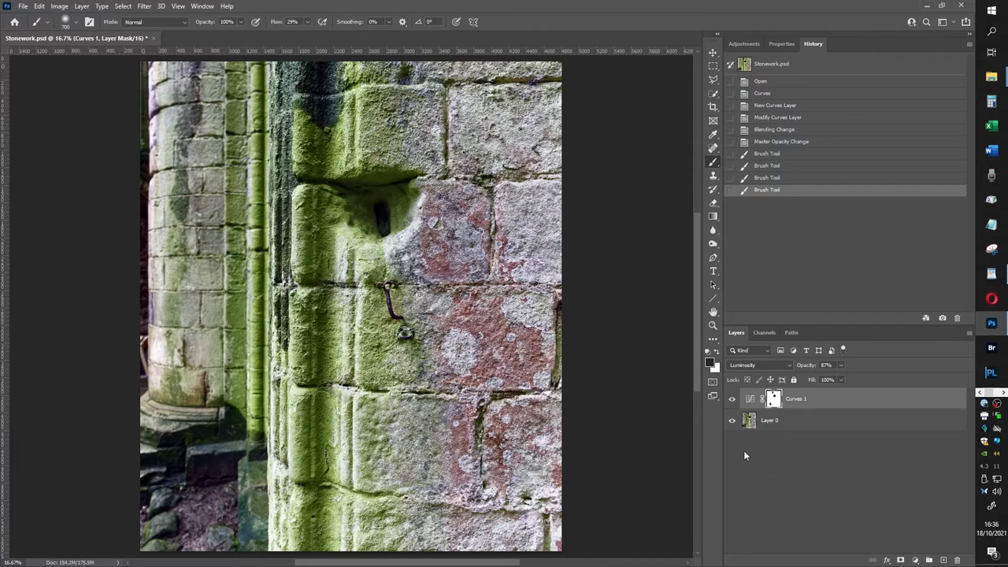
mouse_move(737, 441)
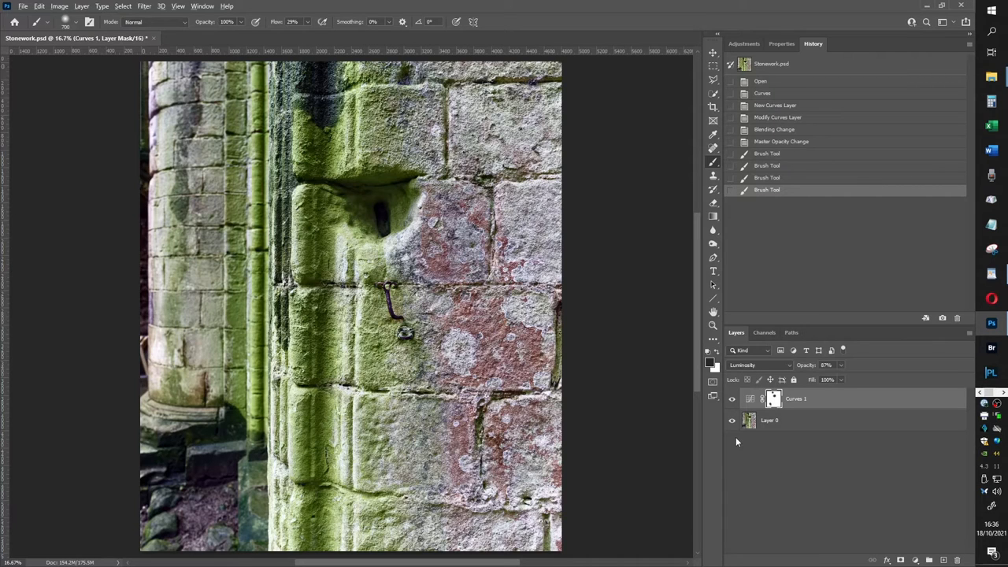
left_click(731, 419)
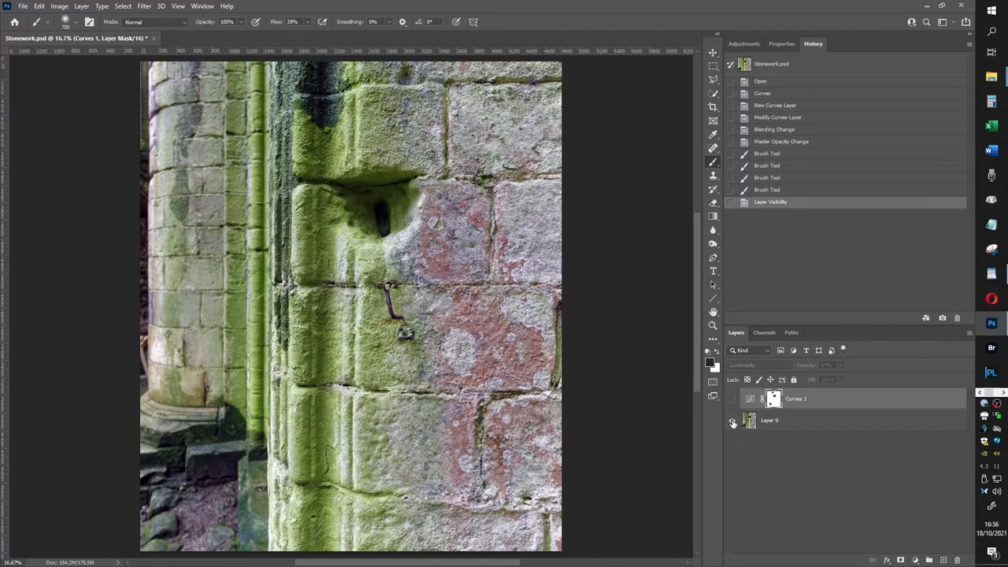
left_click(731, 399)
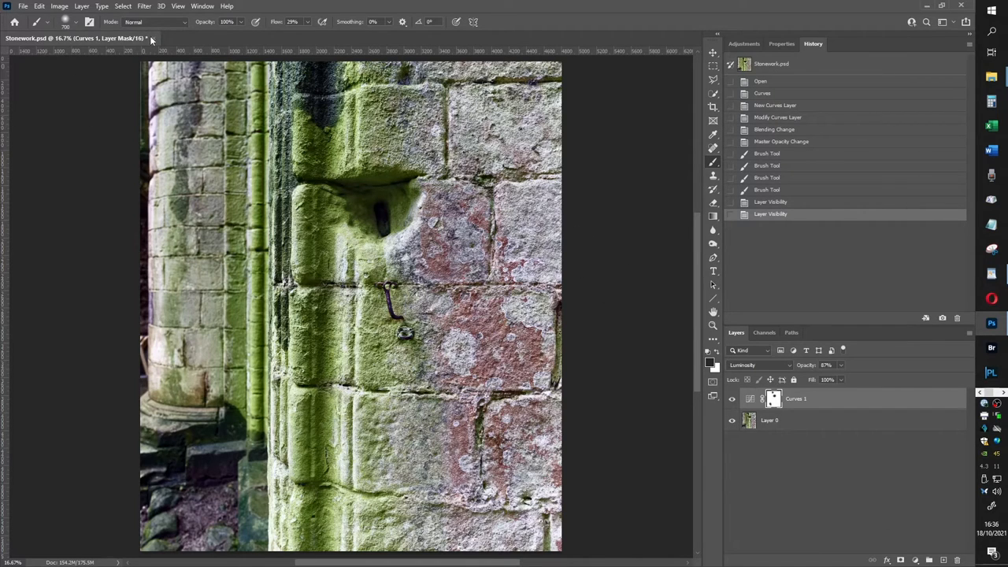
Close Stonework without saving and open Emma.psd from recent files
left_click(151, 38)
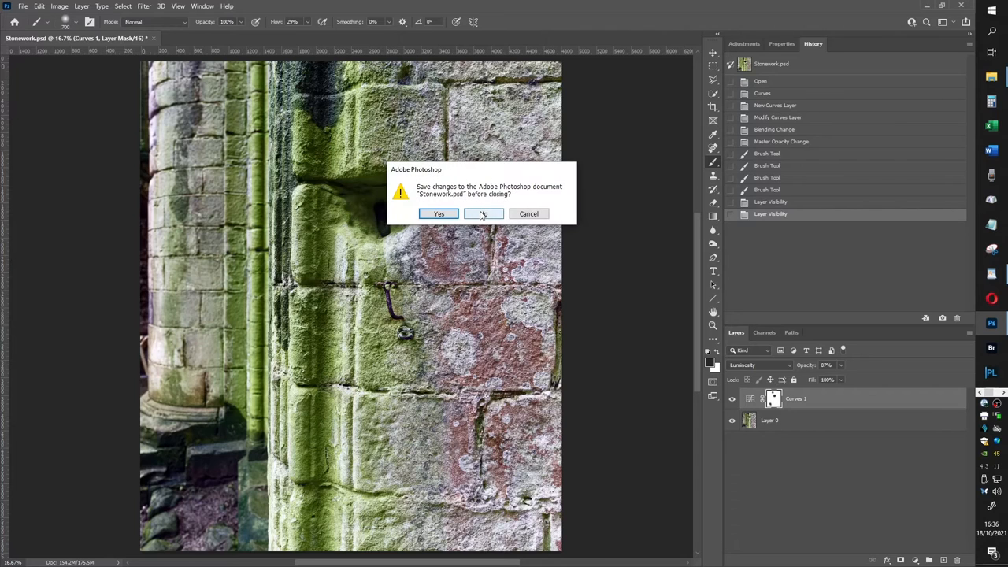
left_click(482, 215)
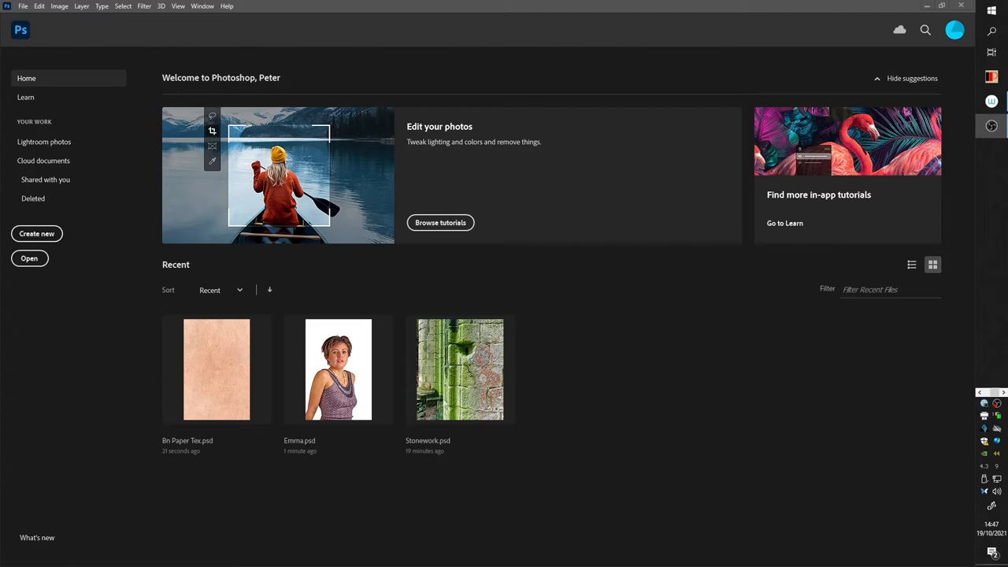
mouse_move(518, 514)
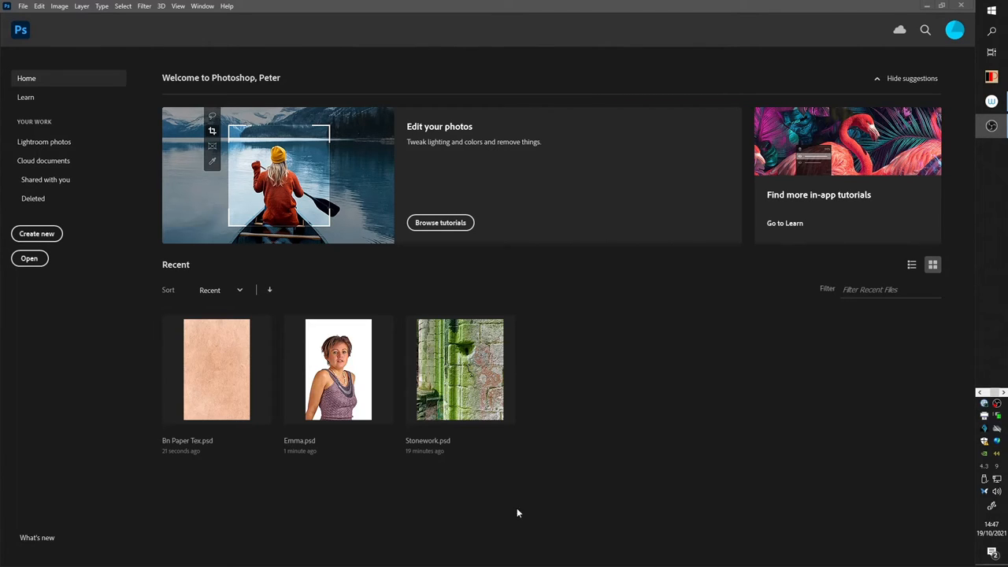
double_click(337, 369)
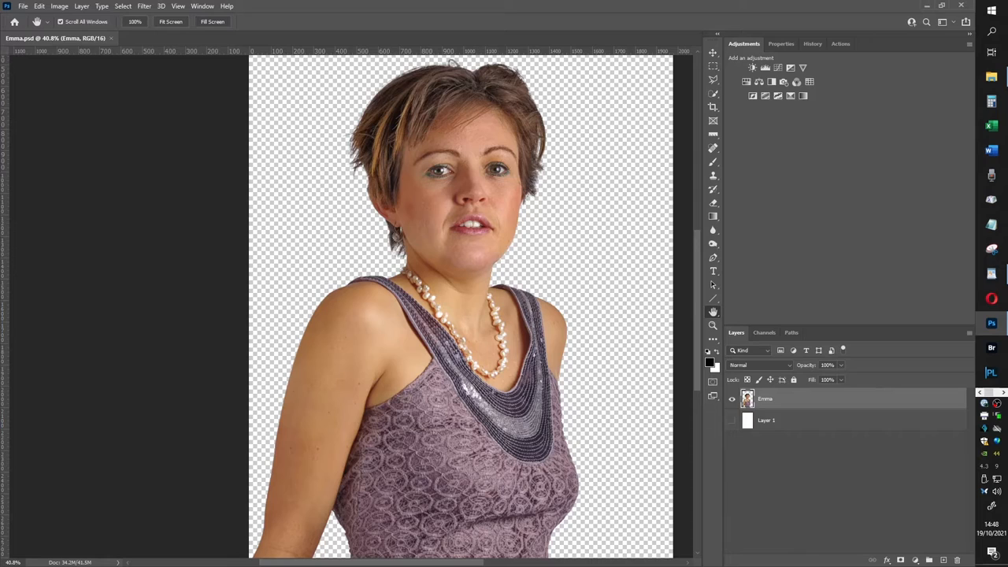
mouse_move(740, 197)
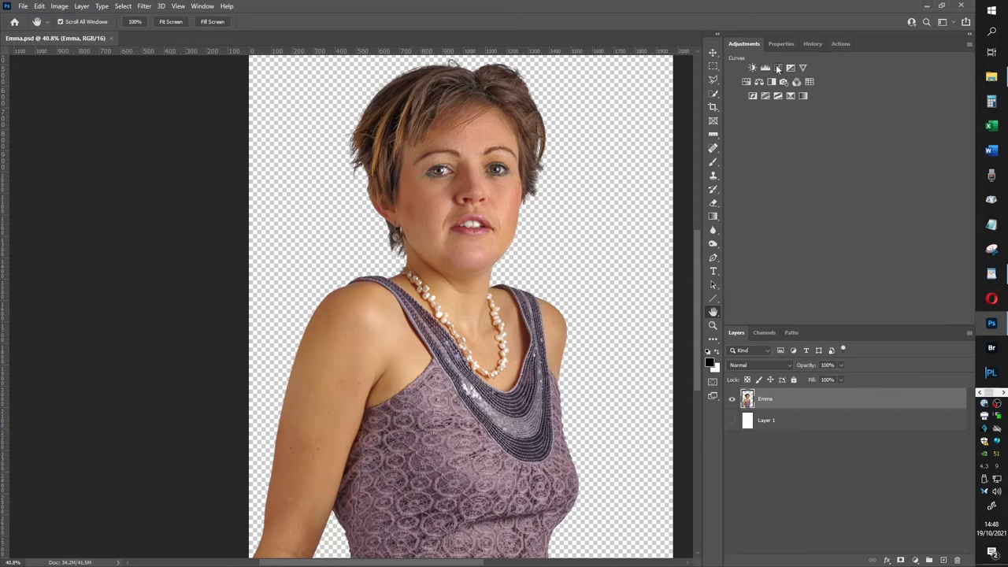
Add a Curves layer over Emma with Strong Contrast (RGB) preset and Luminosity blending
left_click(765, 66)
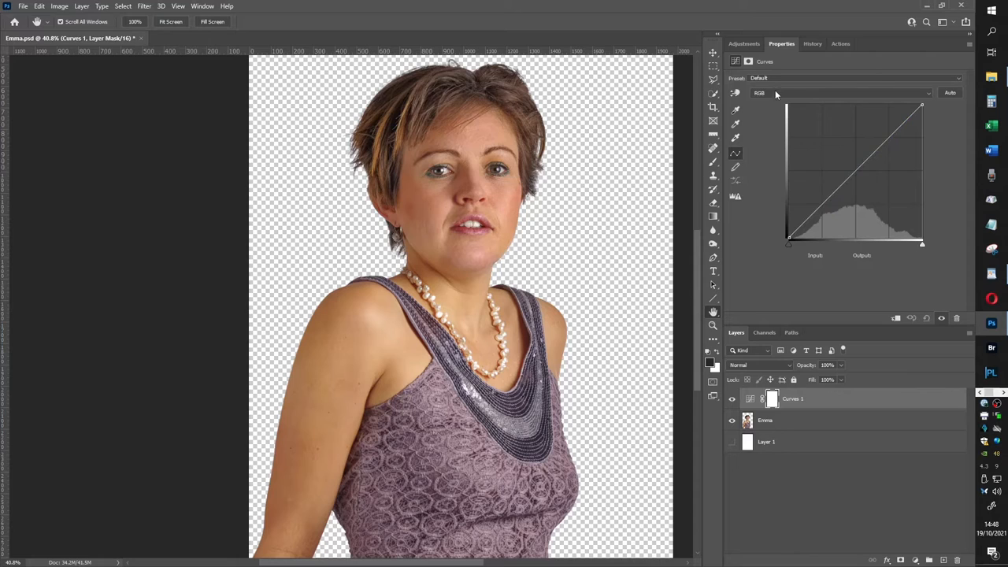
mouse_move(784, 80)
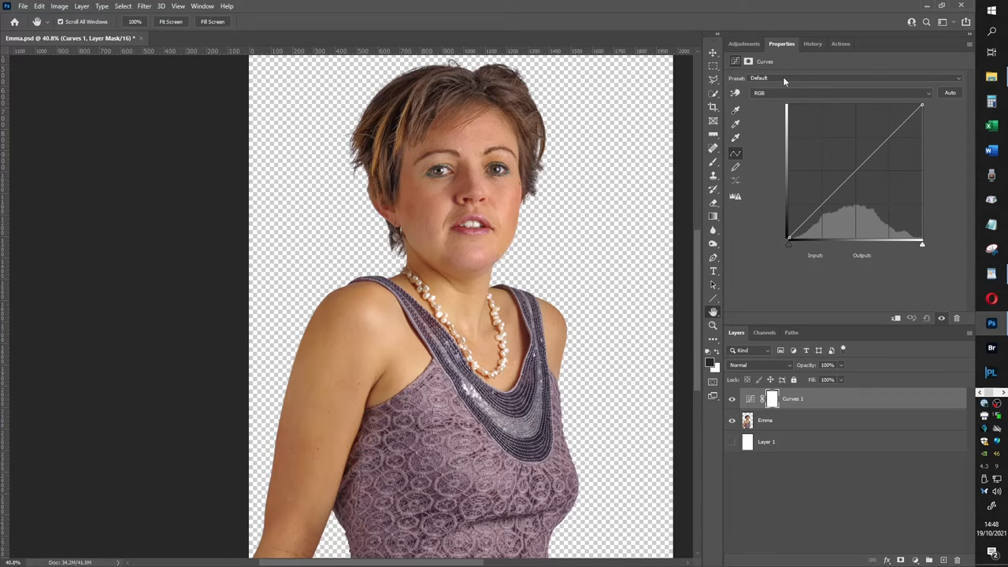
left_click(853, 79)
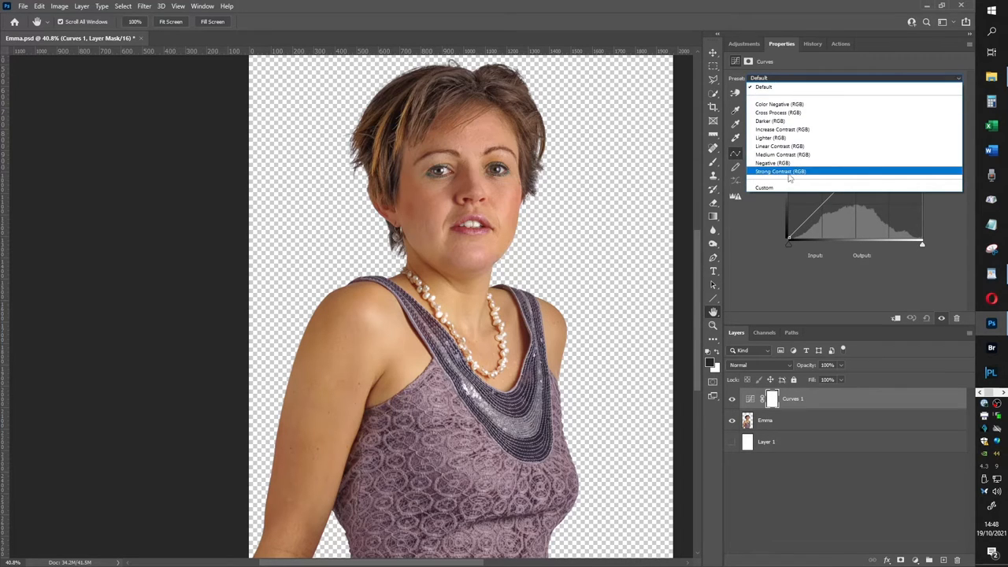
left_click(780, 170)
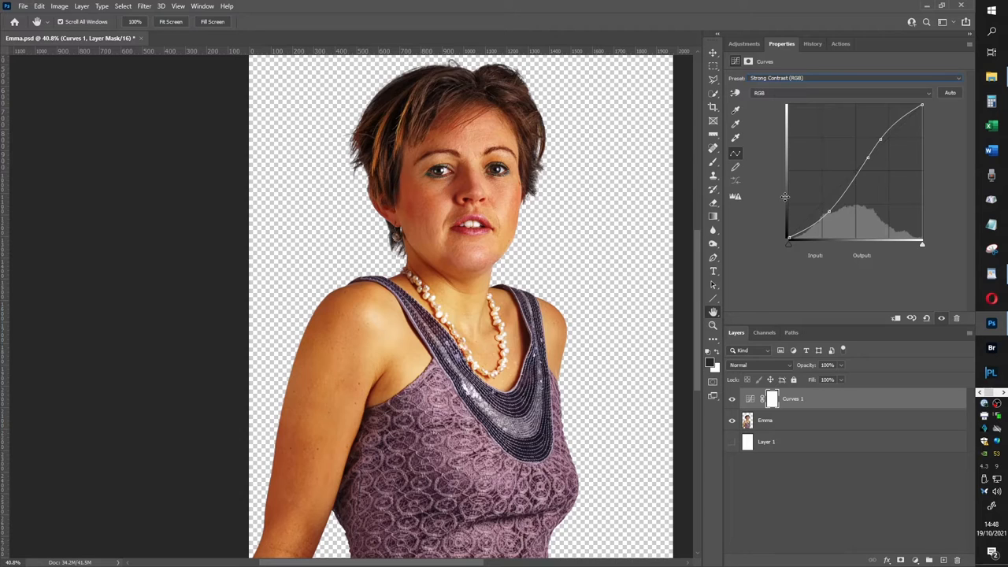
left_click(759, 365)
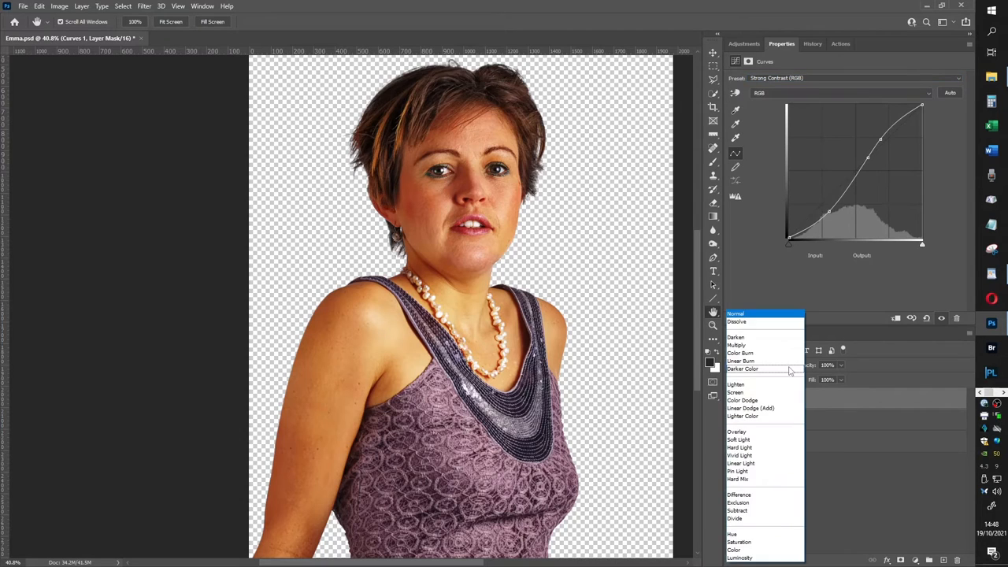
left_click(738, 558)
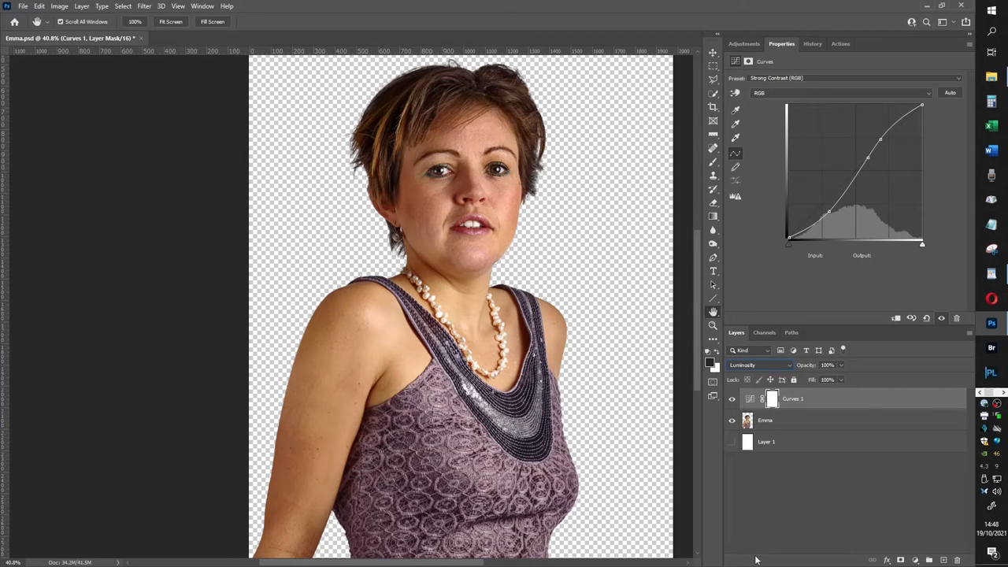
mouse_move(762, 530)
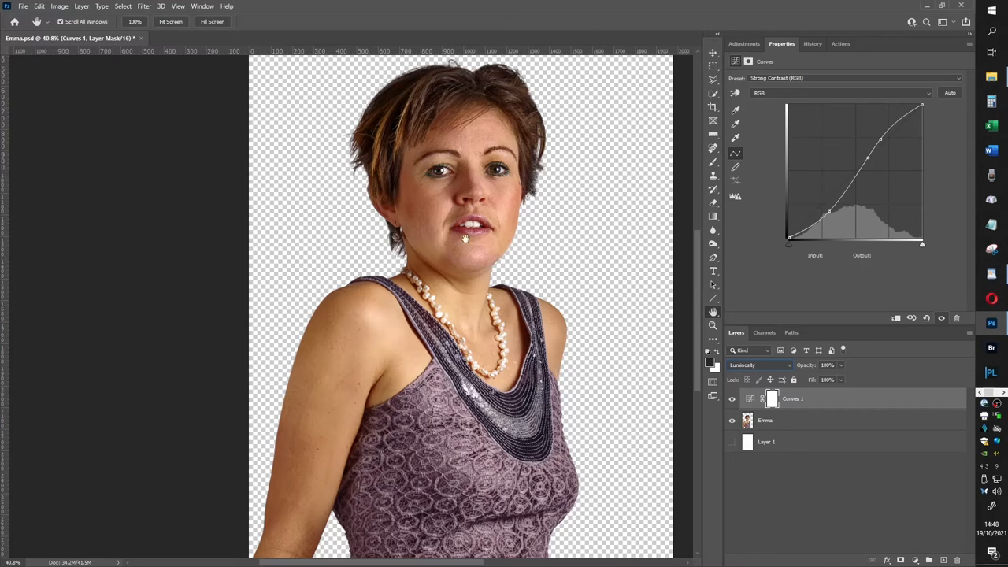
mouse_move(488, 330)
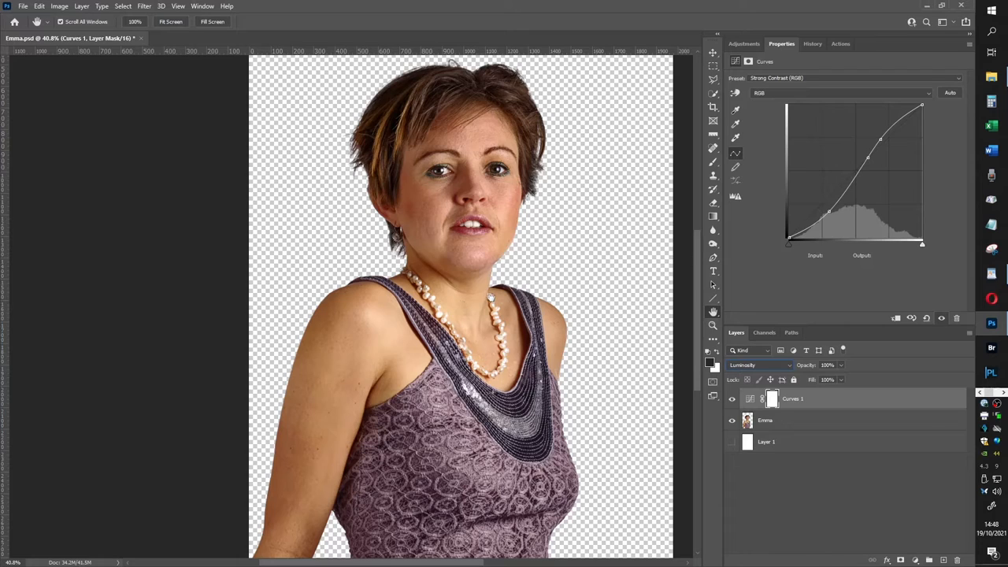
mouse_move(602, 241)
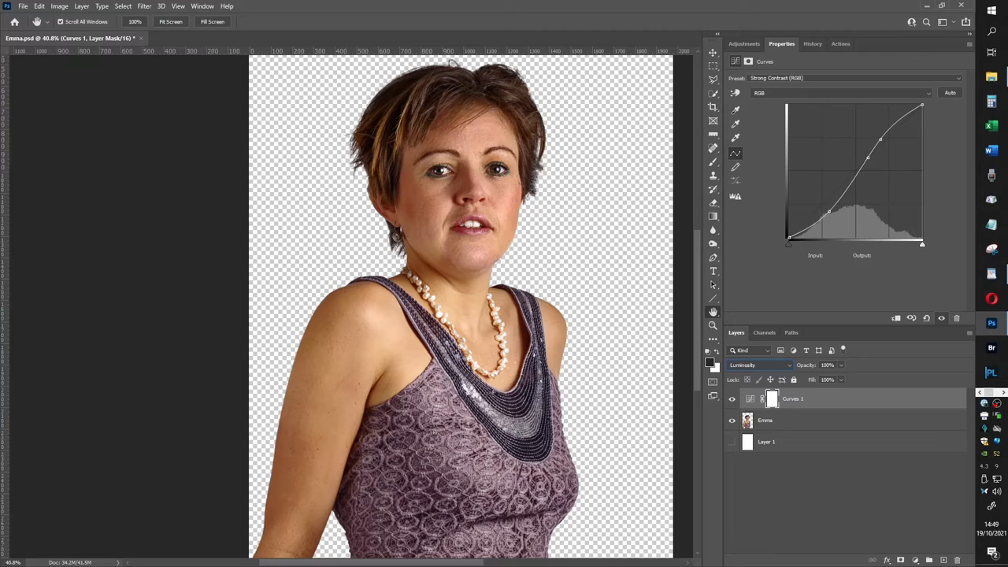
Add the darks luminosity selection as the Curves 1 layer mask, hiding the contrast boost
left_click(750, 398)
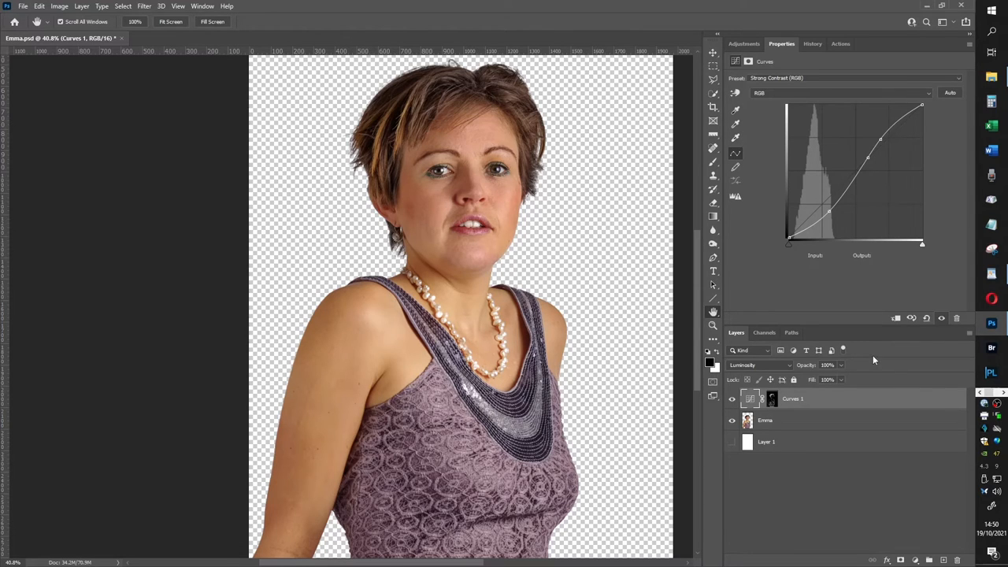
mouse_move(800, 452)
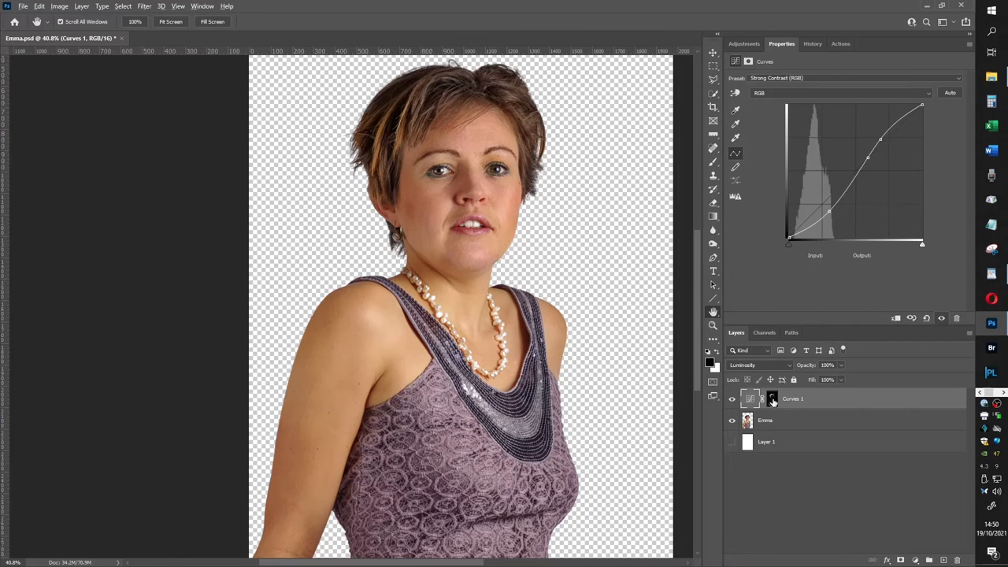
Alt-click the Curves 1 mask thumbnail to show the grayscale darks mask alone
left_click(772, 399)
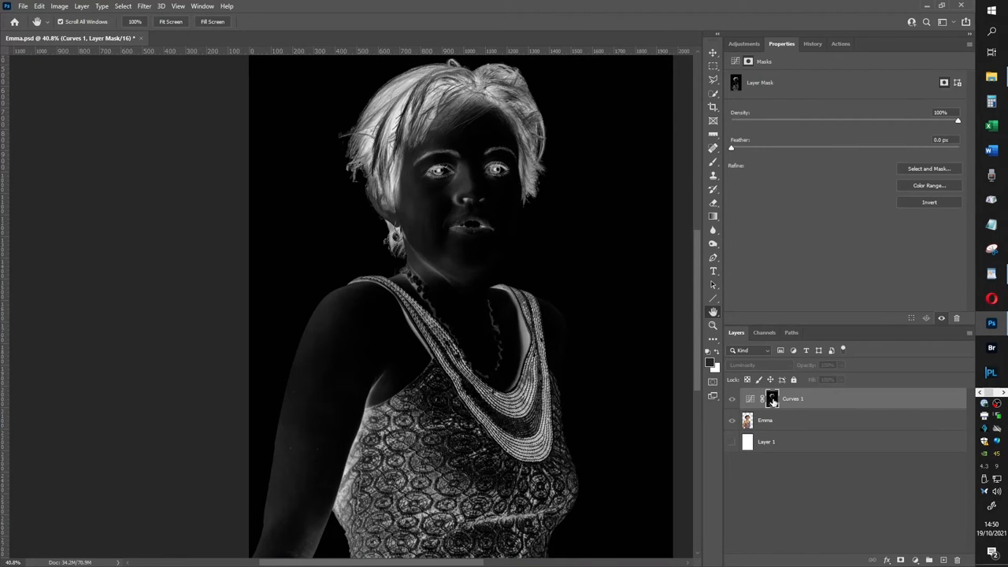
mouse_move(676, 356)
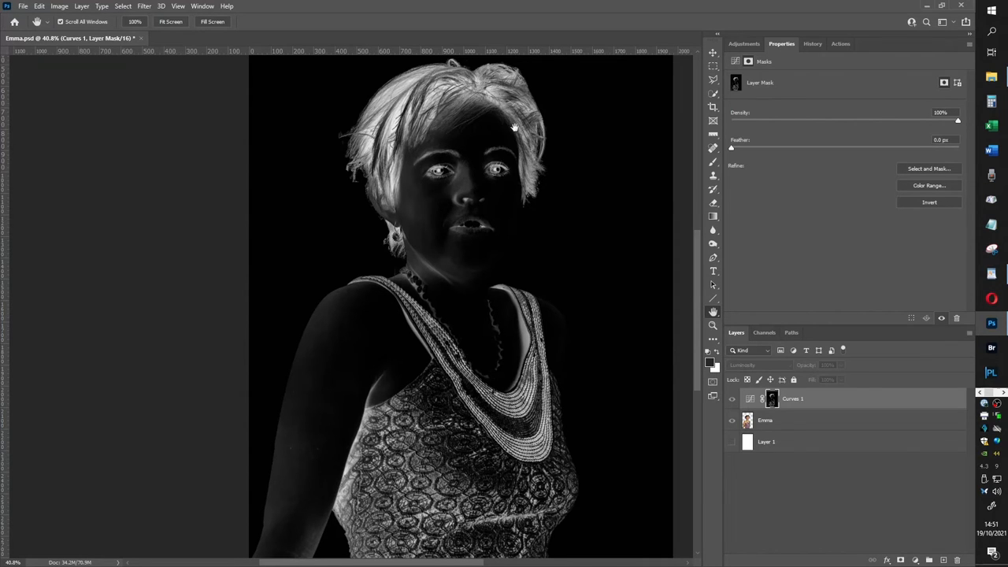
mouse_move(459, 161)
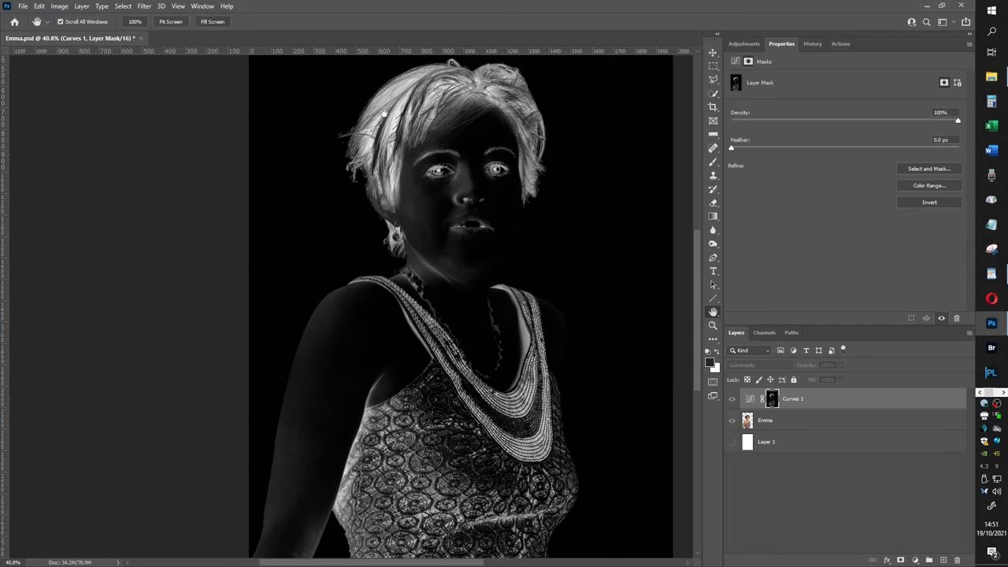
mouse_move(325, 176)
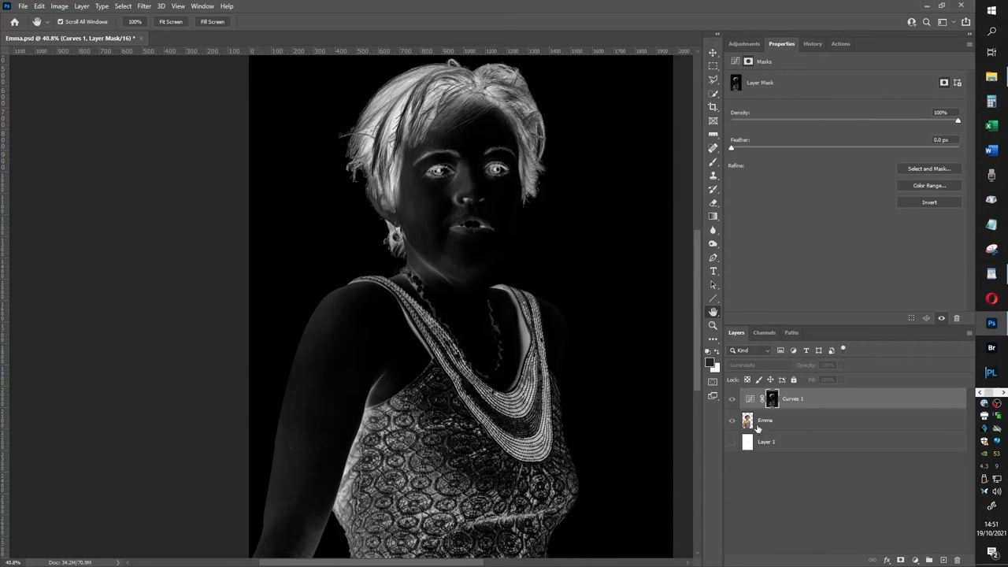
left_click(732, 419)
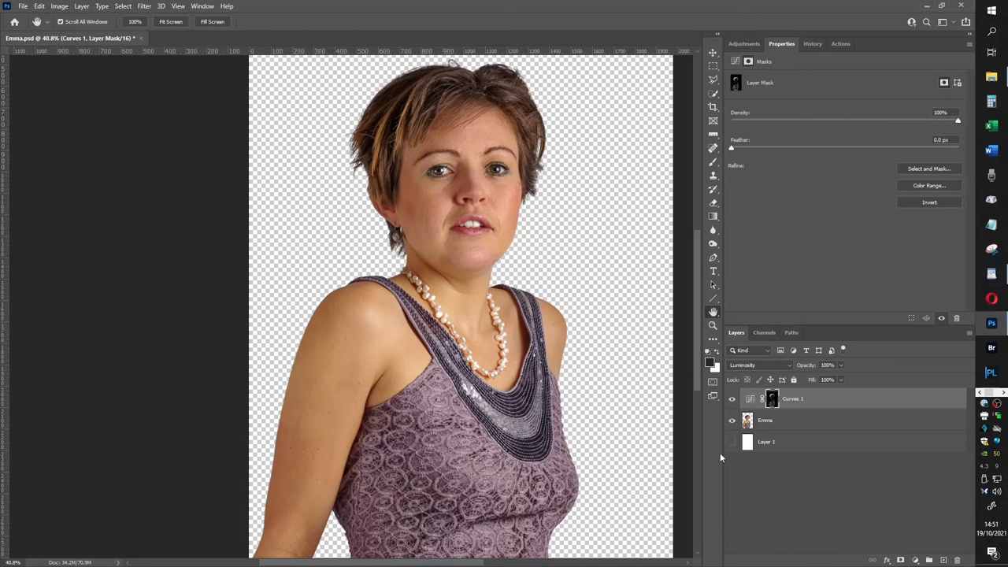
mouse_move(734, 490)
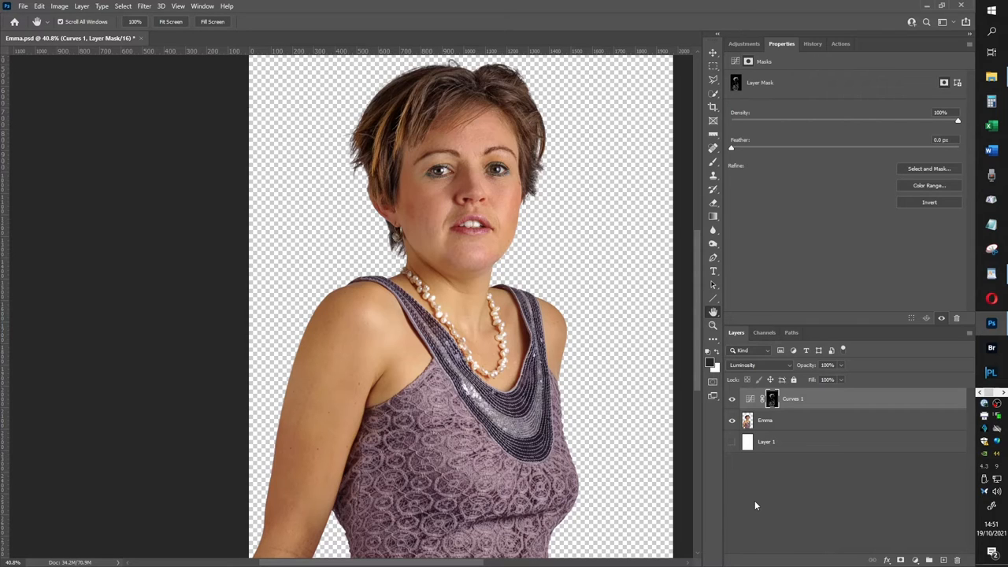
mouse_move(463, 439)
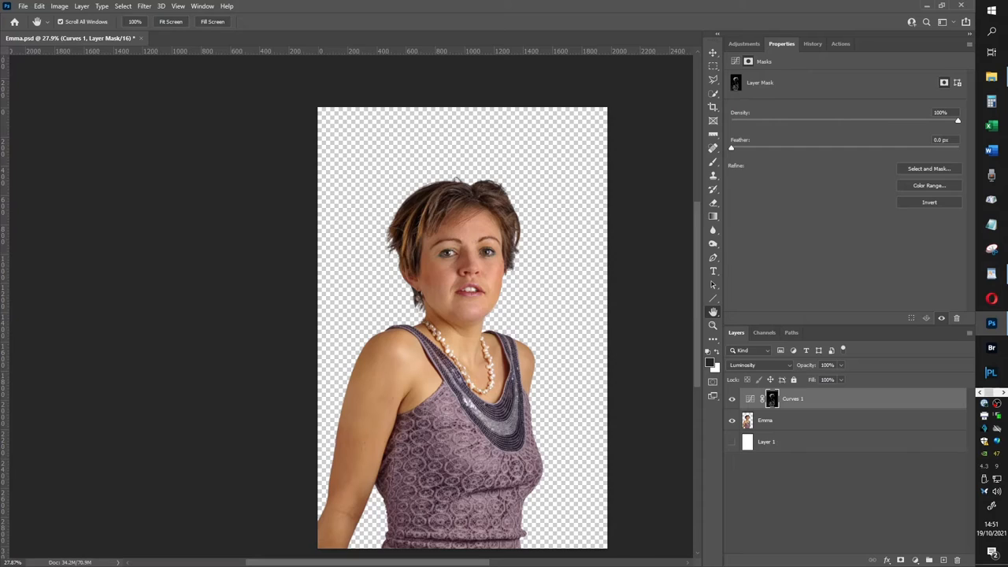
mouse_move(599, 384)
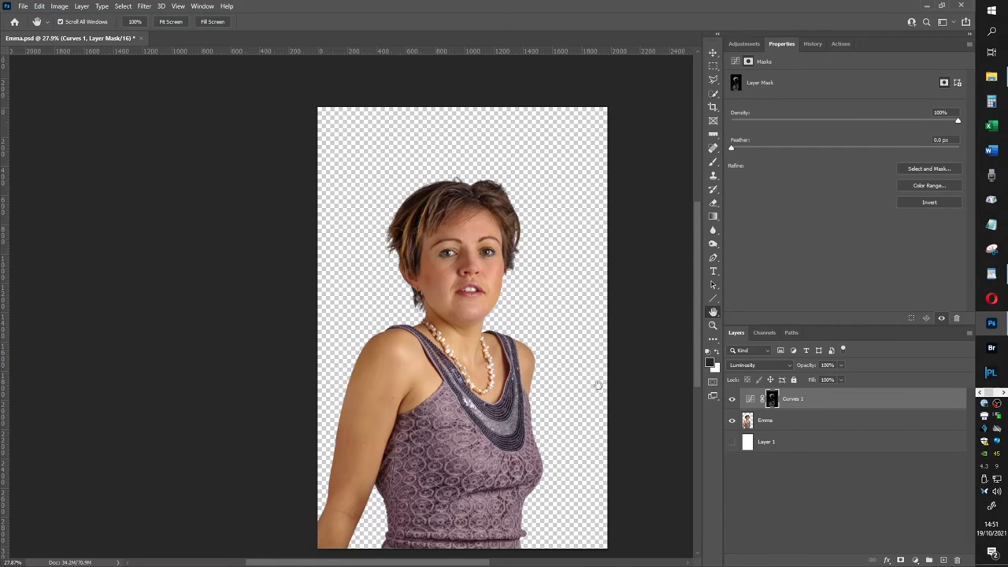
mouse_move(704, 461)
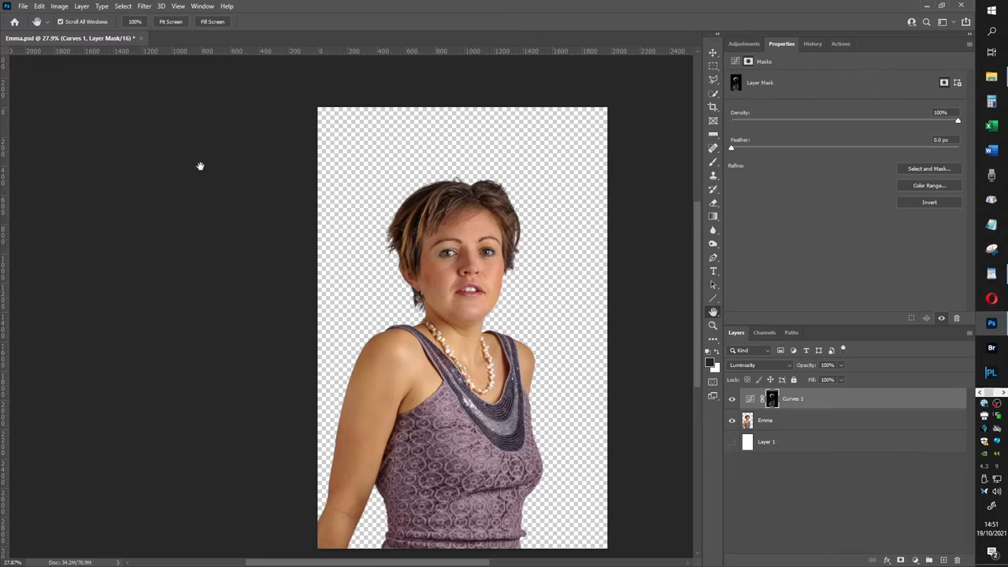
mouse_move(49, 38)
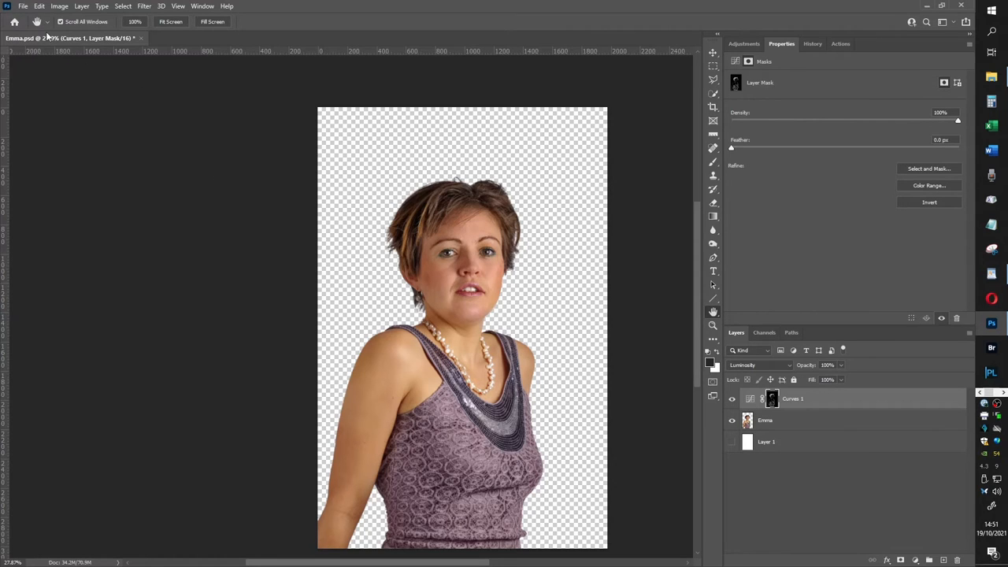
Open the paper texture file and bring its layer into the Emma document beneath her
left_click(22, 6)
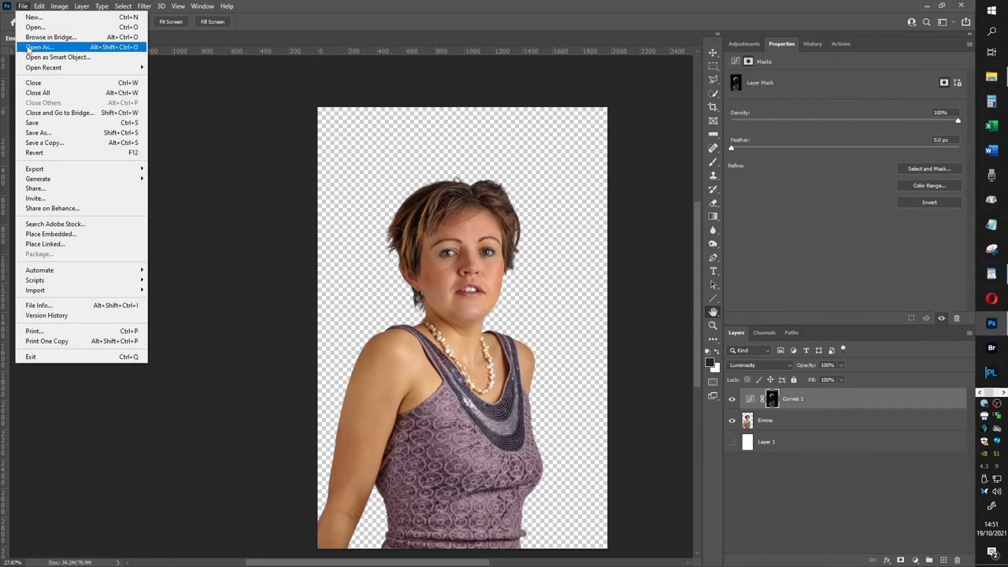
left_click(44, 66)
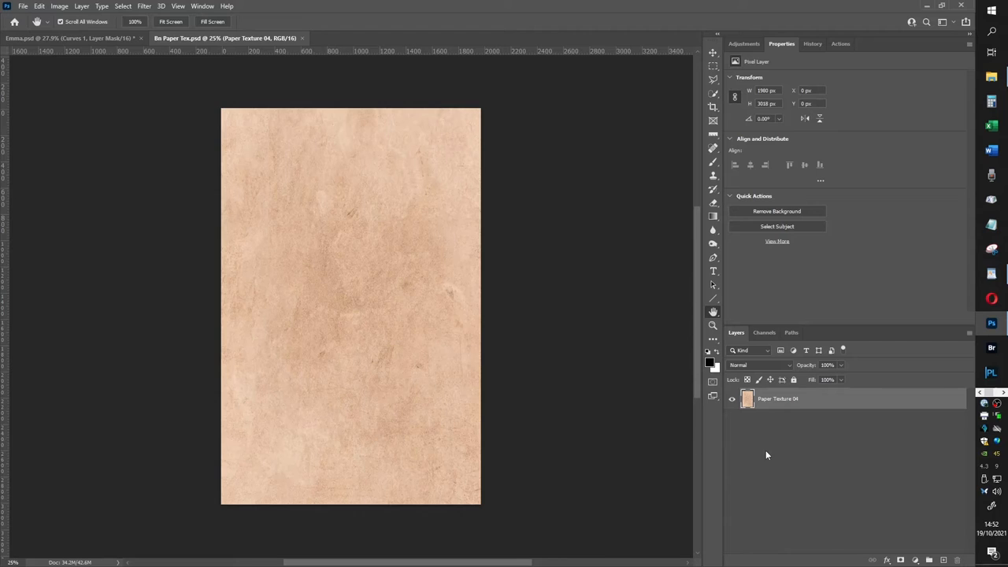
mouse_move(801, 403)
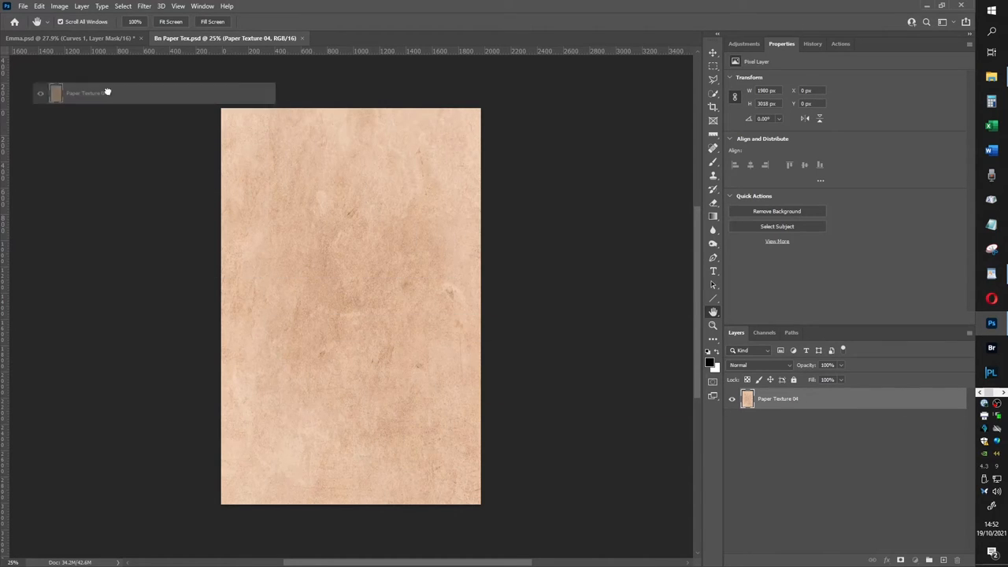
left_click(69, 38)
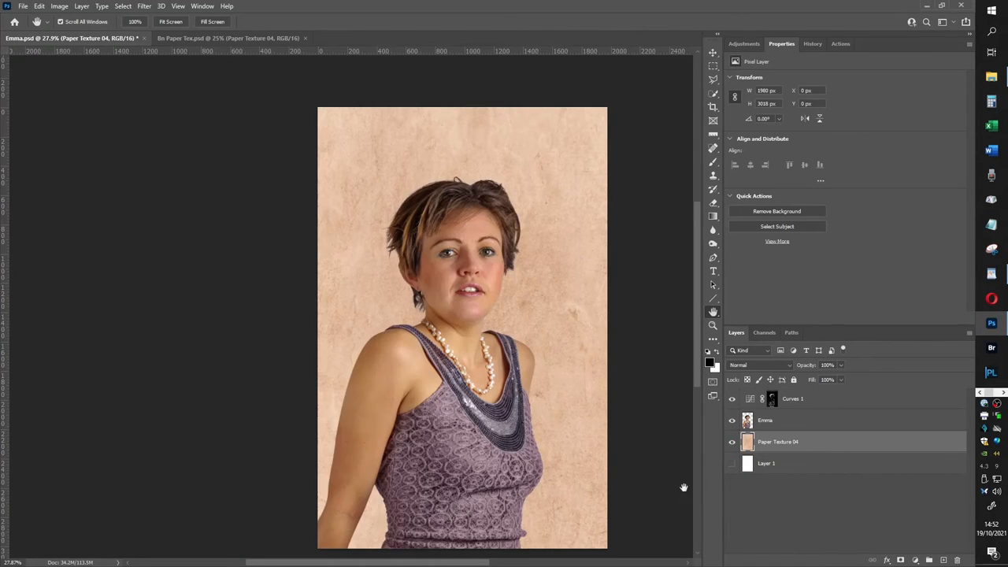
mouse_move(586, 469)
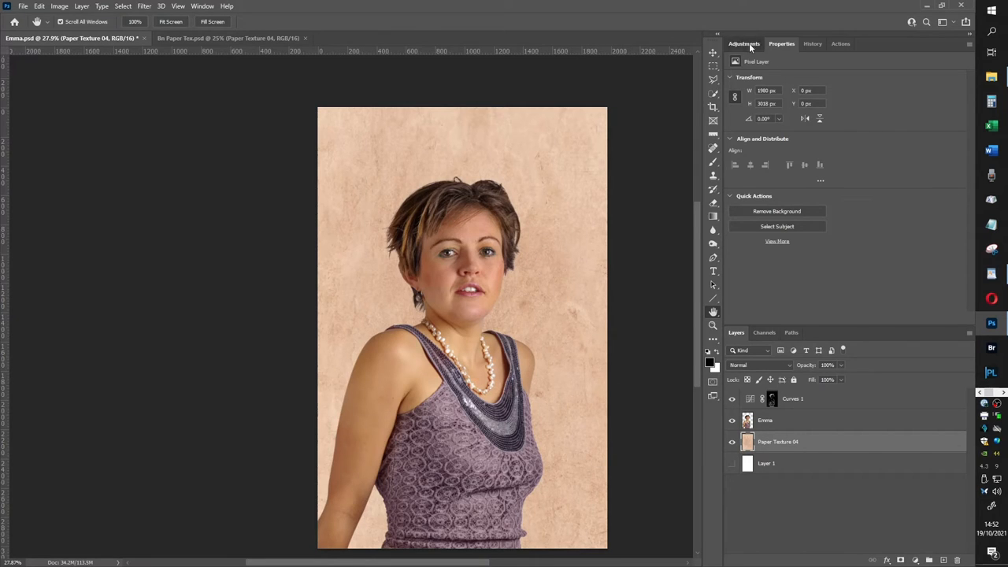
Add a Hue/Saturation layer above the texture, shifting hue to purple and lowering lightness
left_click(744, 44)
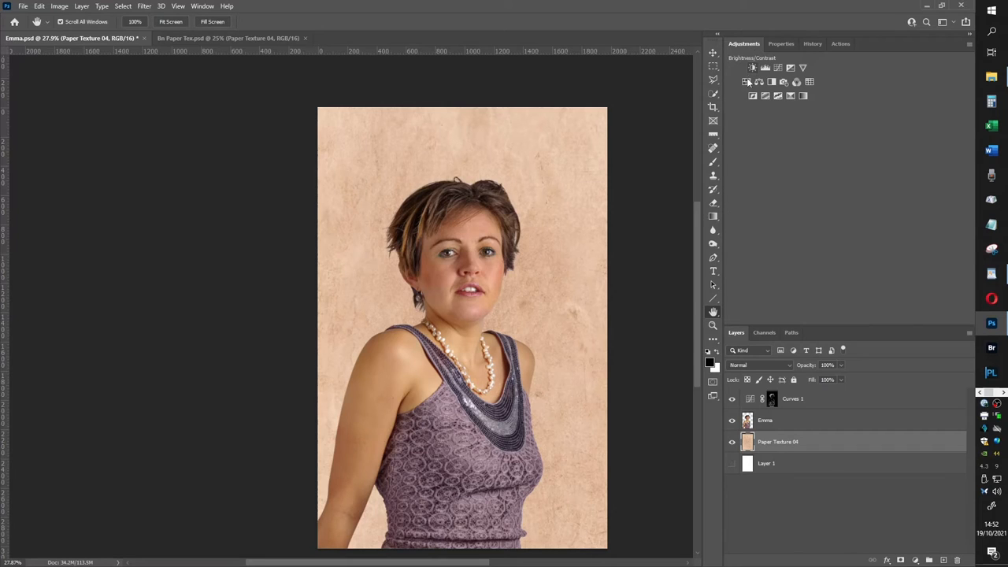
left_click(753, 82)
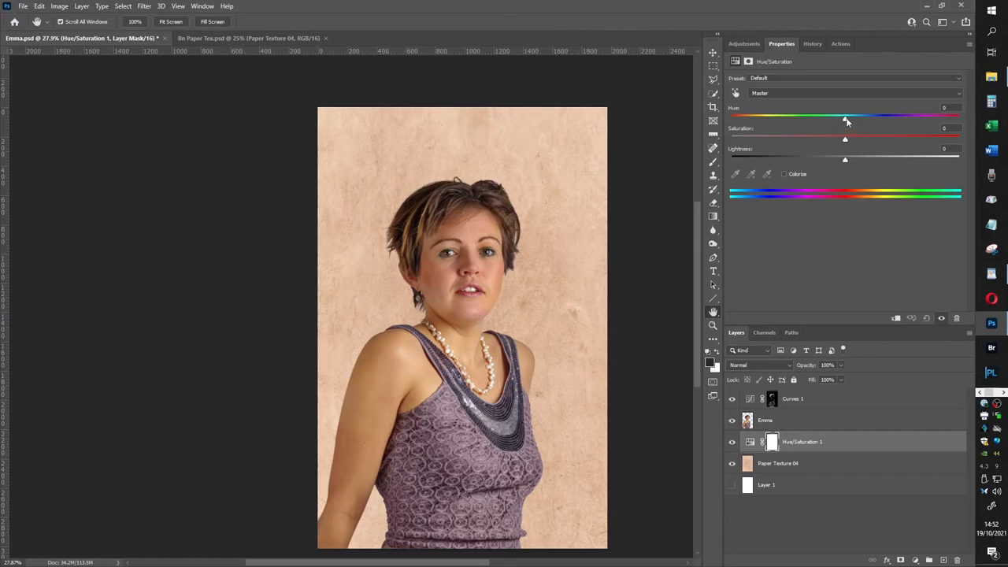
left_click_drag(844, 116, 775, 117)
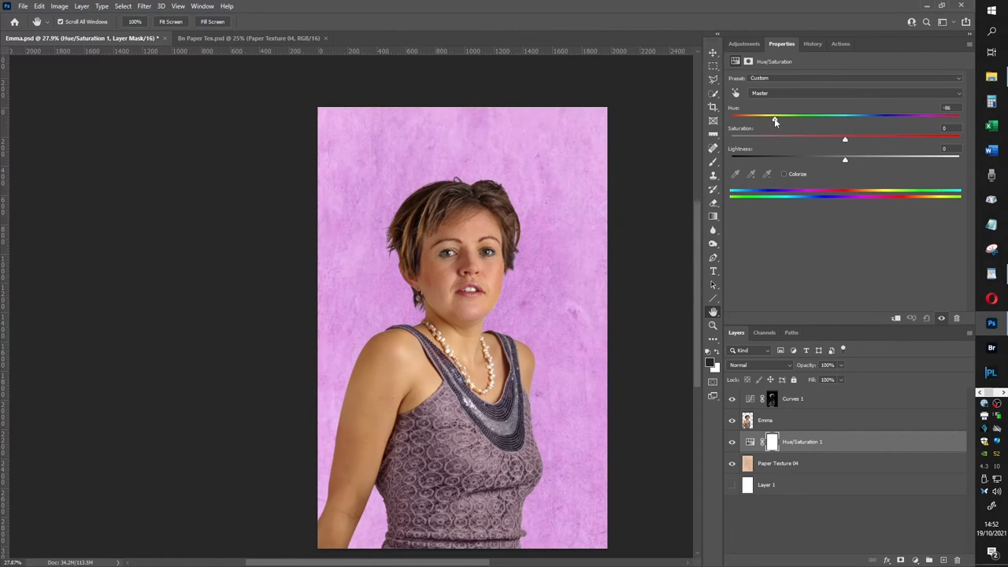
left_click_drag(775, 117, 762, 117)
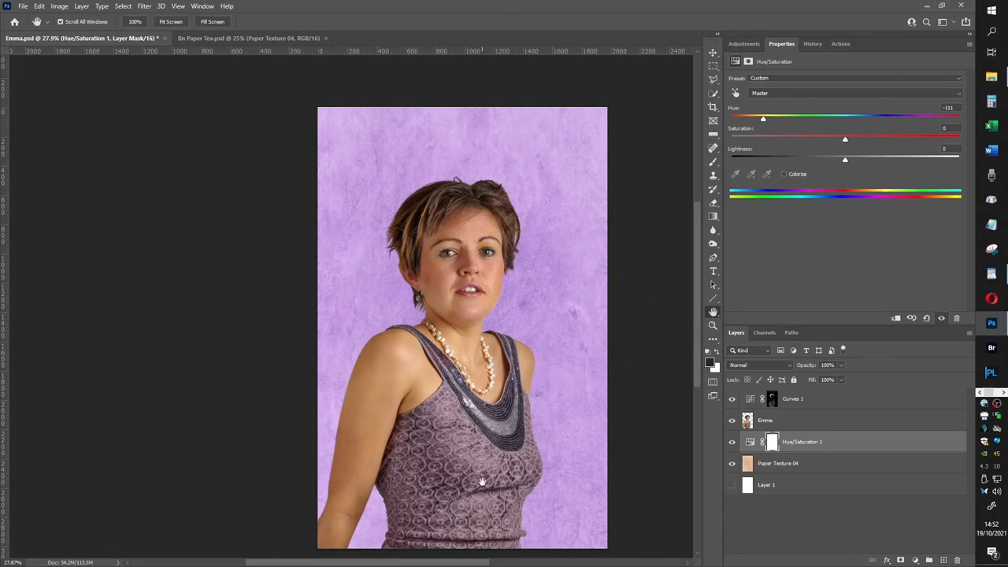
mouse_move(577, 230)
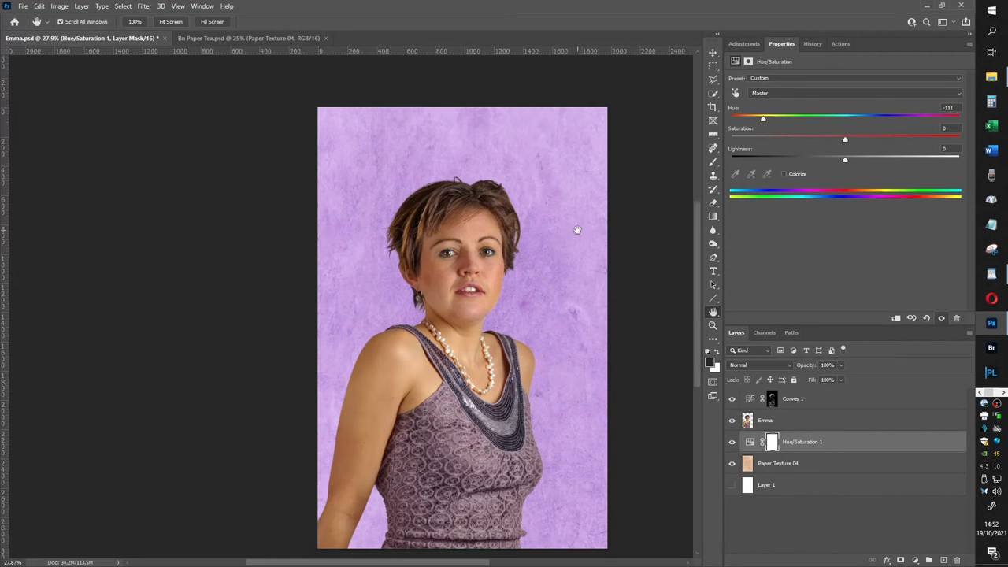
left_click_drag(844, 159, 847, 159)
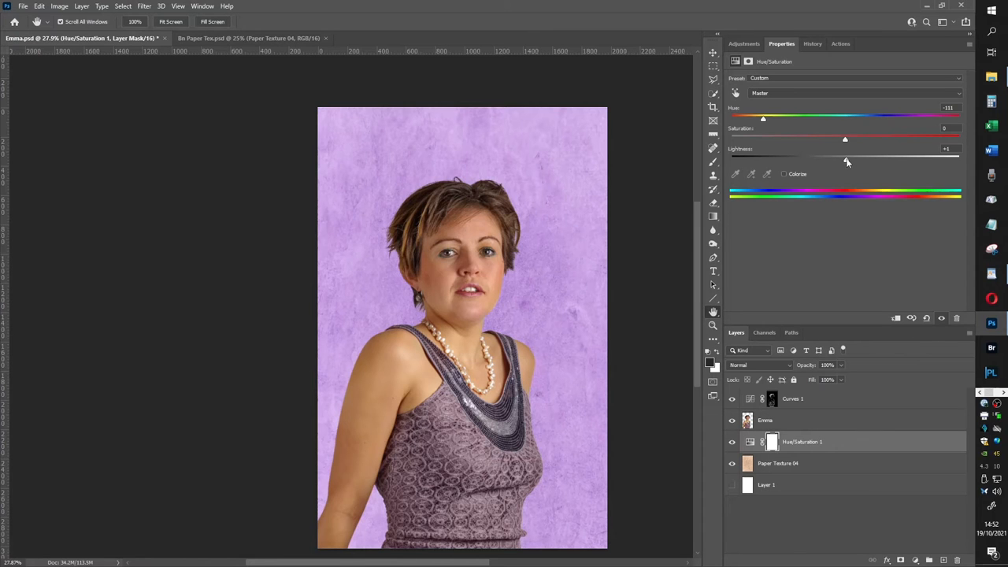
left_click_drag(844, 156, 803, 156)
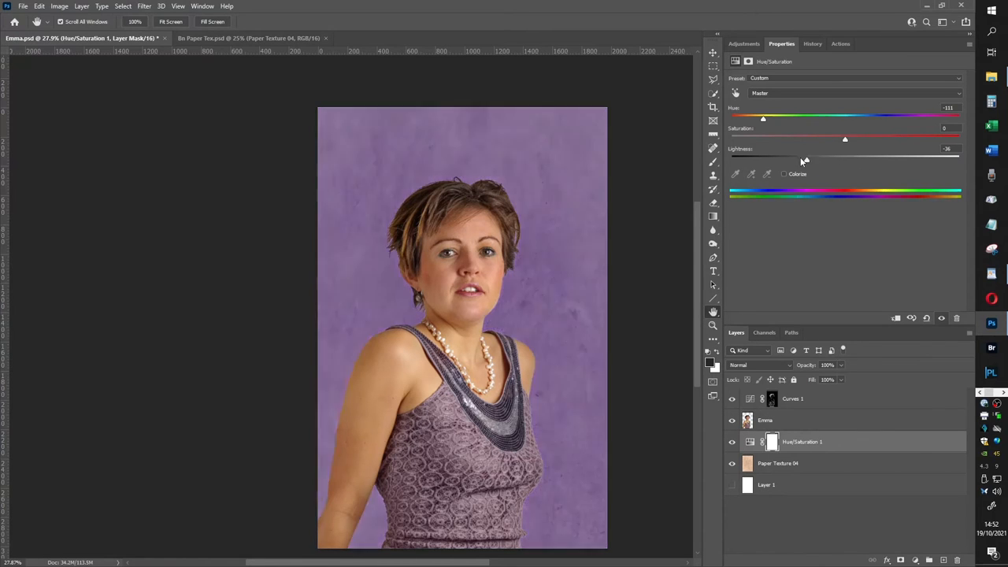
left_click_drag(803, 156, 844, 156)
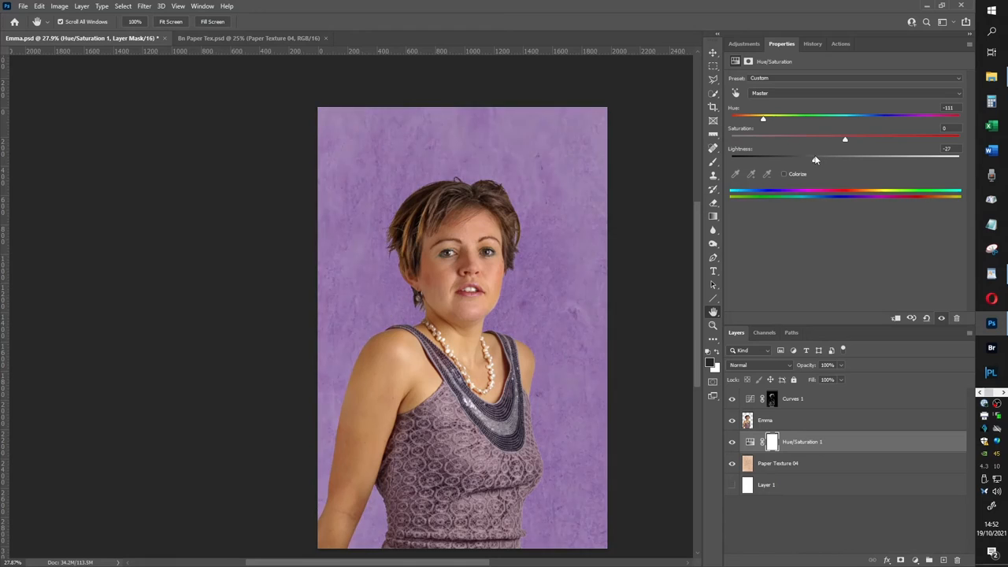
left_click_drag(816, 157, 811, 157)
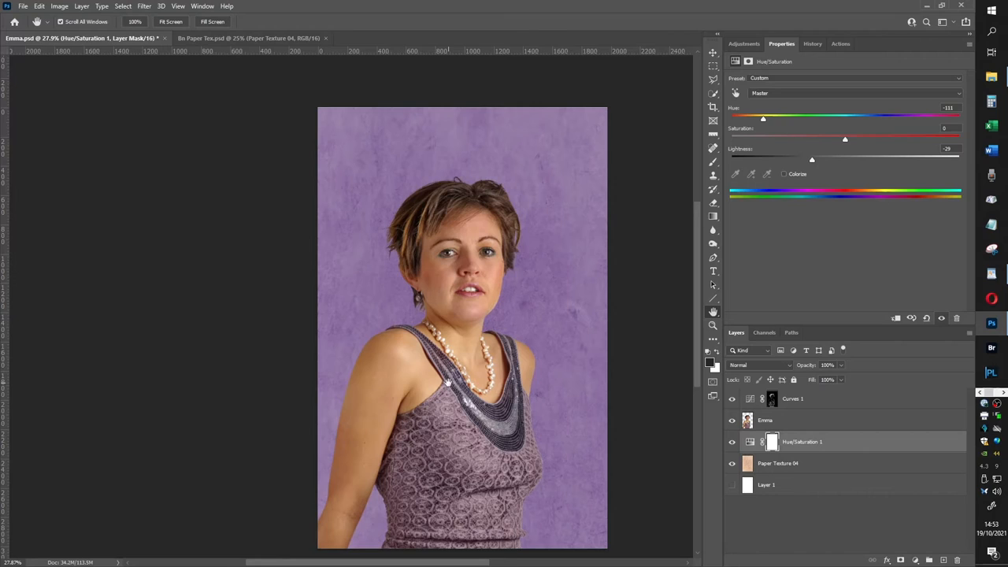
mouse_move(475, 282)
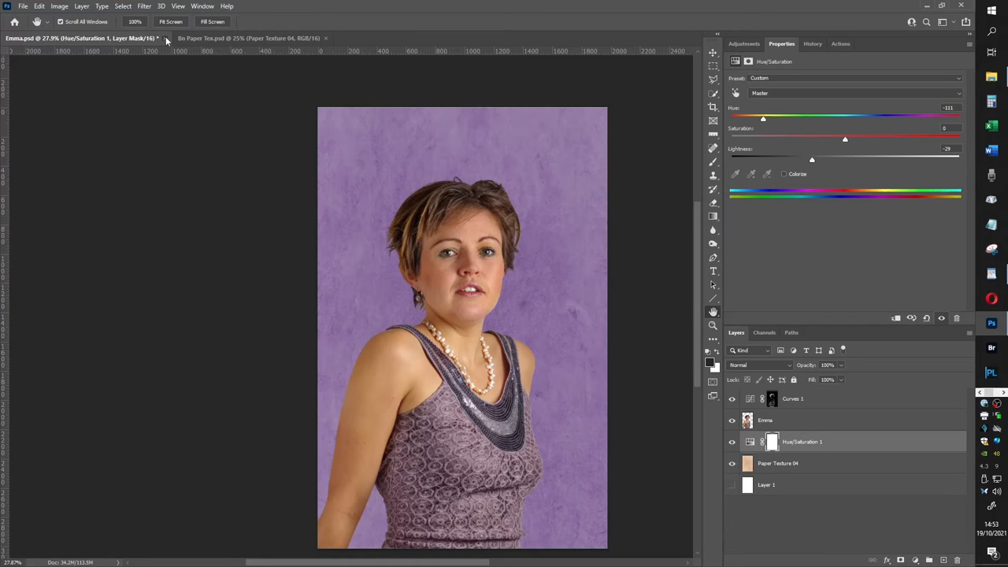
Close the Emma and paper texture documents, returning to the Home screen
left_click(249, 38)
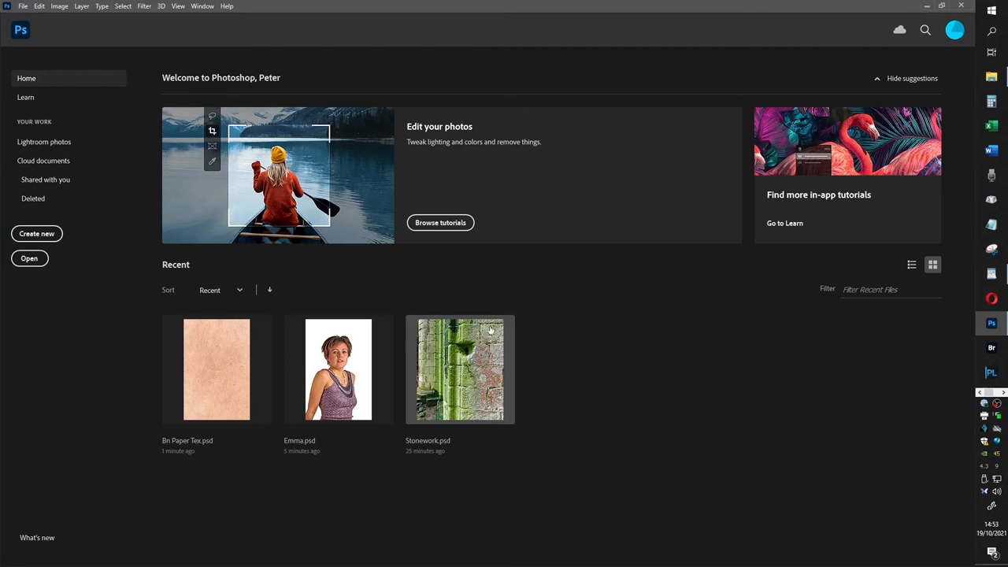
mouse_move(685, 384)
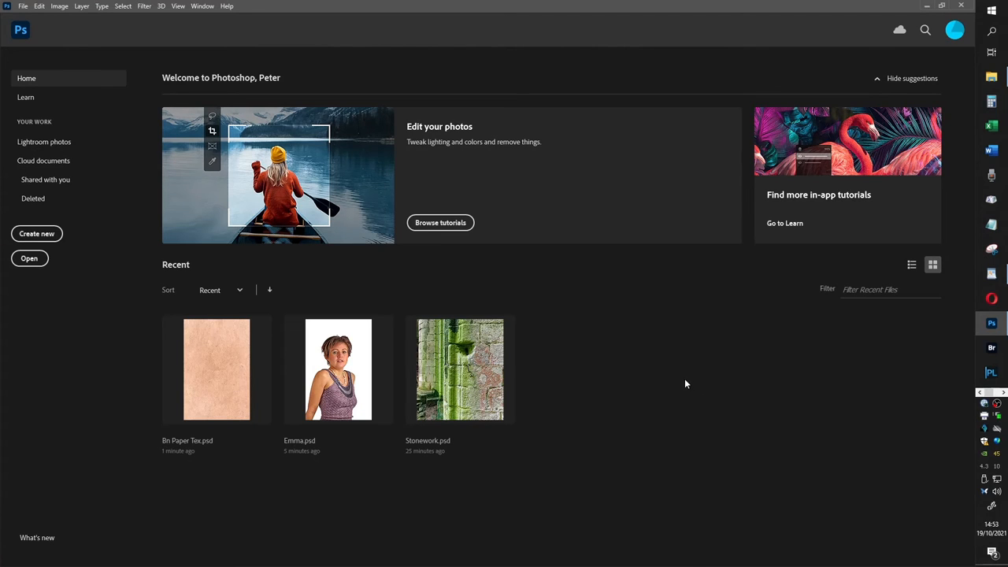
mouse_move(658, 391)
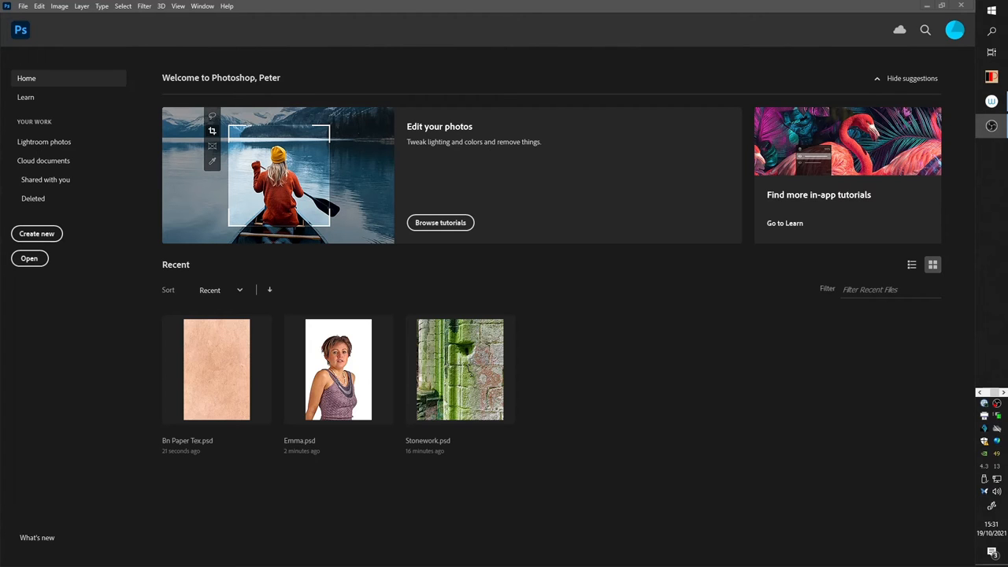
Reopen Emma.psd from the Home screen's recent files
double_click(337, 369)
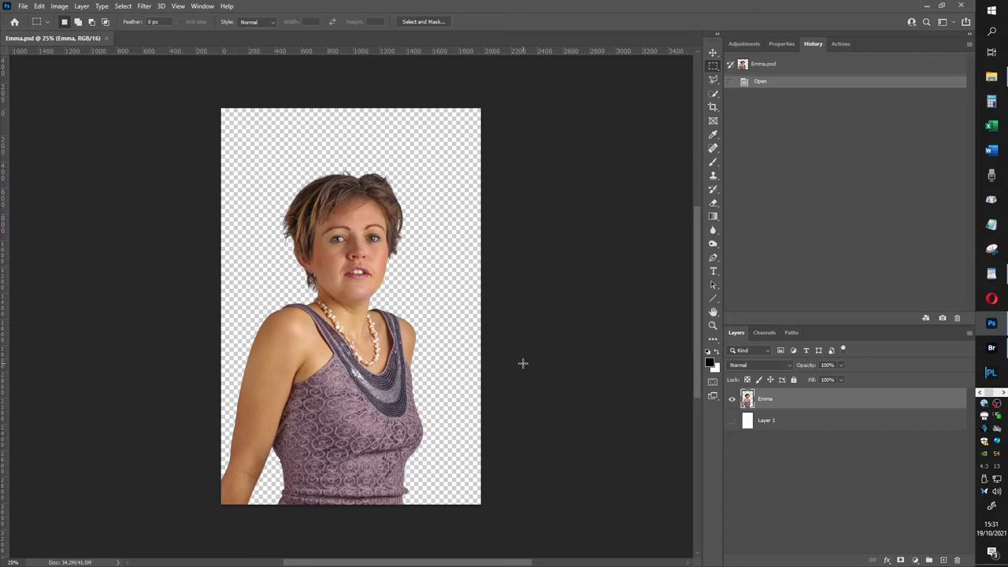
mouse_move(548, 400)
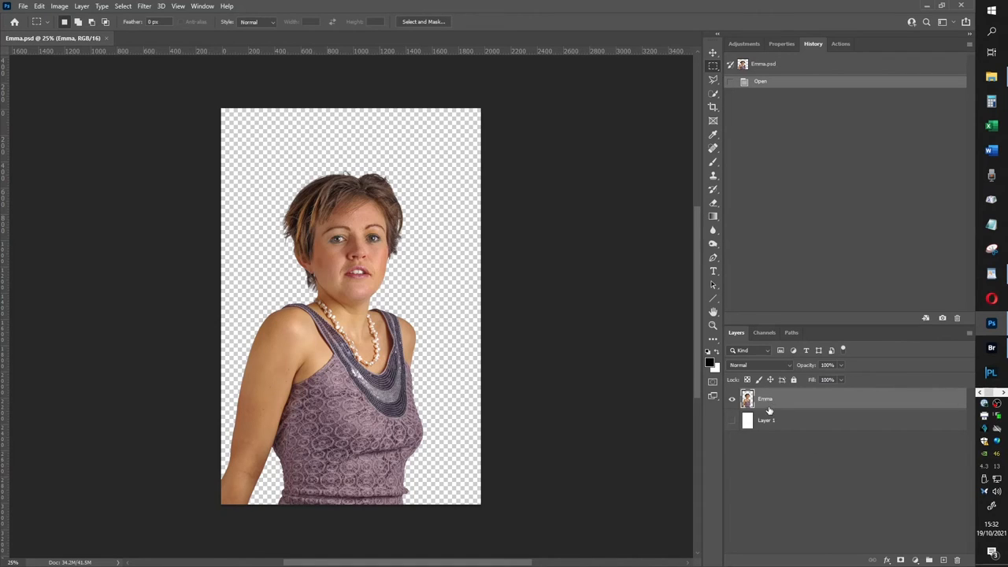
mouse_move(769, 402)
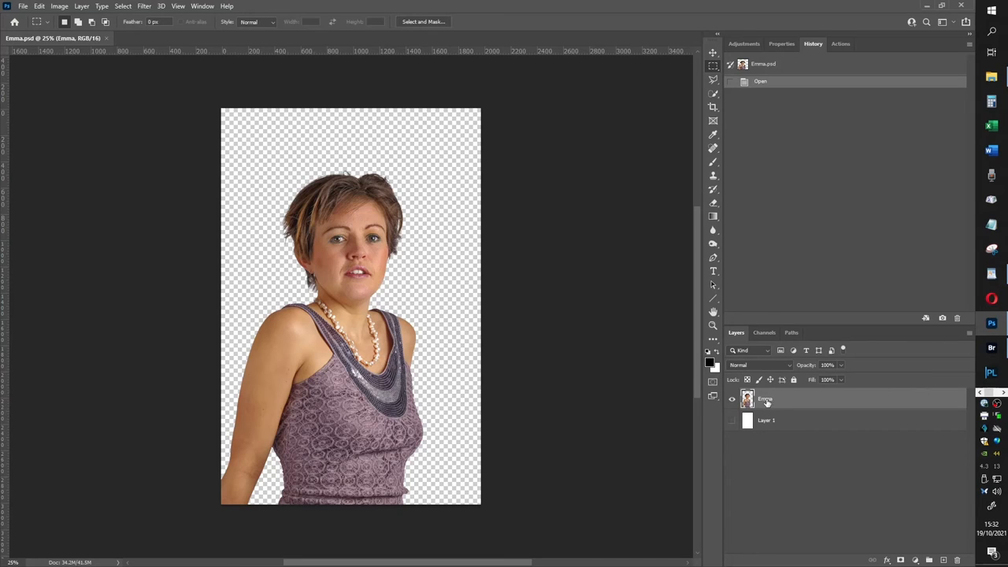
Duplicate the Emma layer with Ctrl+J and set the copy to Multiply blending
key("ctrl+j")
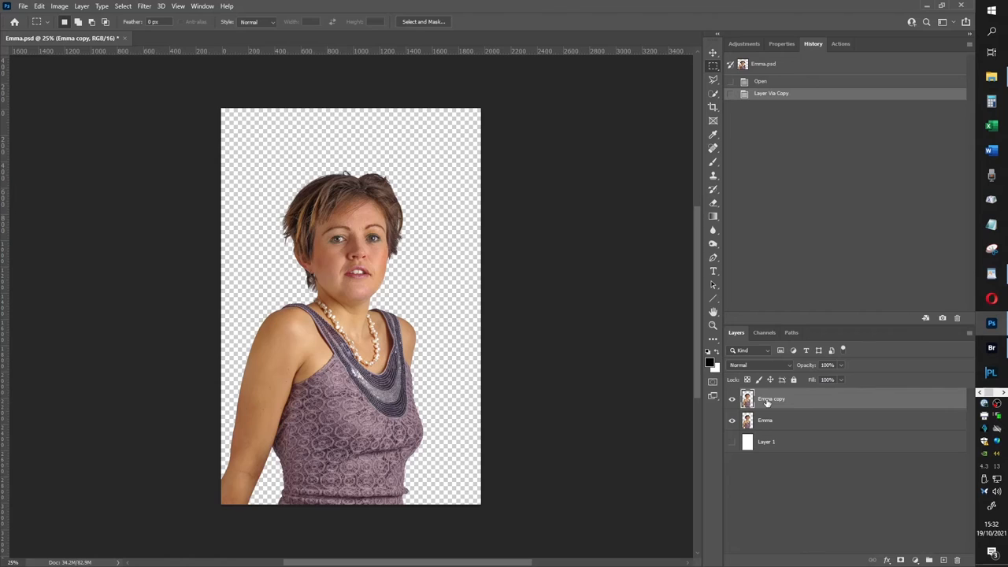
left_click(759, 365)
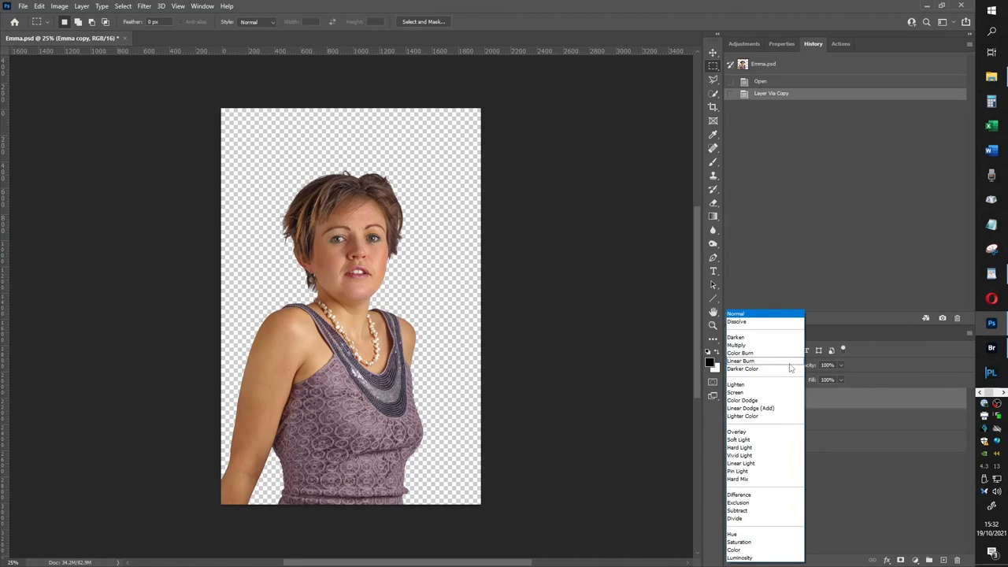
left_click(736, 345)
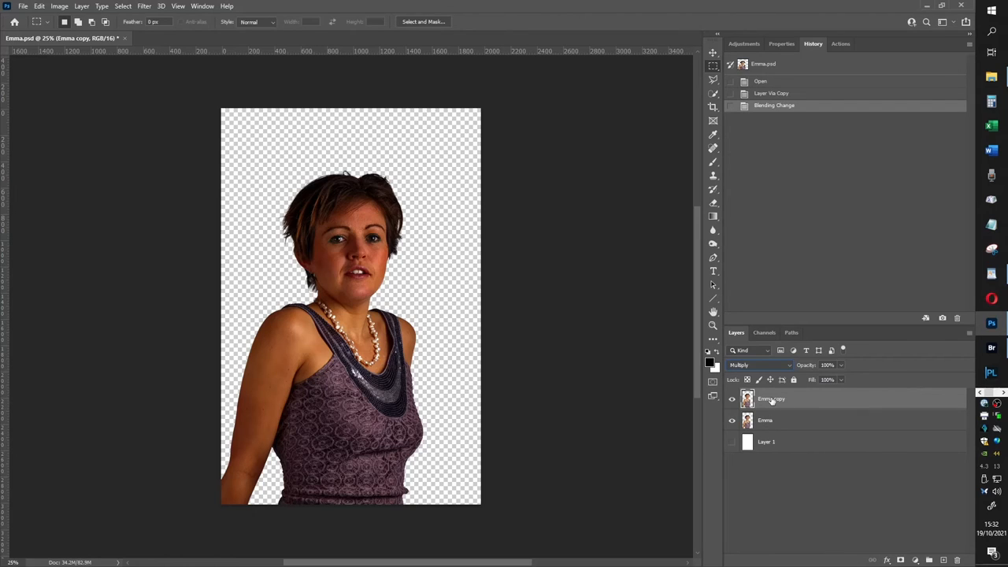
mouse_move(775, 400)
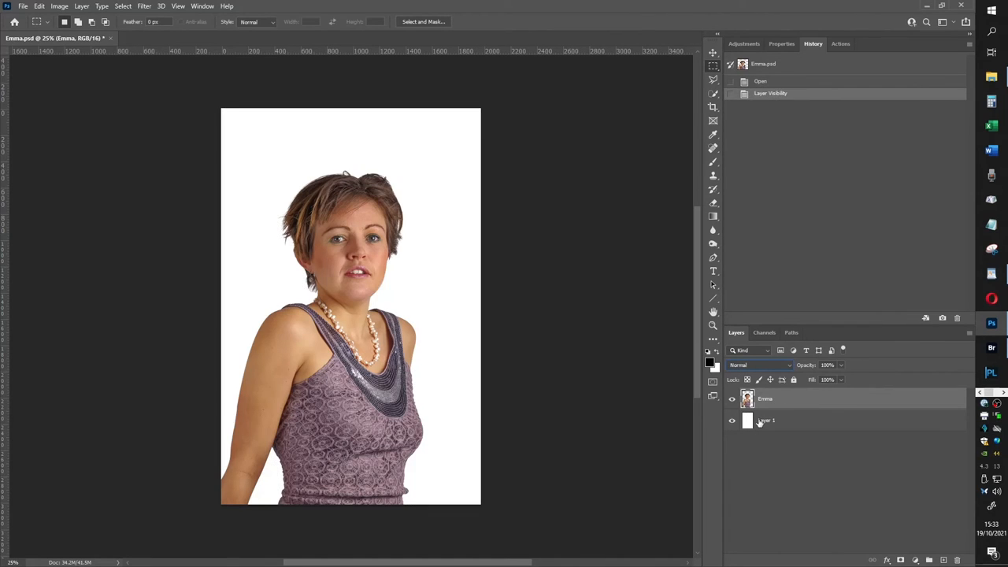
left_click_drag(765, 419, 766, 394)
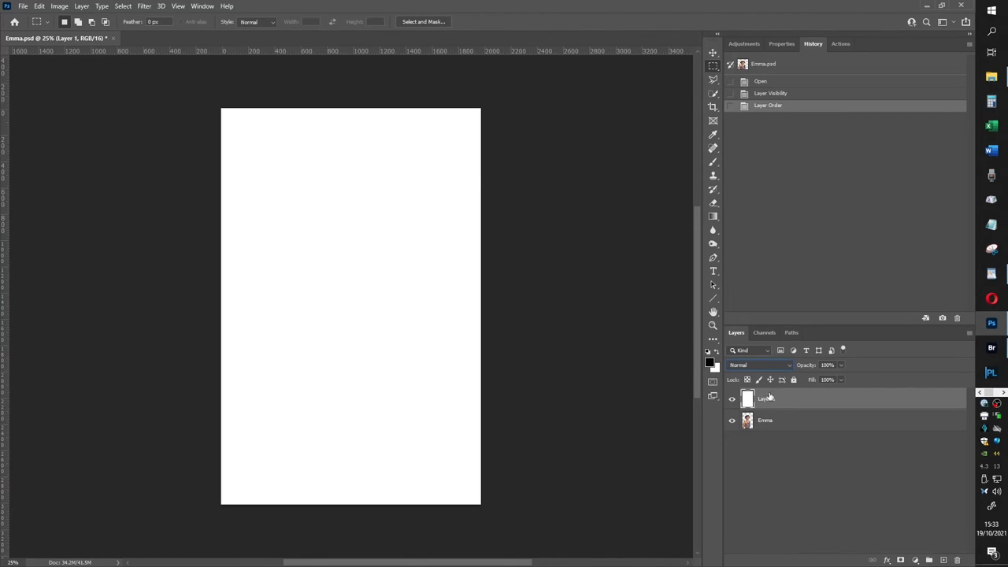
left_click(759, 365)
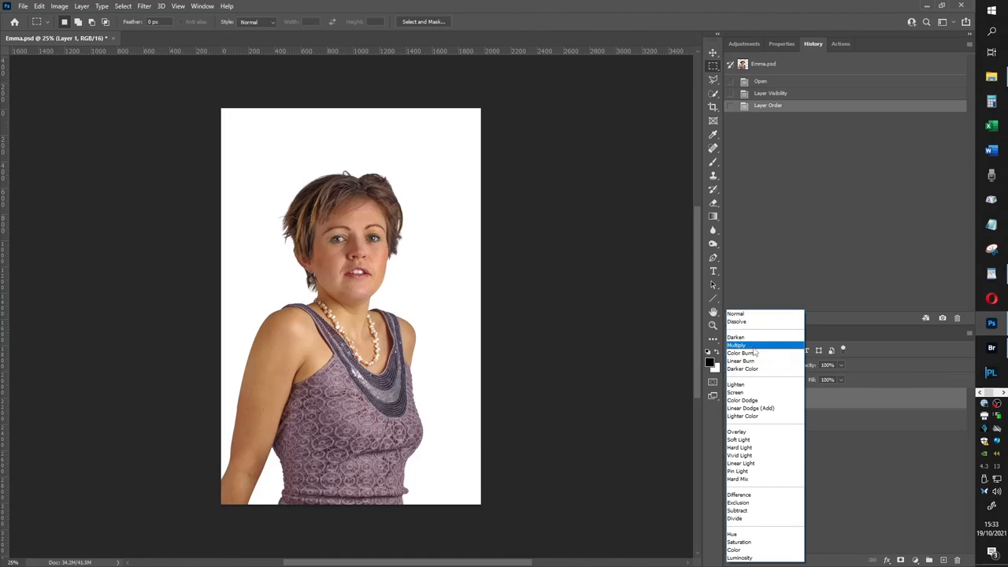
left_click(735, 344)
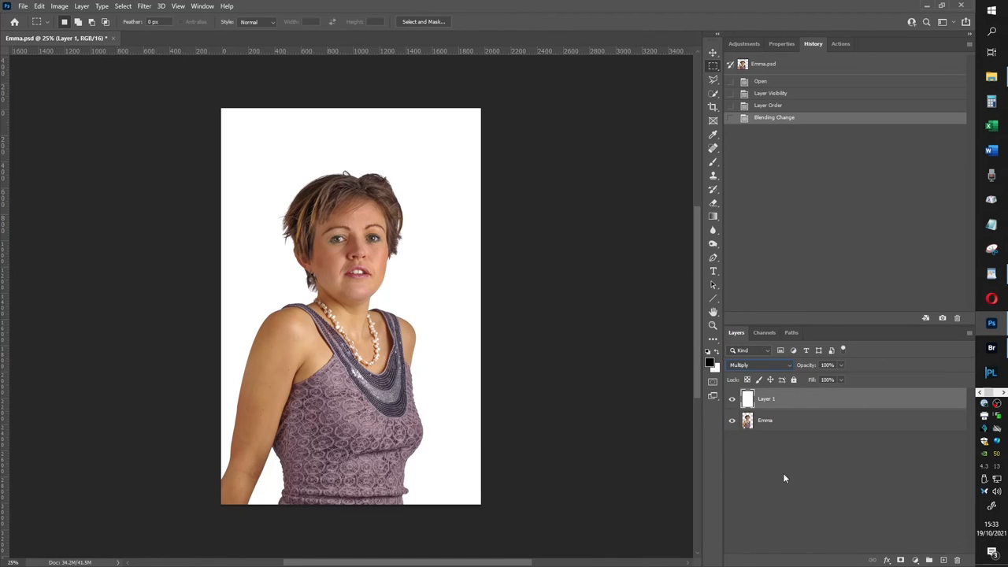
mouse_move(768, 463)
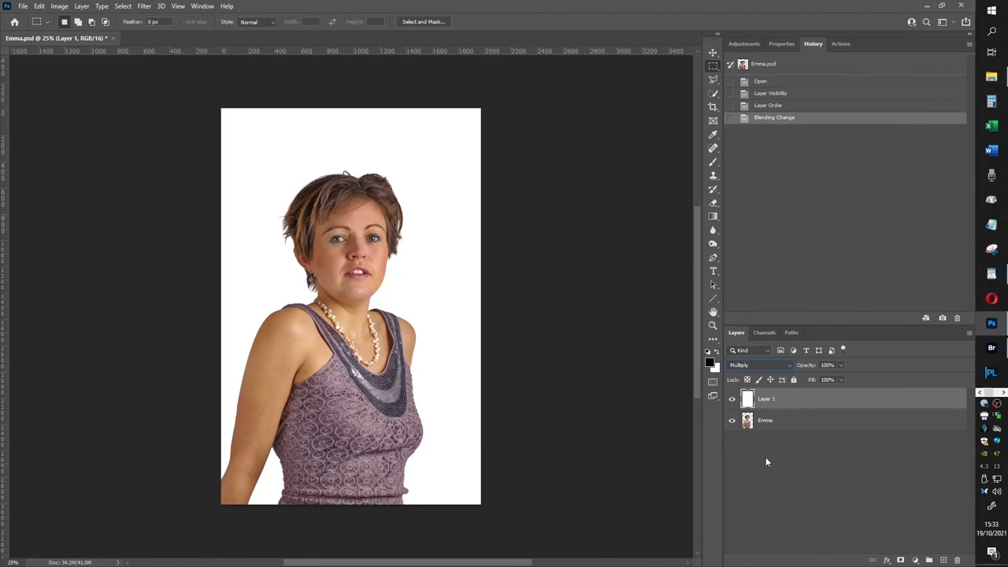
left_click(731, 398)
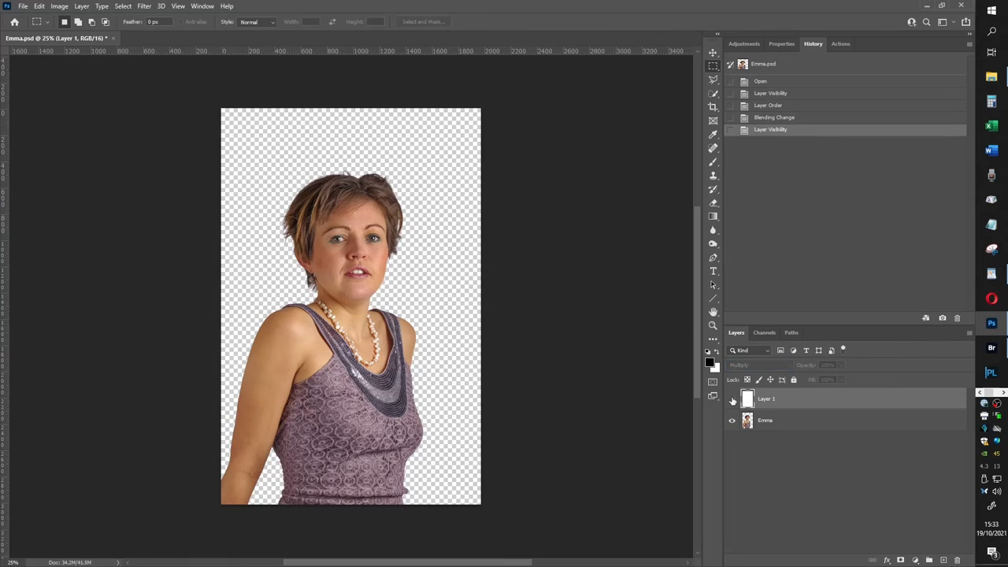
left_click(731, 399)
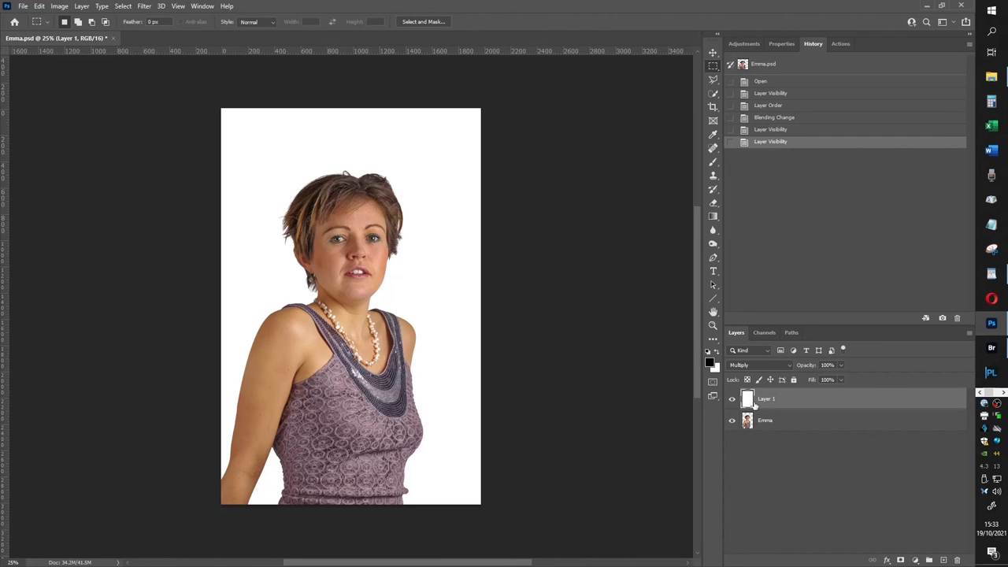
mouse_move(753, 468)
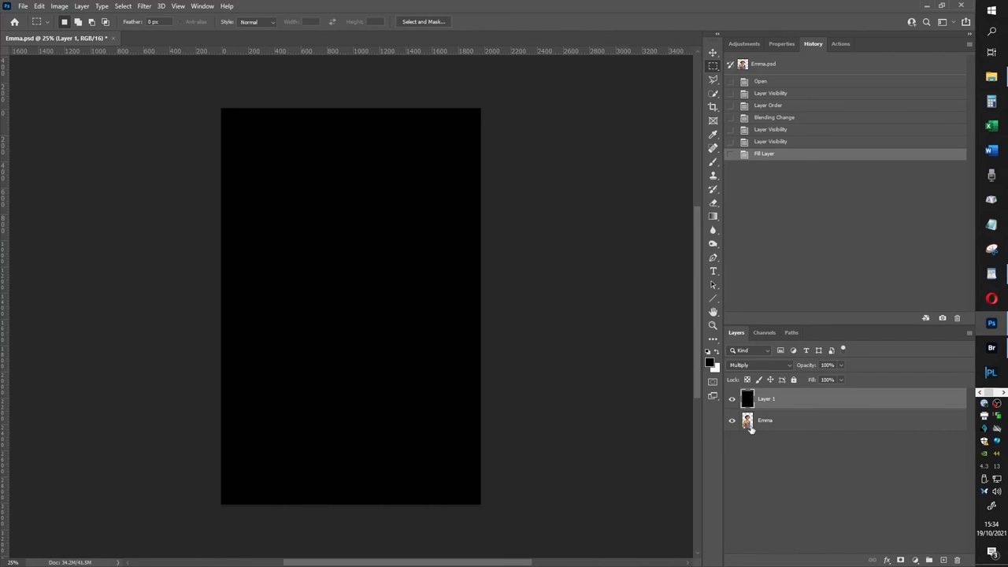
mouse_move(750, 428)
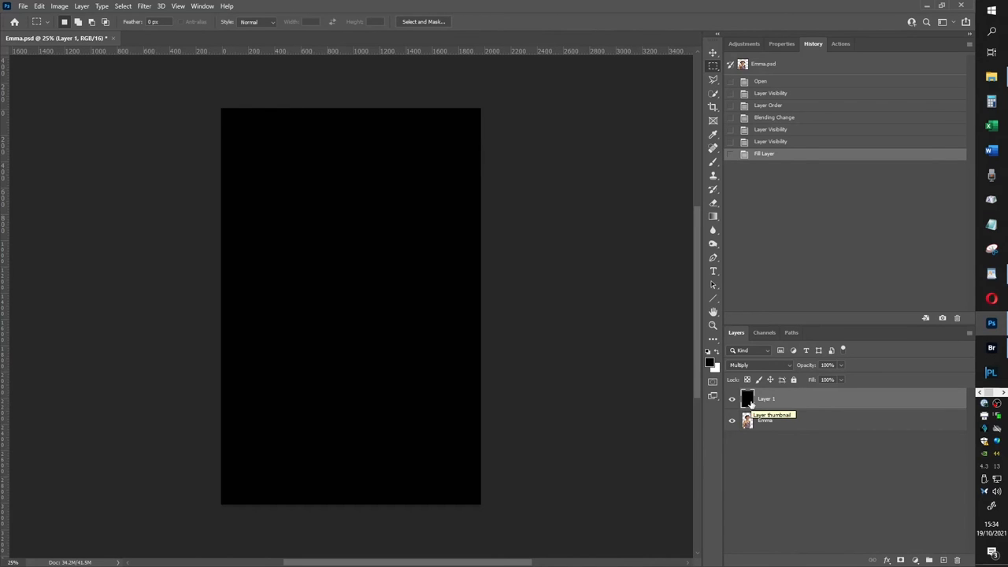
mouse_move(475, 101)
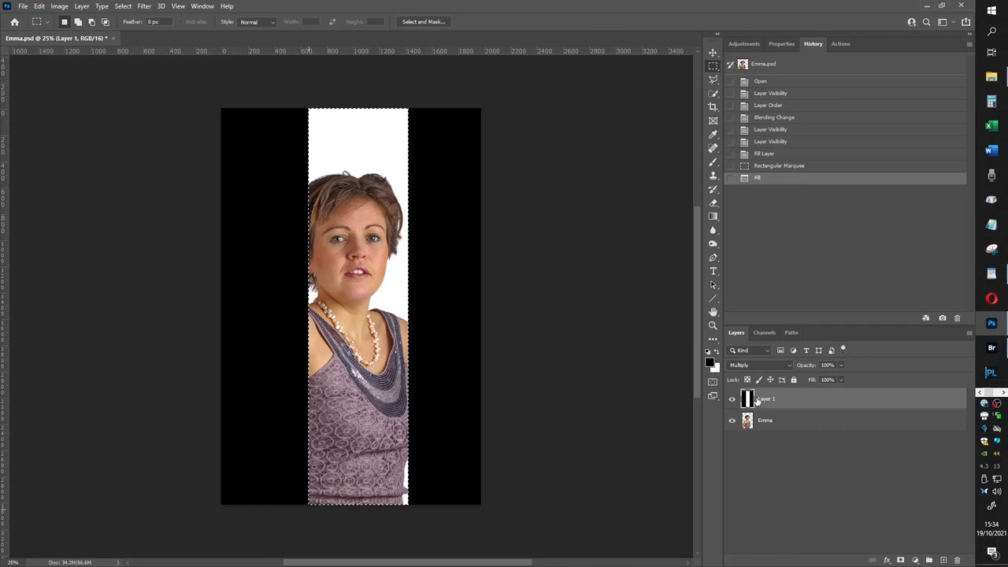
mouse_move(463, 401)
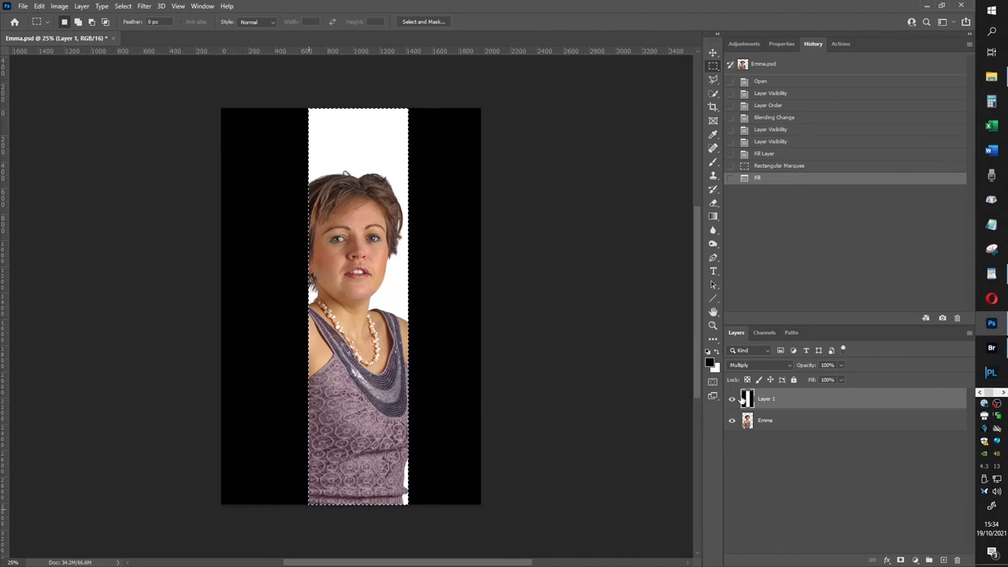
Choose a light grey in the Color Picker for filling the centre strip
left_click(707, 353)
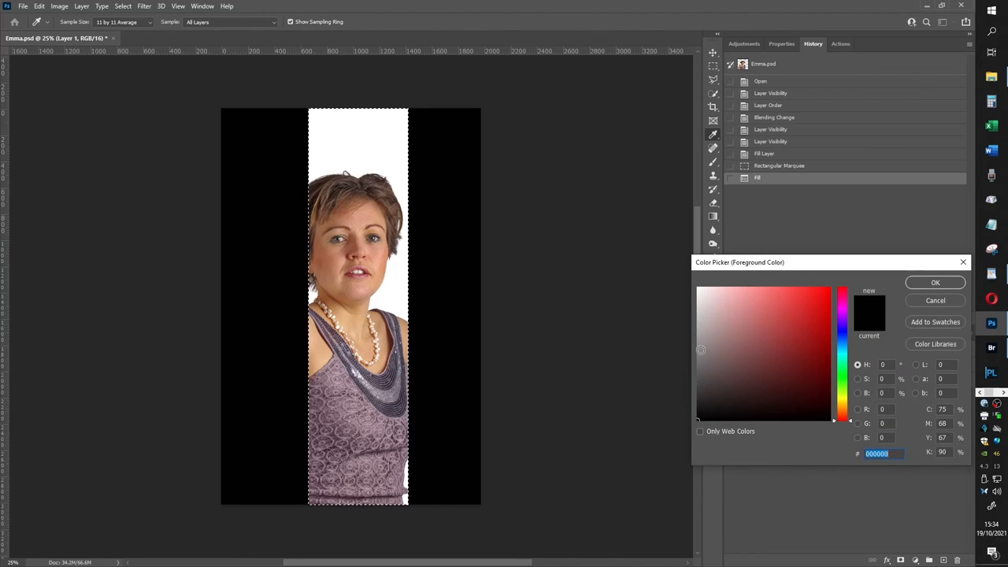
left_click(936, 282)
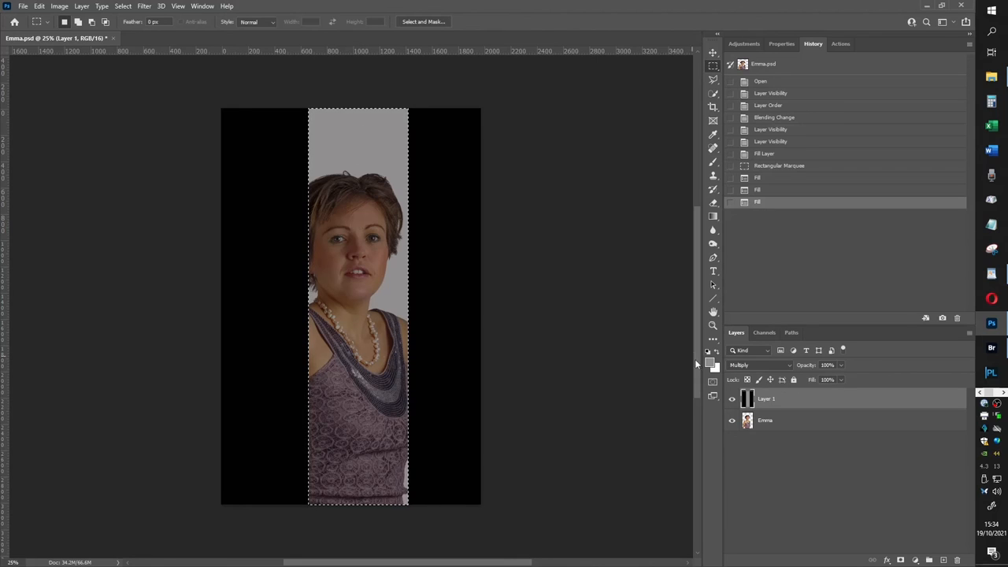
mouse_move(350, 362)
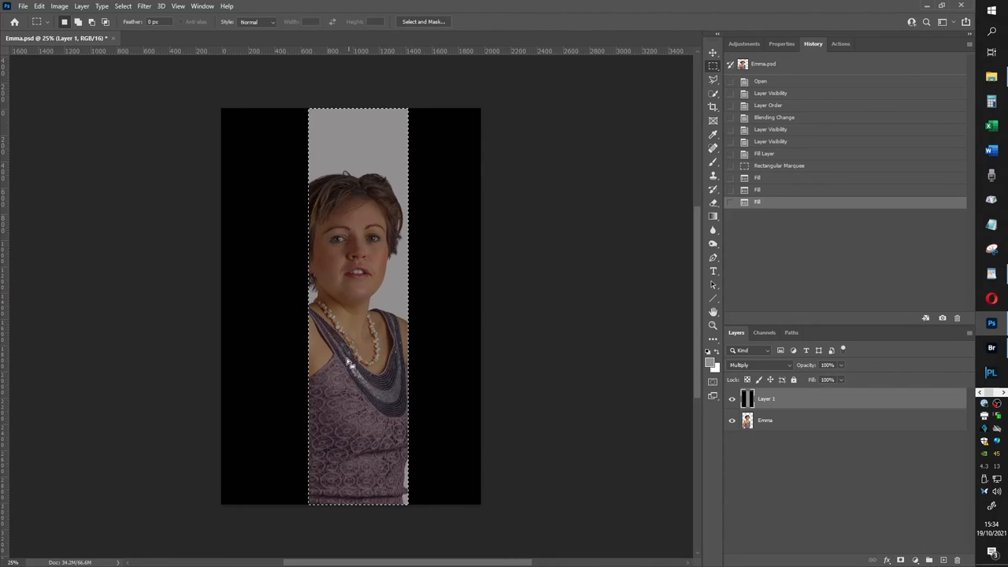
mouse_move(353, 432)
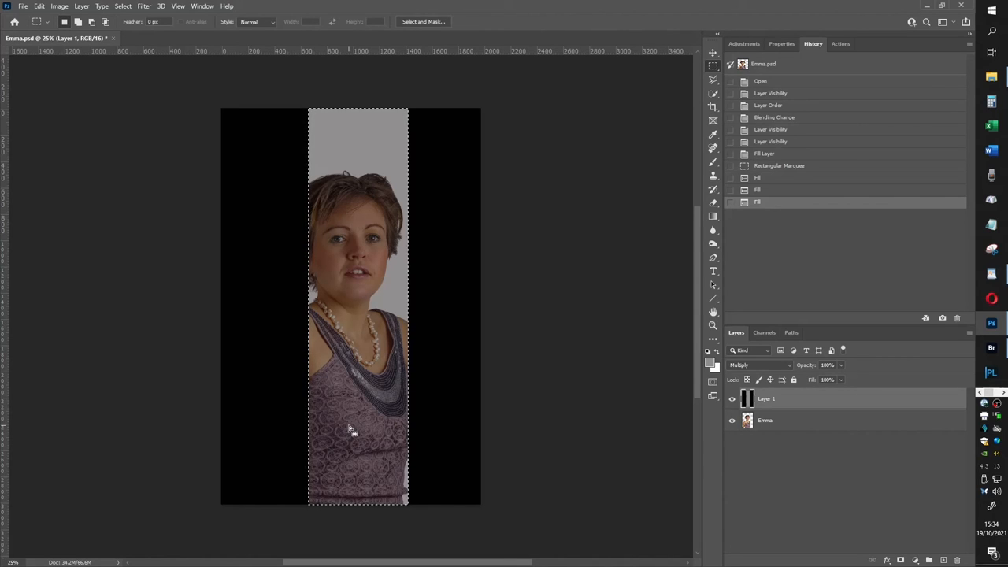
mouse_move(600, 104)
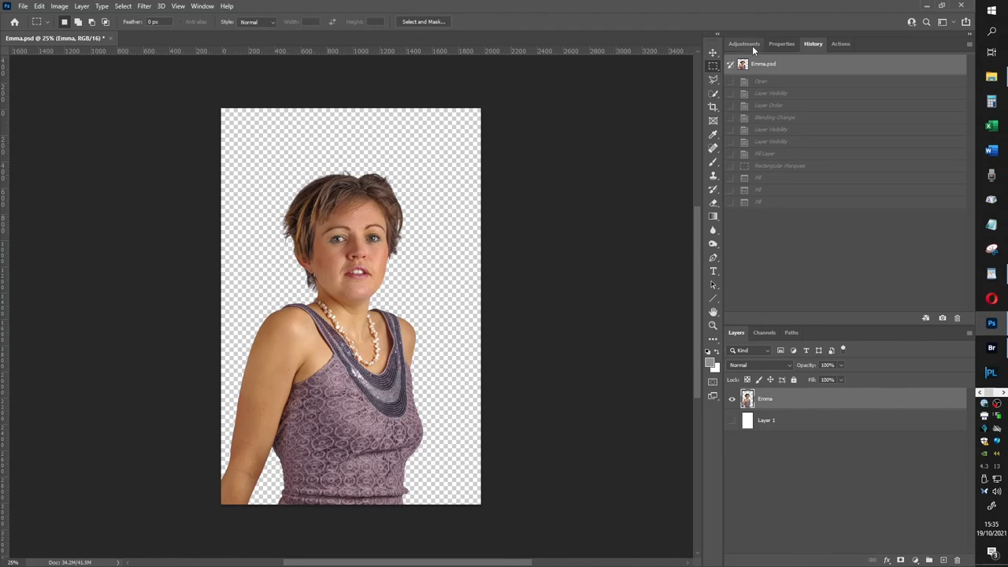
Add a Curves adjustment layer above Emma and set its blend mode to Multiply
left_click(781, 44)
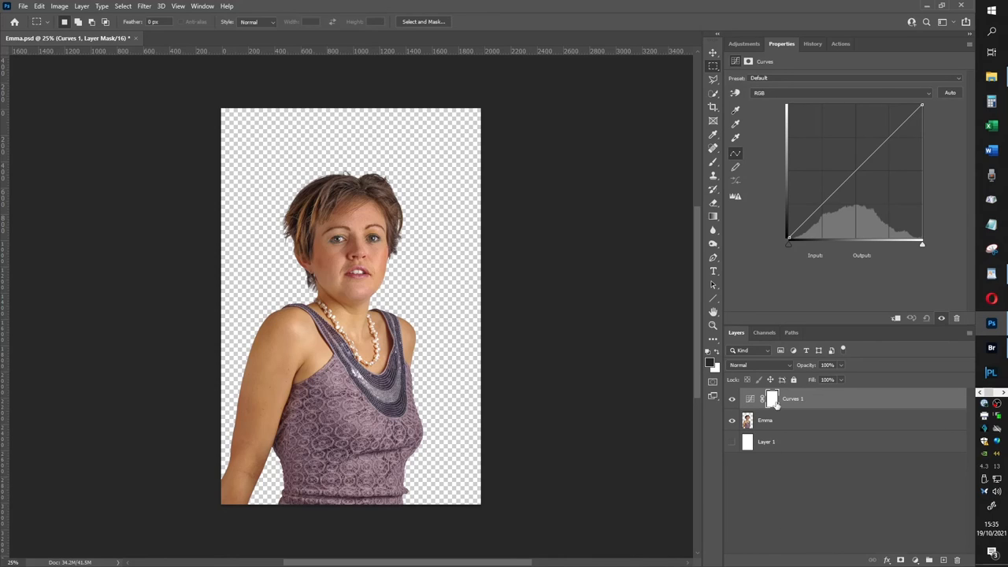
mouse_move(772, 398)
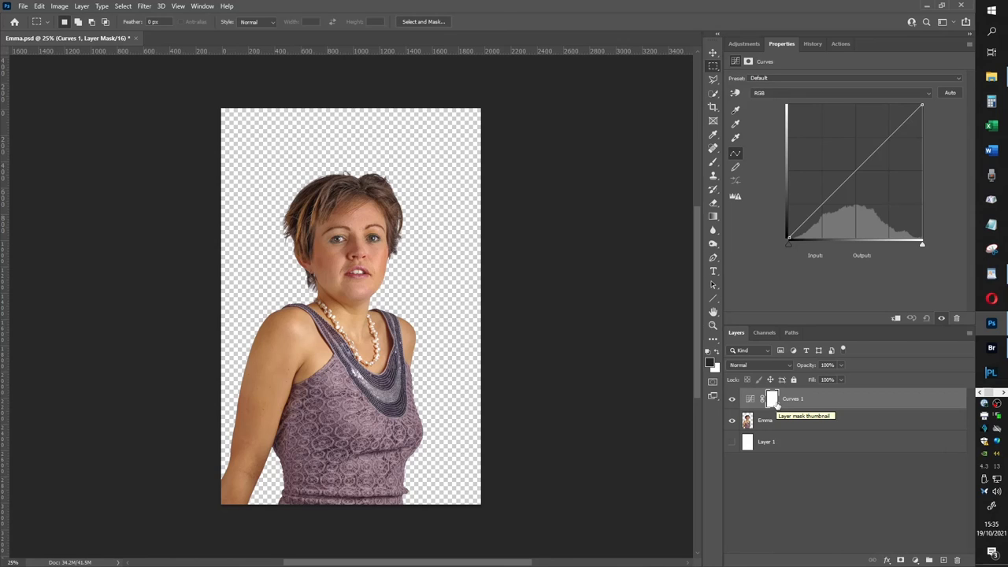
mouse_move(791, 375)
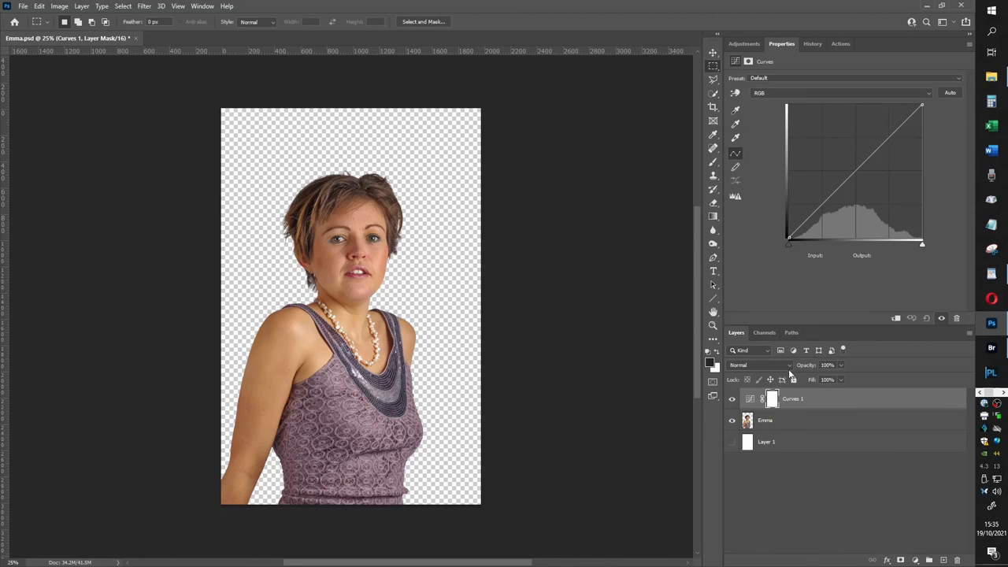
left_click(759, 365)
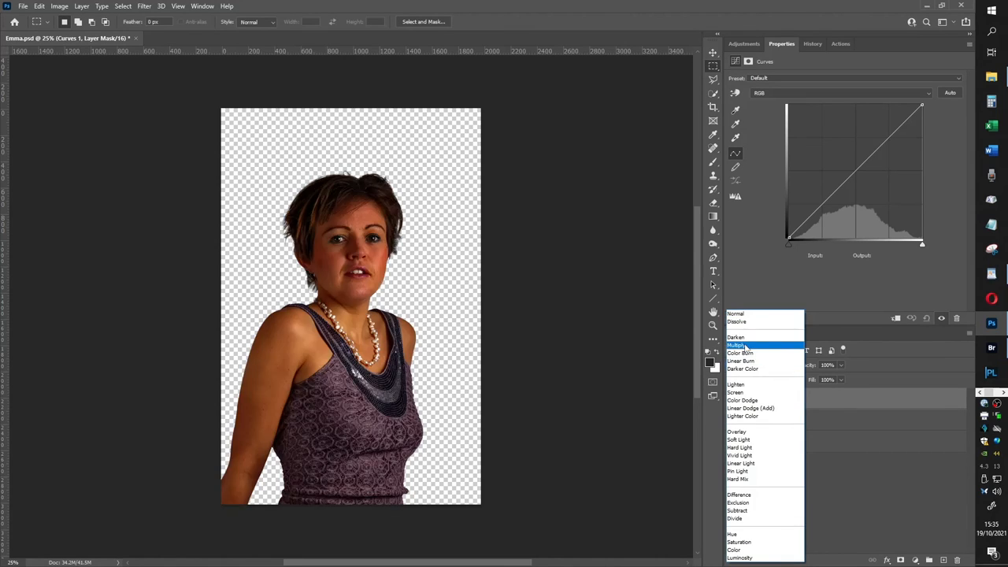
left_click(737, 345)
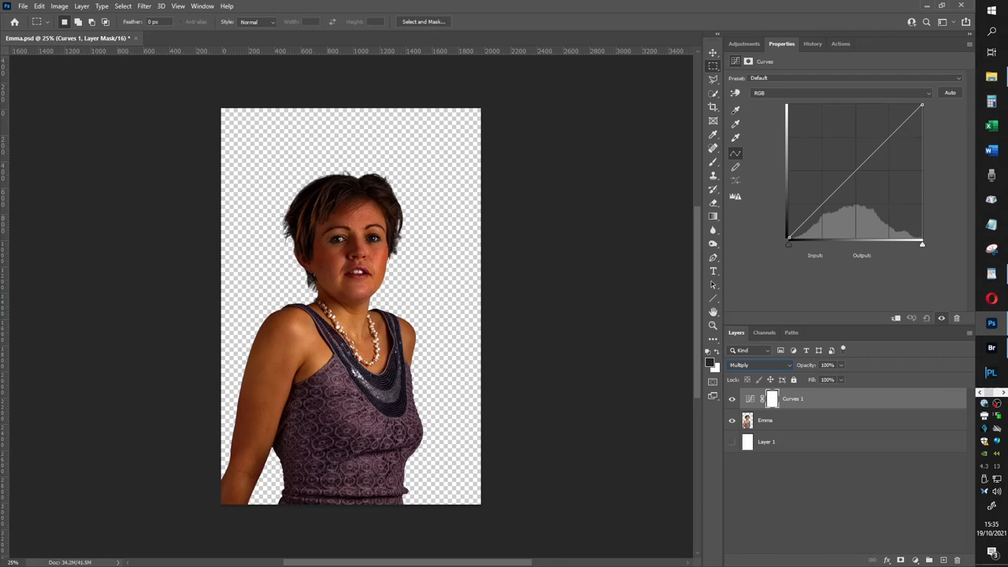
mouse_move(848, 410)
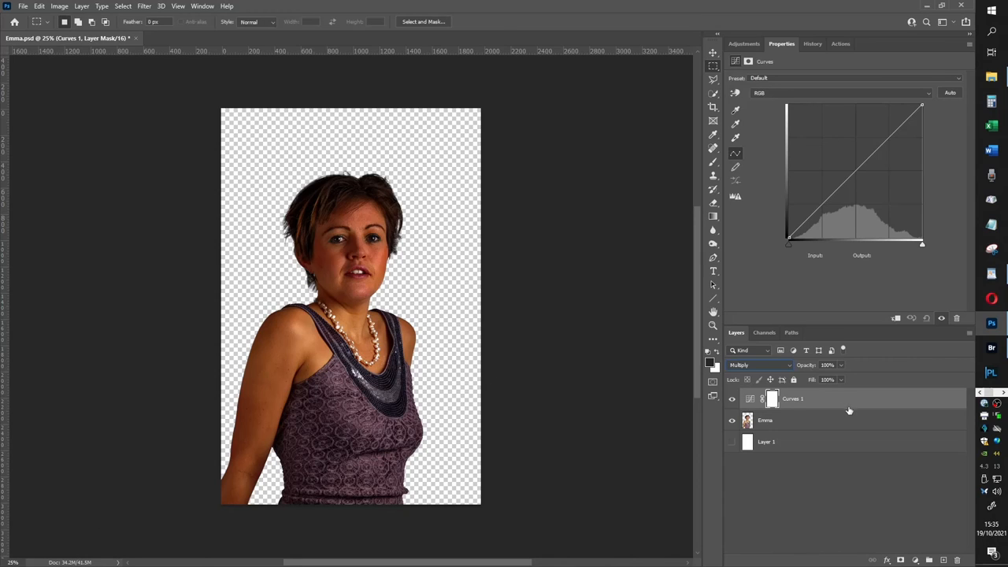
mouse_move(828, 478)
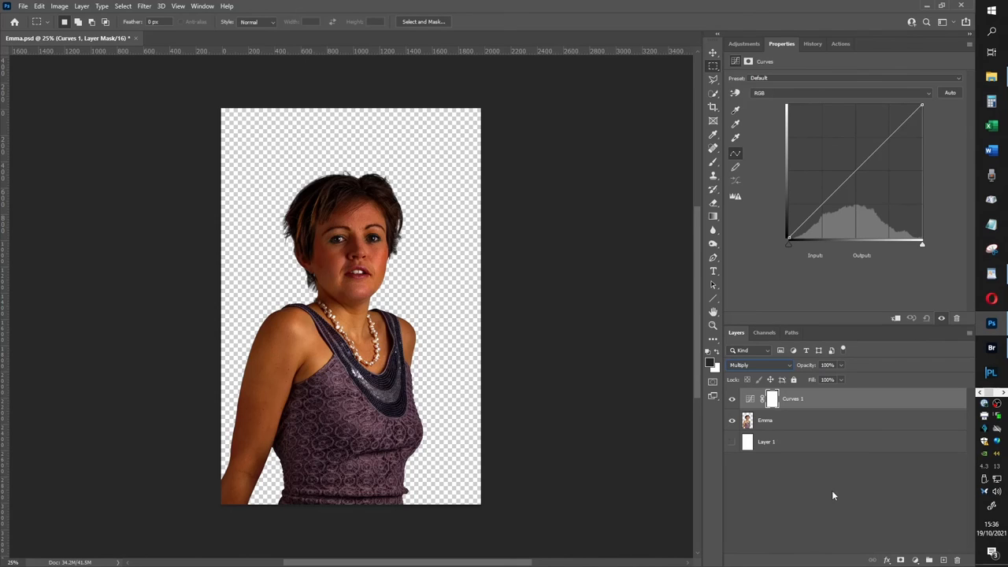
mouse_move(865, 172)
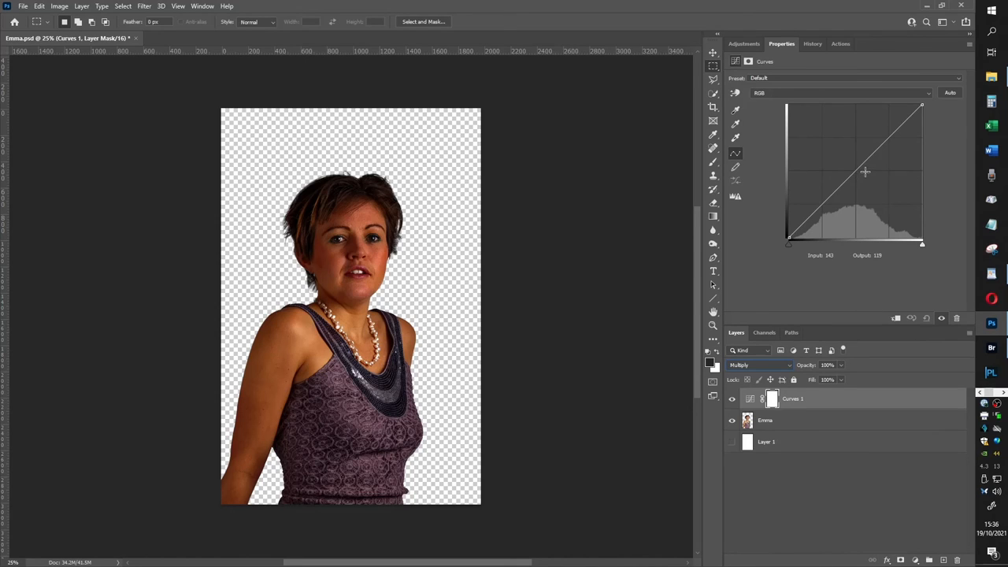
left_click_drag(865, 171, 860, 178)
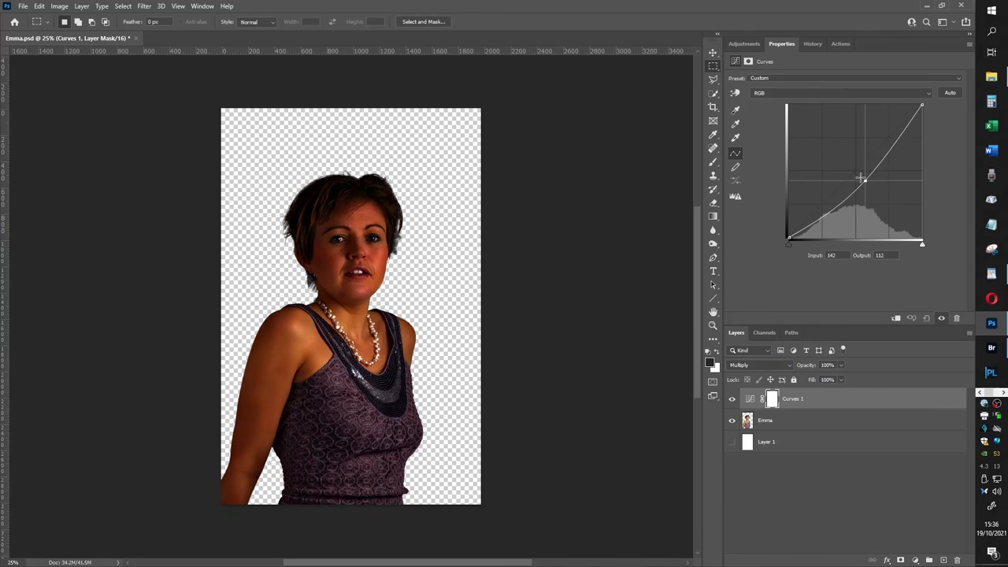
left_click_drag(863, 179, 831, 156)
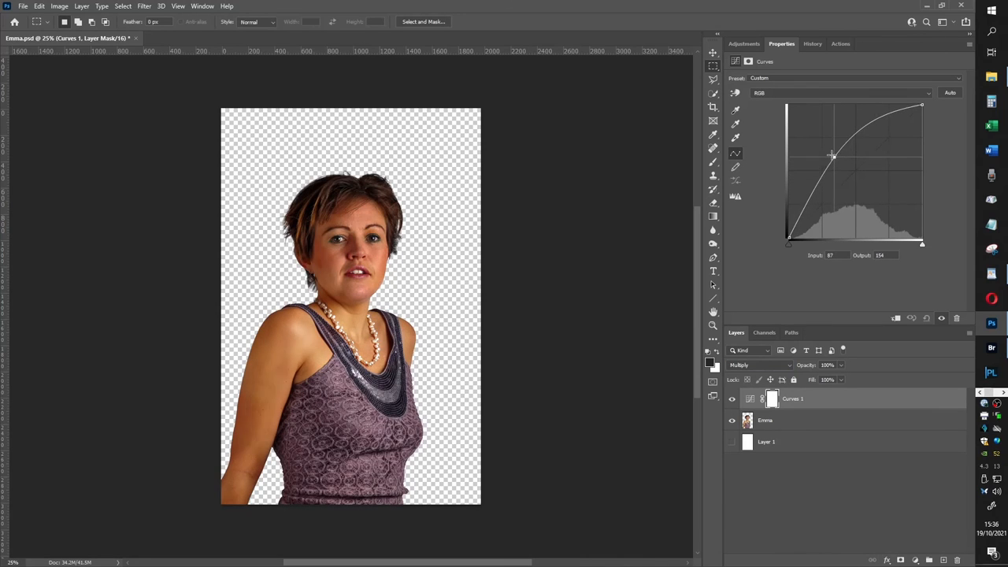
left_click_drag(833, 156, 833, 164)
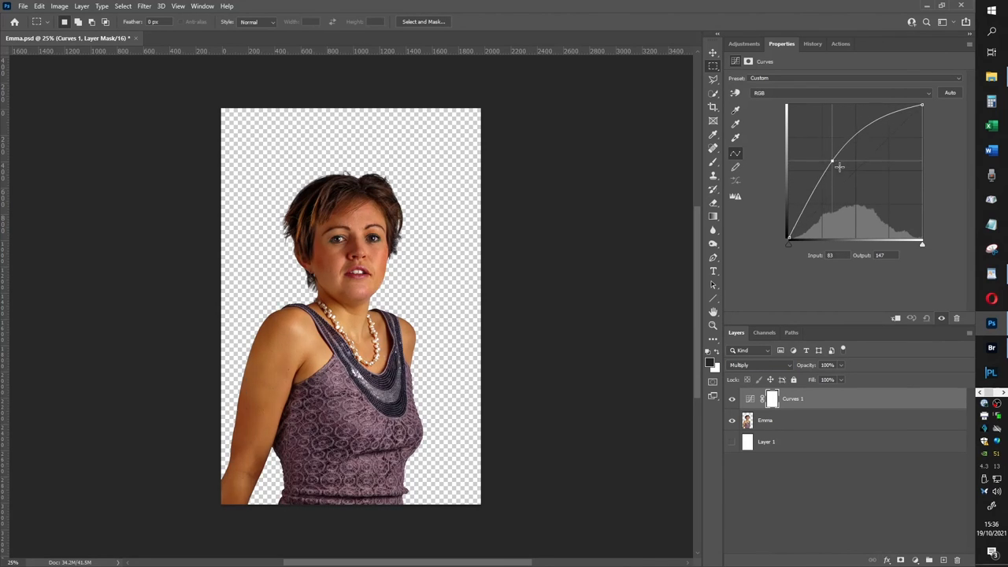
left_click_drag(832, 162, 846, 180)
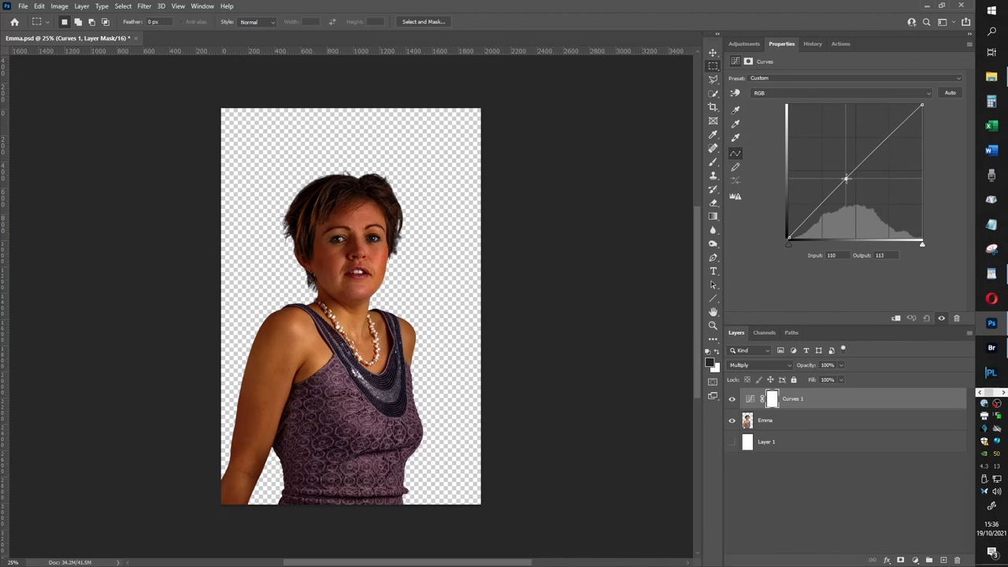
left_click_drag(847, 179, 851, 181)
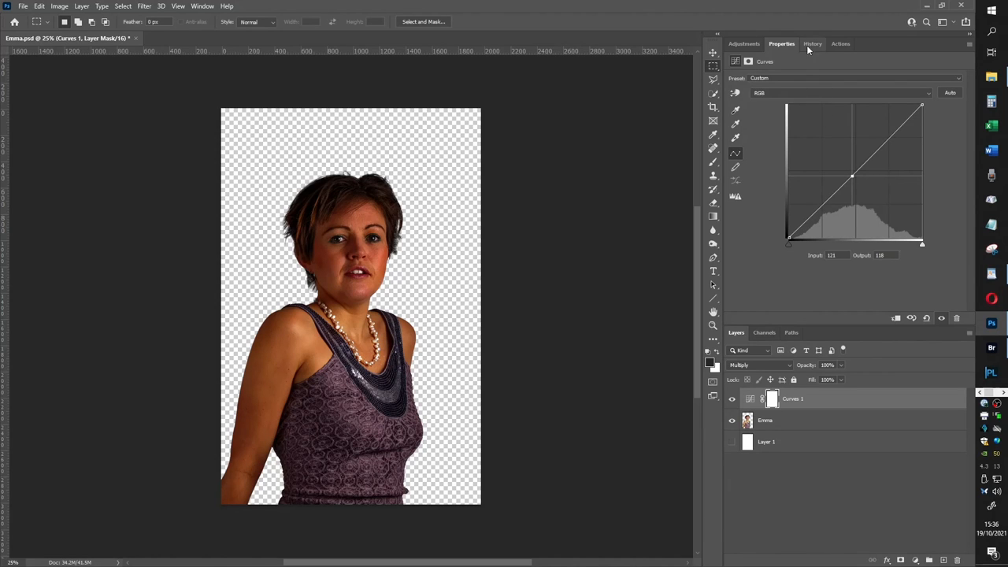
left_click(813, 44)
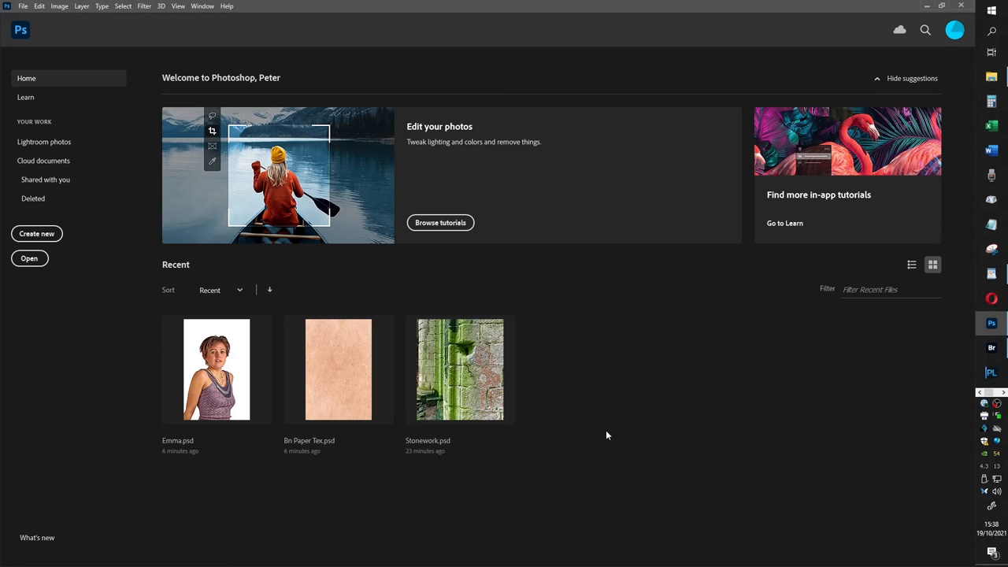
mouse_move(611, 427)
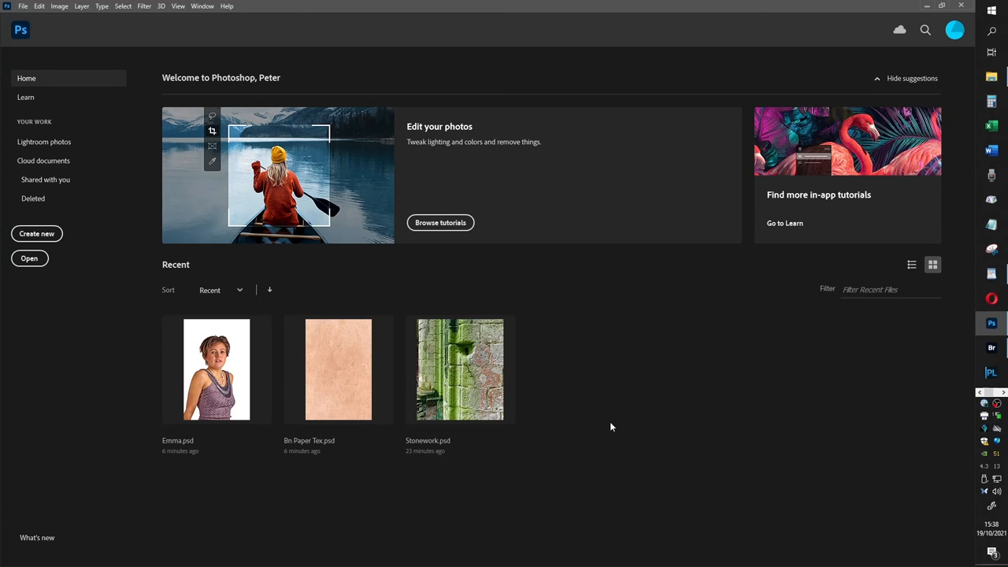